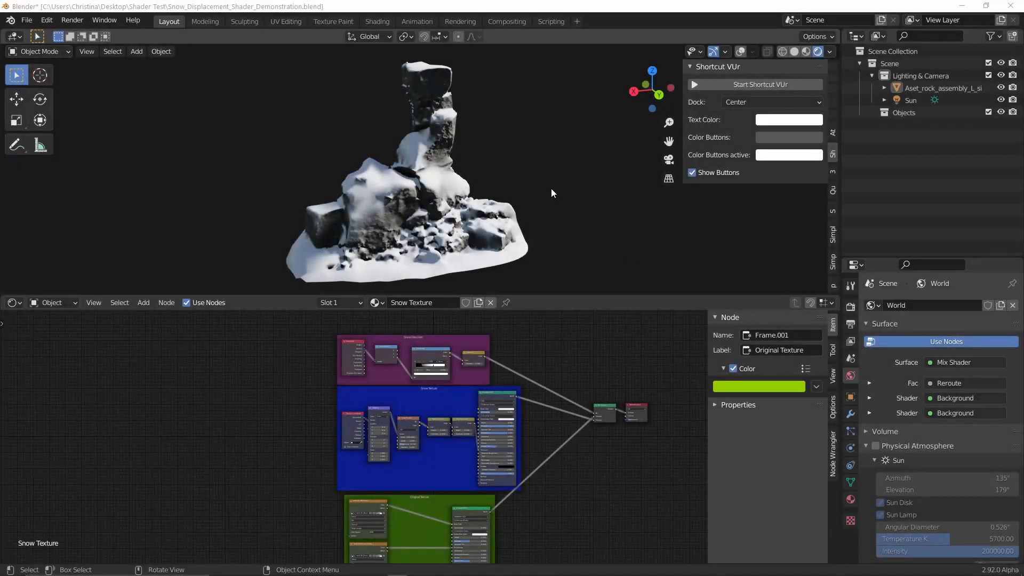
Step: Review SimpleBake's bake modes, trying Special Maps and returning to PBR Bake
{"action": "left_click_drag", "start_coordinate": [551, 193], "coordinate": [444, 193]}
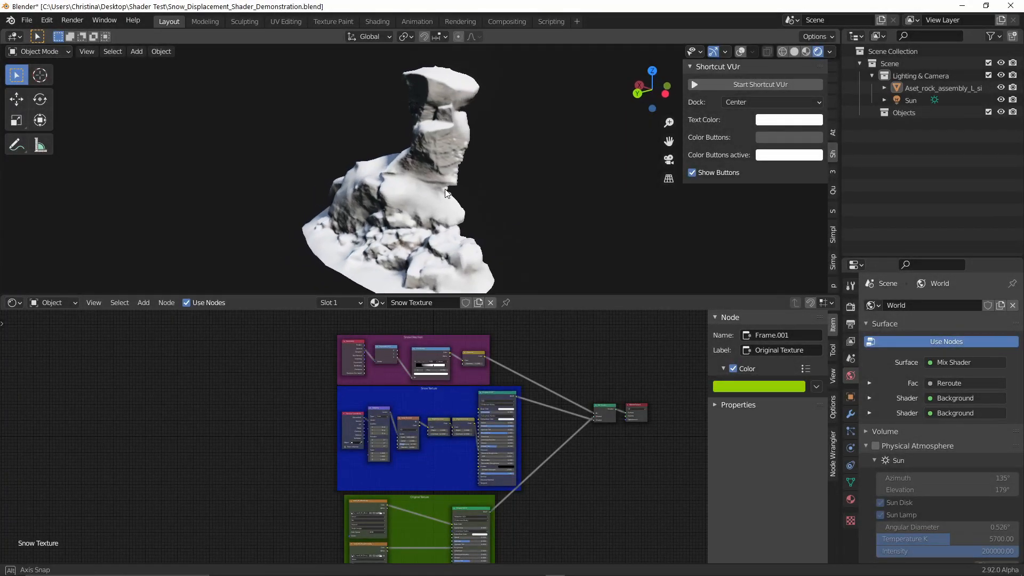
{"action": "left_click_drag", "start_coordinate": [444, 193], "coordinate": [487, 187]}
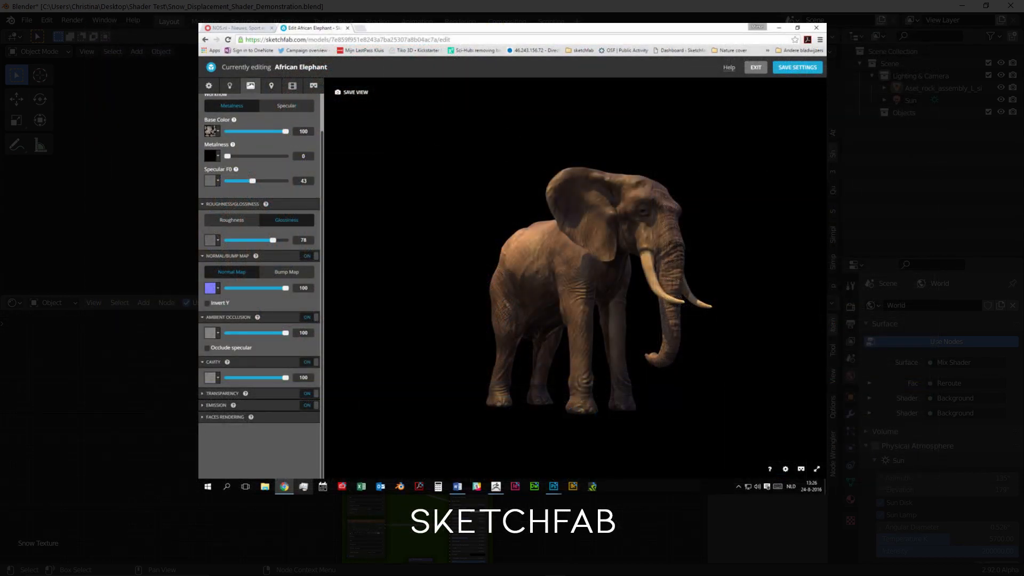
{"action": "left_click", "coordinate": [816, 28]}
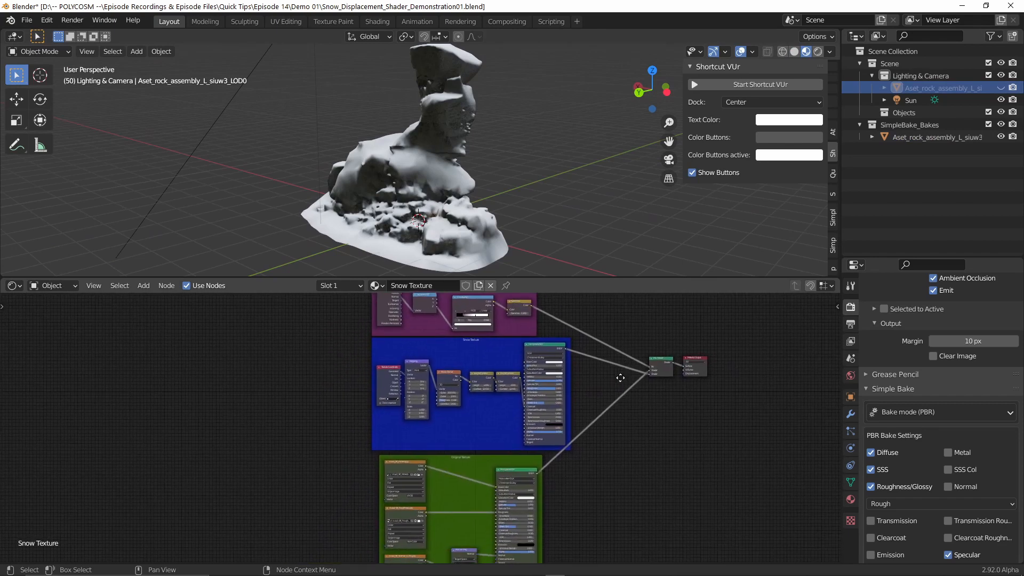
{"action": "mouse_move", "coordinate": [621, 383]}
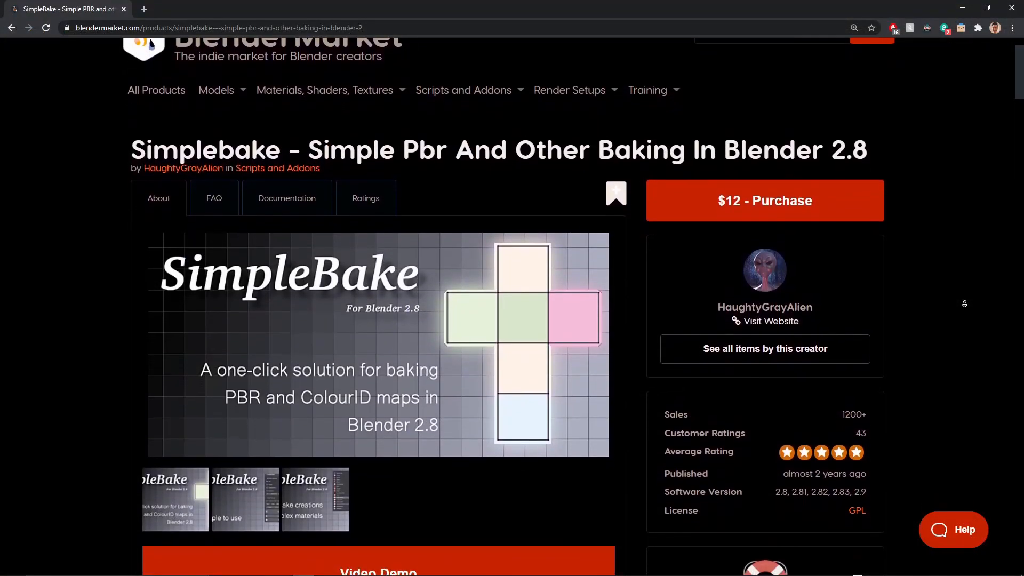
{"action": "scroll", "scroll_direction": "down", "scroll_amount": 3}
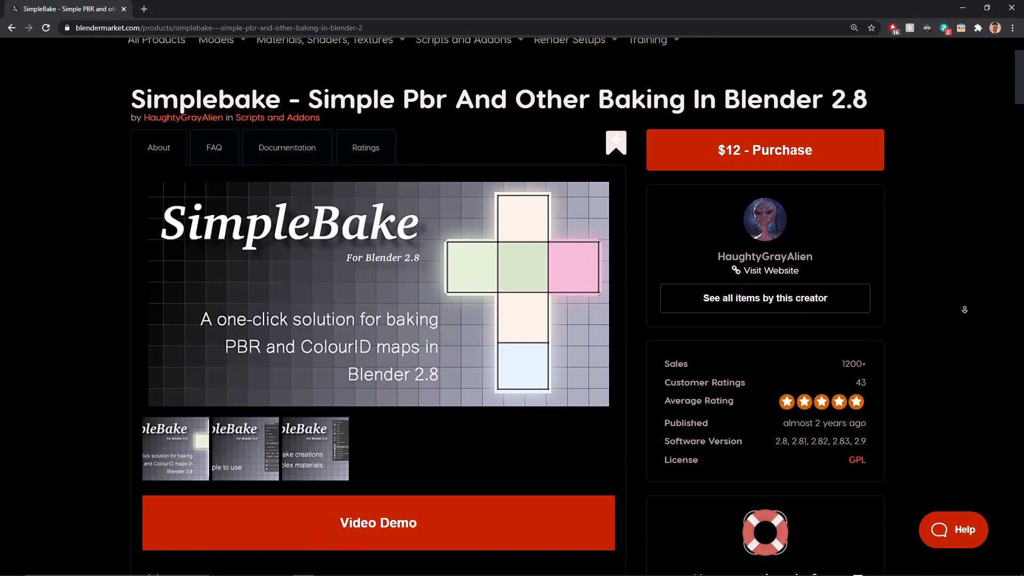
{"action": "scroll", "scroll_direction": "down", "scroll_amount": 3}
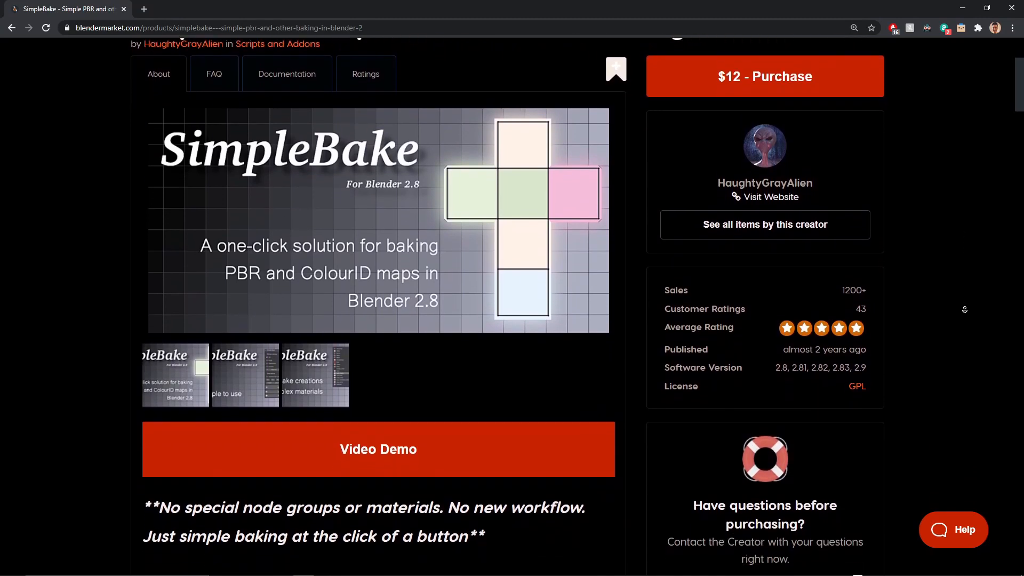
{"action": "scroll", "scroll_direction": "down", "scroll_amount": 3}
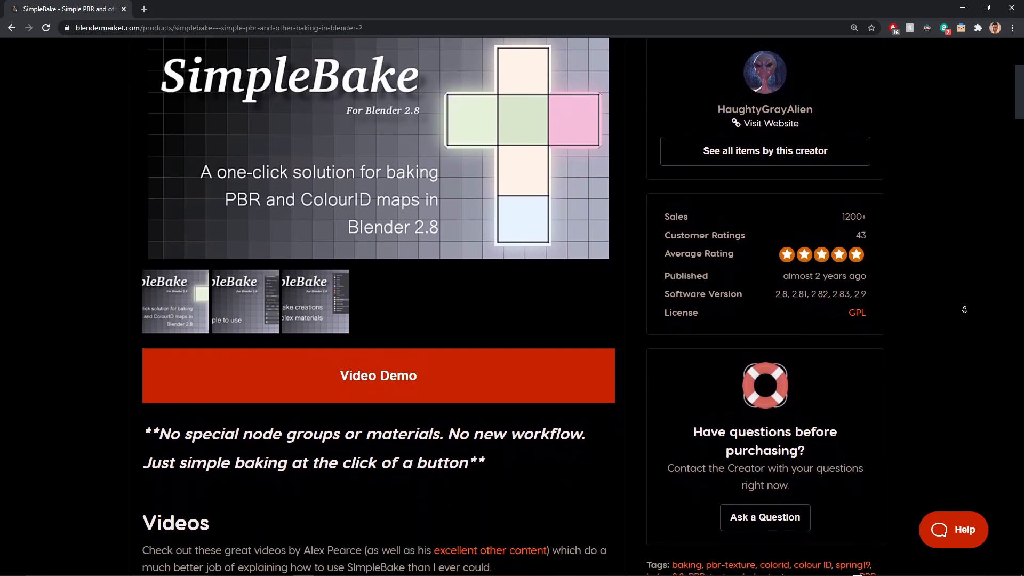
{"action": "scroll", "scroll_direction": "down", "scroll_amount": 3}
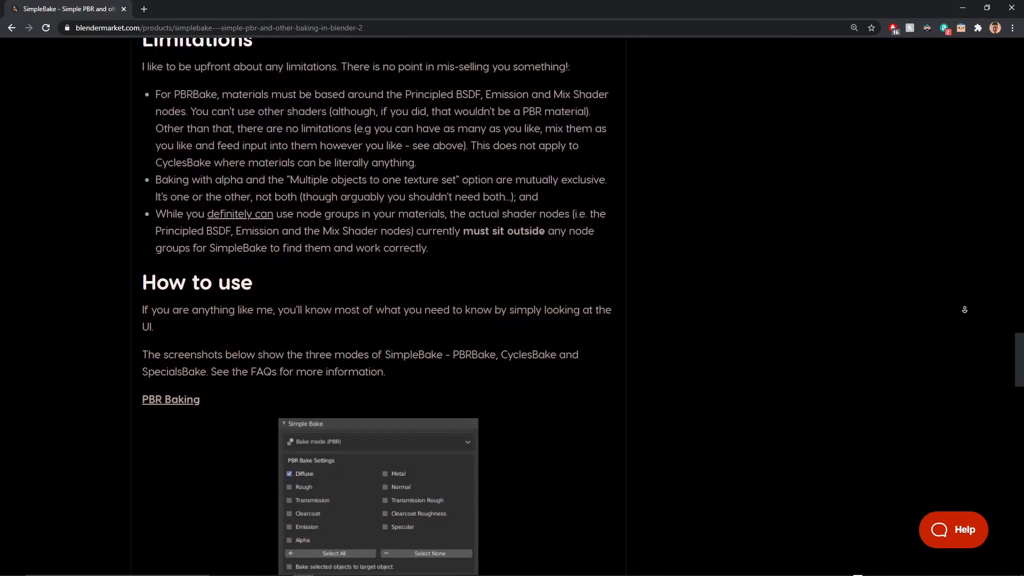
{"action": "scroll", "scroll_direction": "down", "scroll_amount": 3}
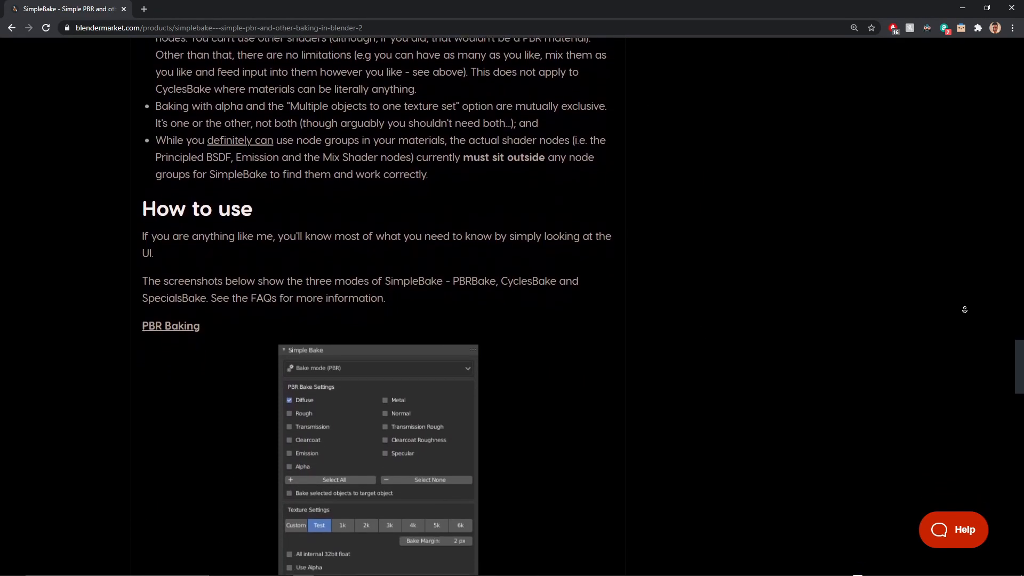
{"action": "scroll", "scroll_direction": "down", "scroll_amount": 3}
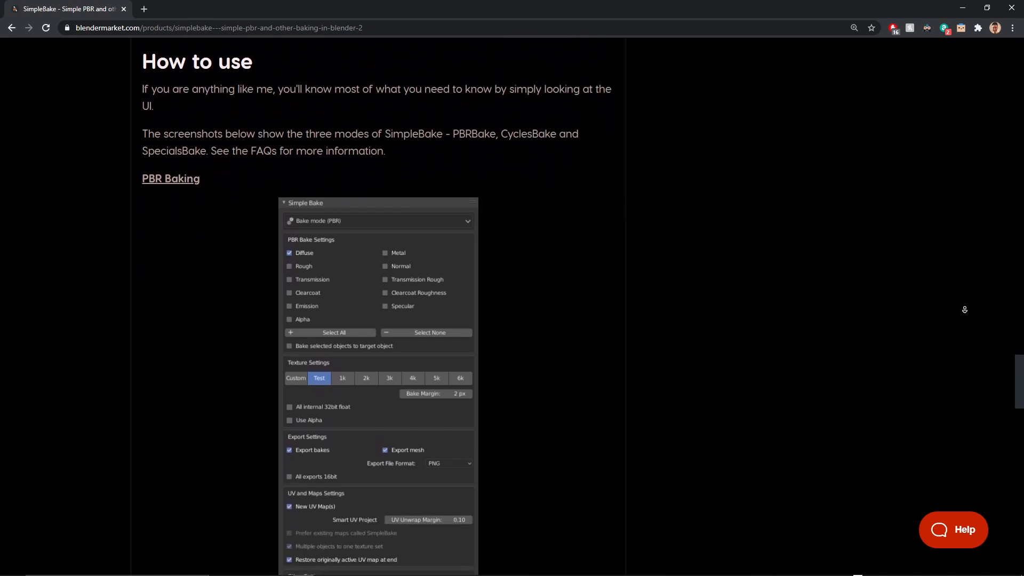
{"action": "scroll", "scroll_direction": "down", "scroll_amount": 3}
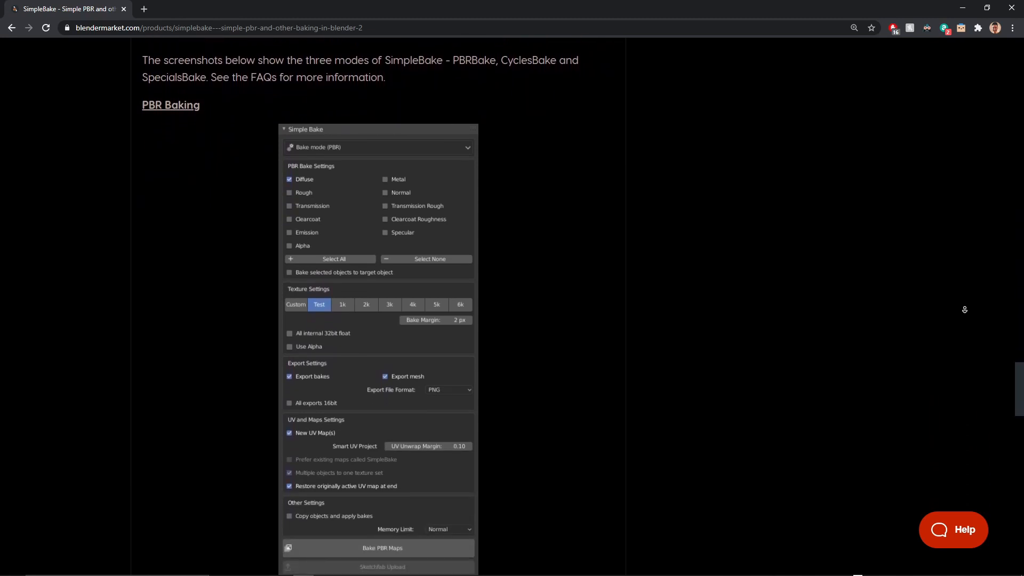
{"action": "scroll", "scroll_direction": "down", "scroll_amount": 3}
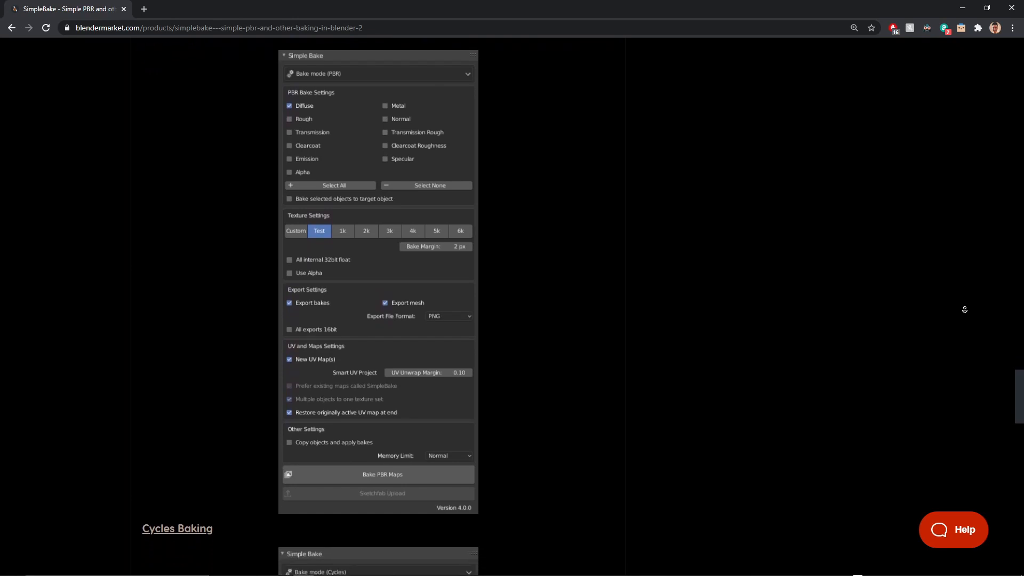
{"action": "scroll", "scroll_direction": "down", "scroll_amount": 3}
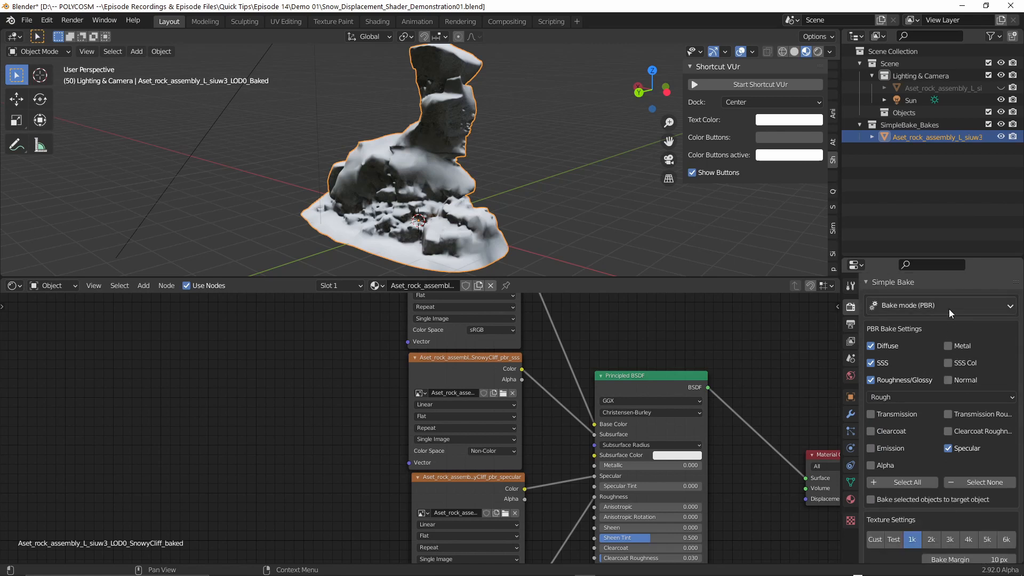
{"action": "left_click", "coordinate": [941, 305]}
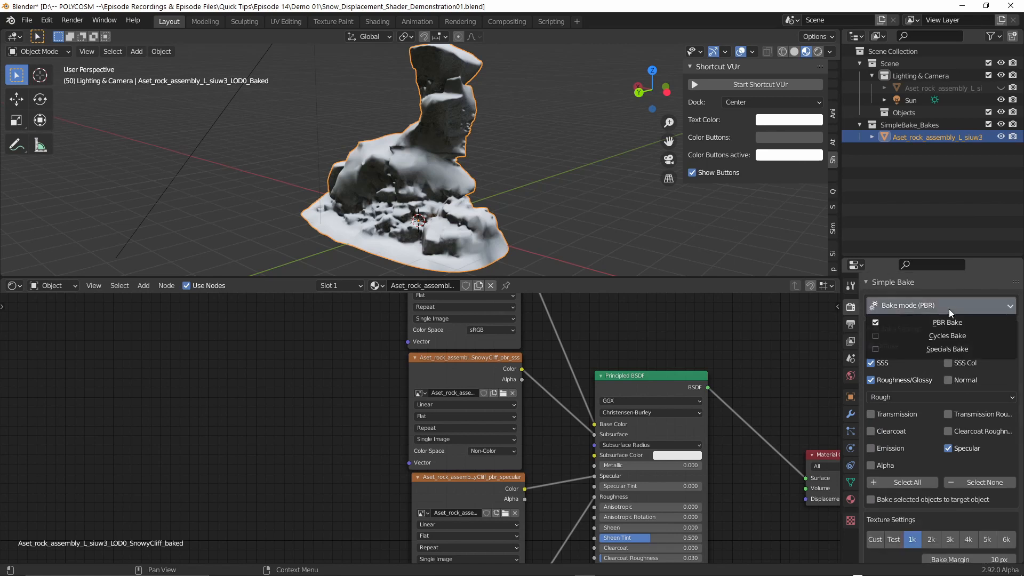
{"action": "mouse_move", "coordinate": [950, 322]}
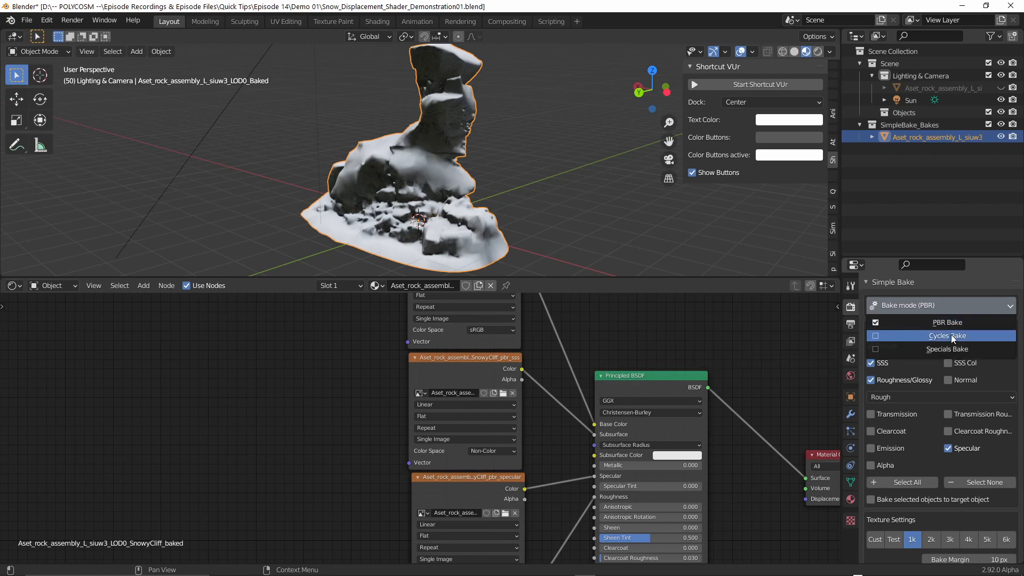
{"action": "mouse_move", "coordinate": [951, 335]}
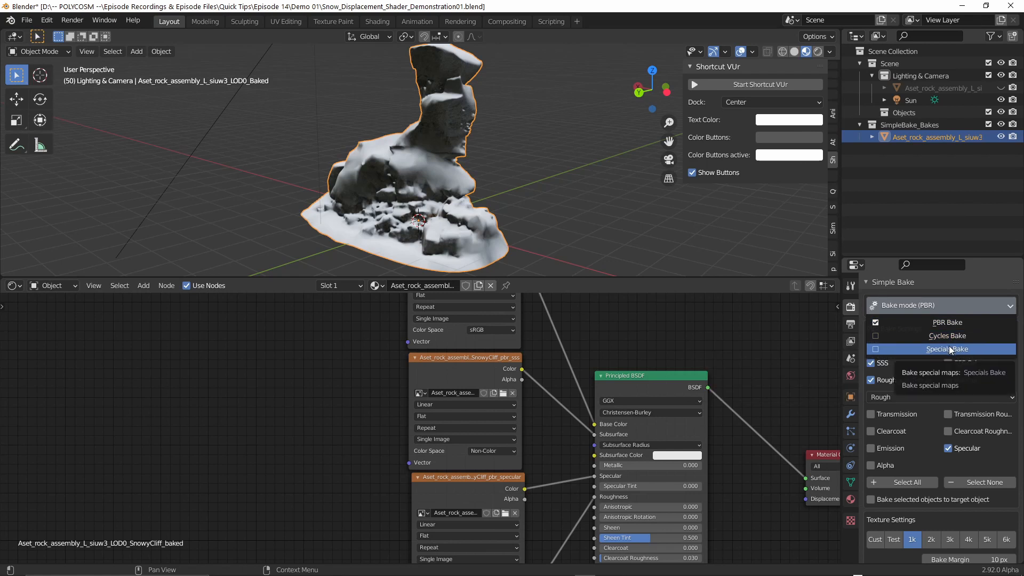
{"action": "left_click", "coordinate": [947, 349]}
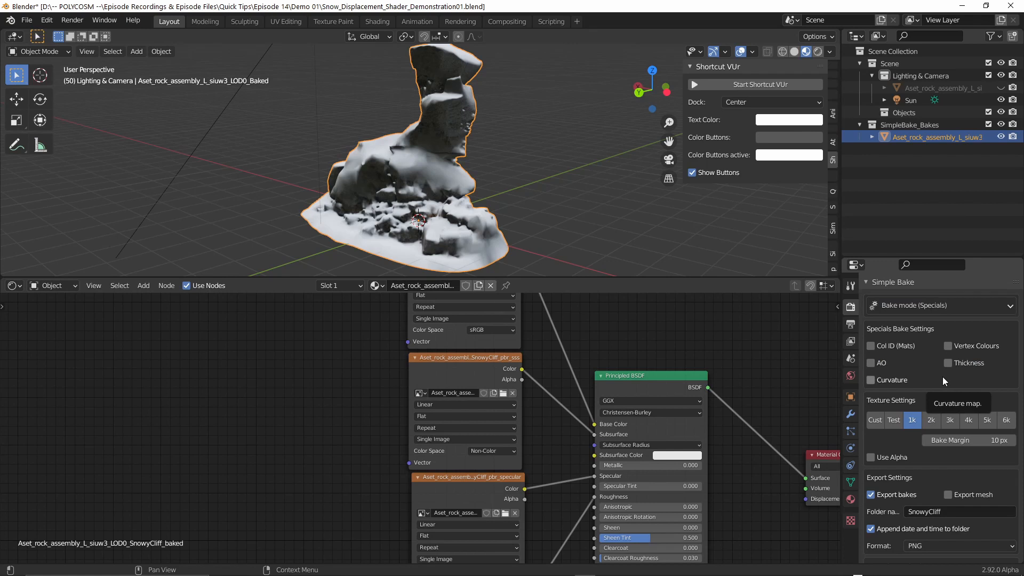
{"action": "mouse_move", "coordinate": [933, 311]}
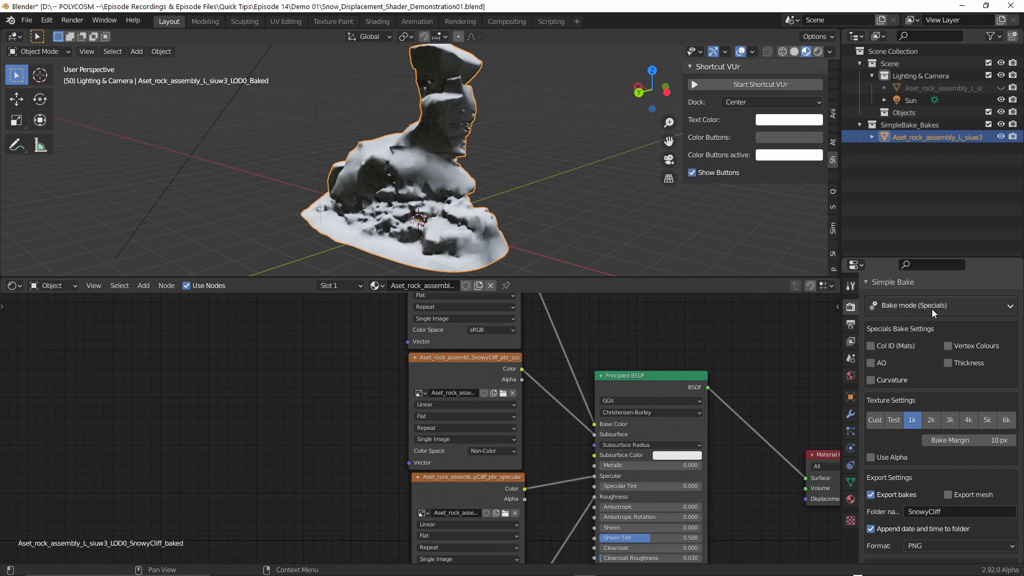
{"action": "left_click", "coordinate": [940, 305]}
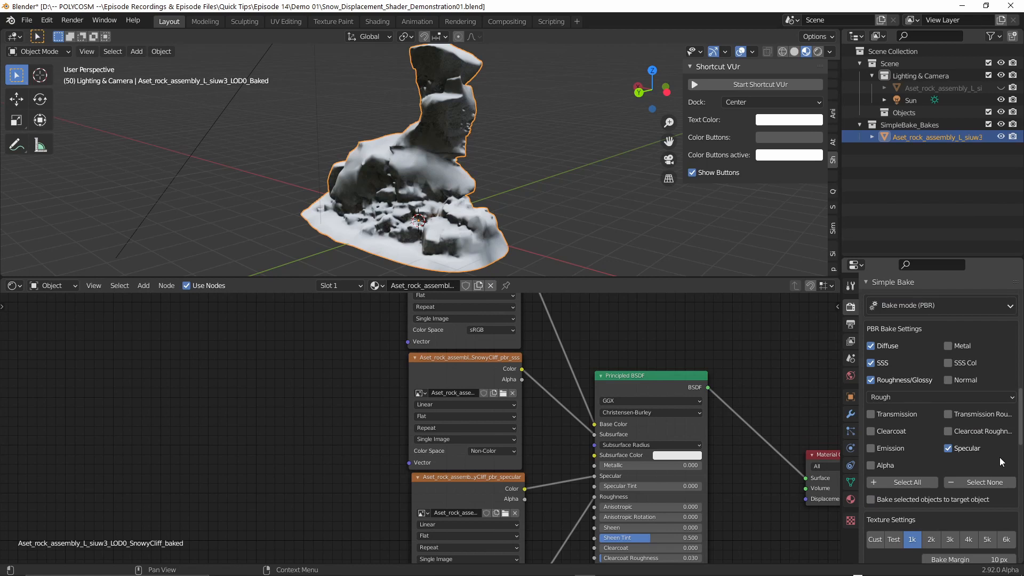
{"action": "mouse_move", "coordinate": [491, 209]}
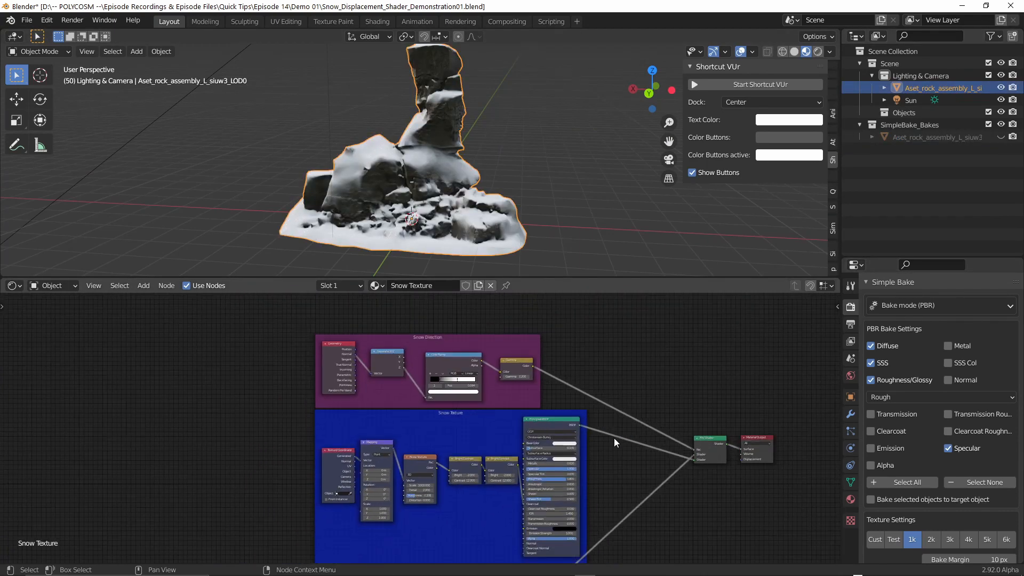
Step: Set the bake image resolution to the 2k preset after trying Custom, then review Export Settings
{"action": "scroll", "scroll_direction": "down", "scroll_amount": 3}
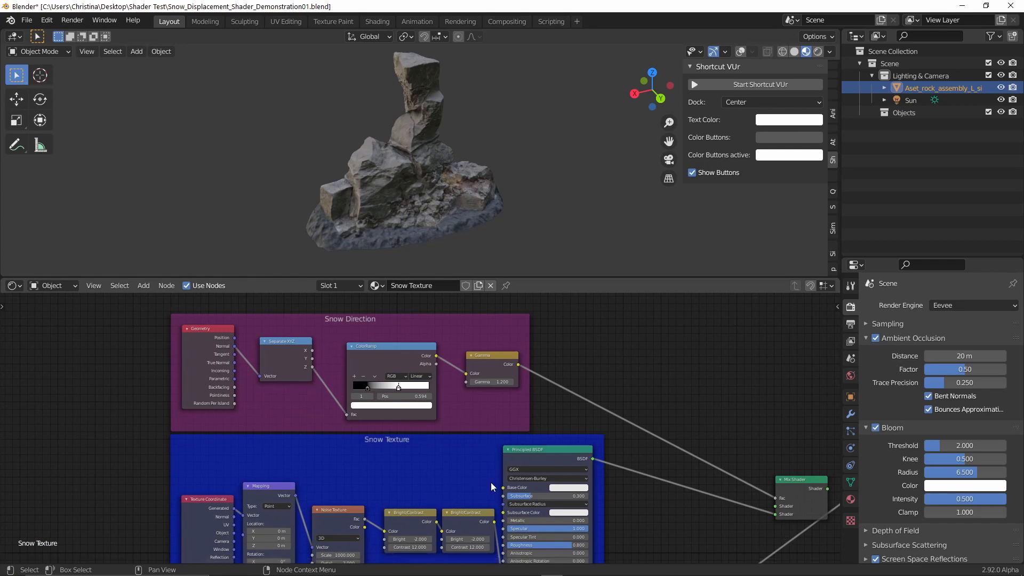
{"action": "mouse_move", "coordinate": [358, 435]}
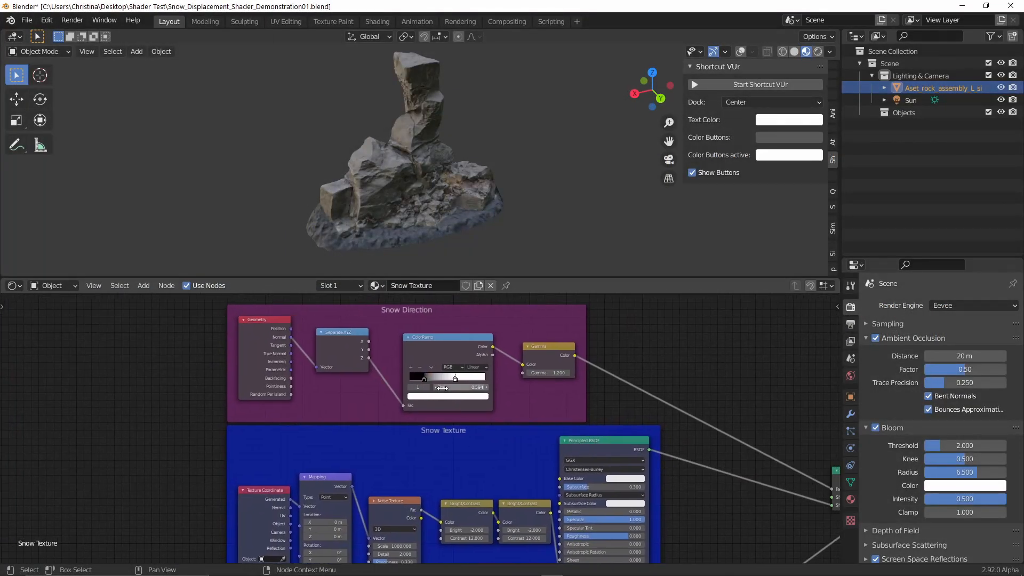
{"action": "scroll", "scroll_direction": "down", "scroll_amount": 3}
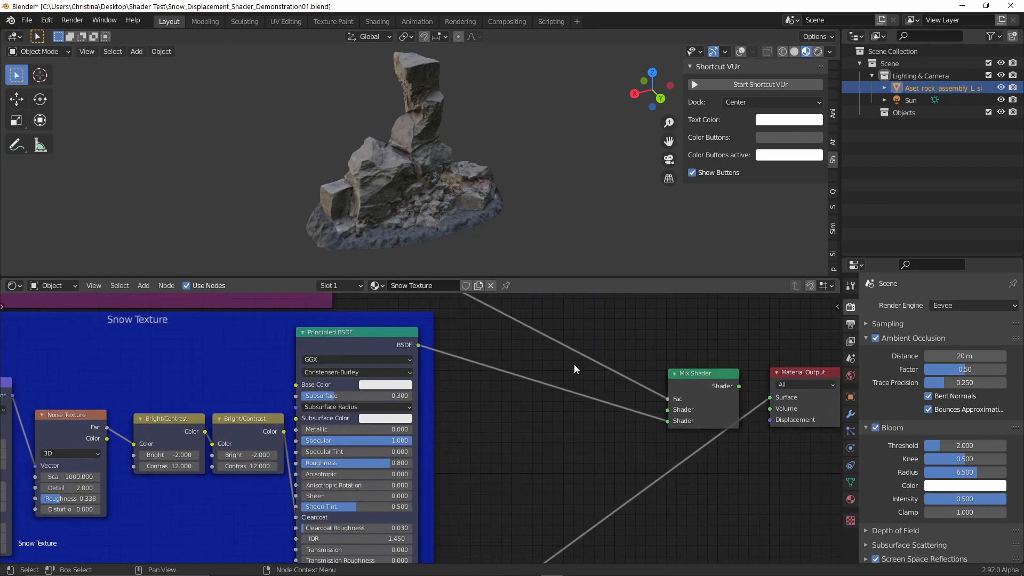
{"action": "mouse_move", "coordinate": [769, 400]}
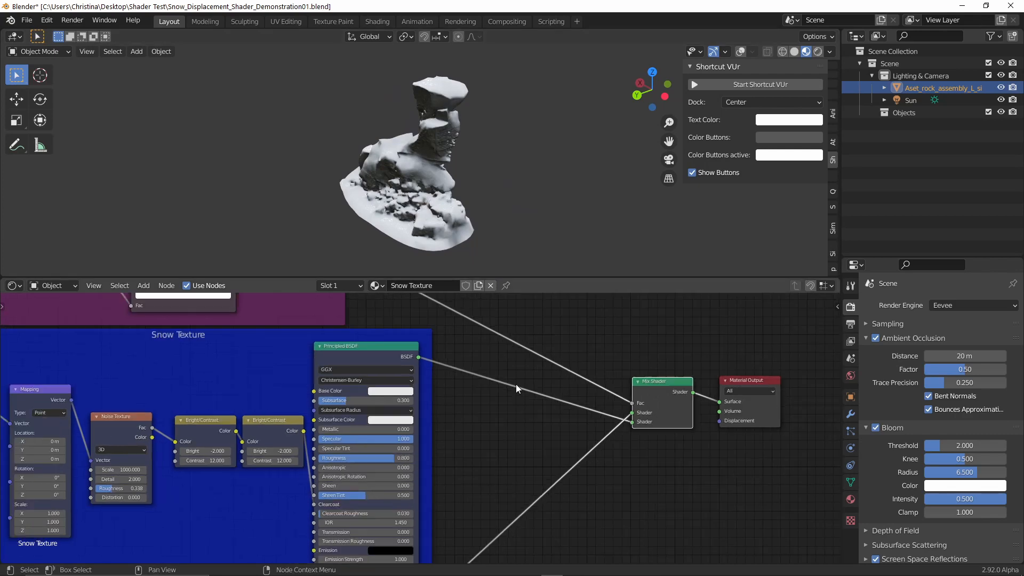
{"action": "scroll", "scroll_direction": "down", "scroll_amount": 3}
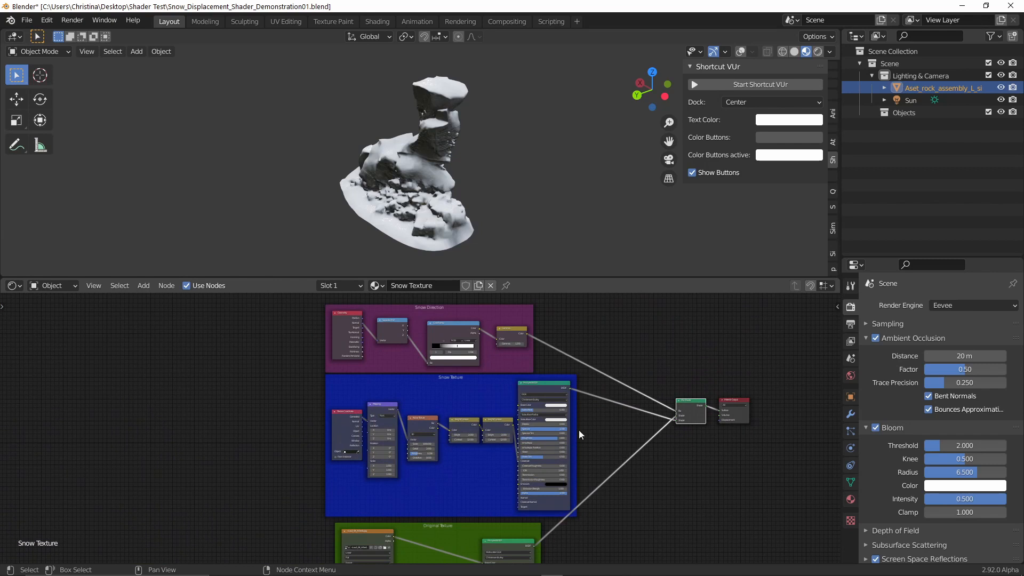
{"action": "mouse_move", "coordinate": [269, 413]}
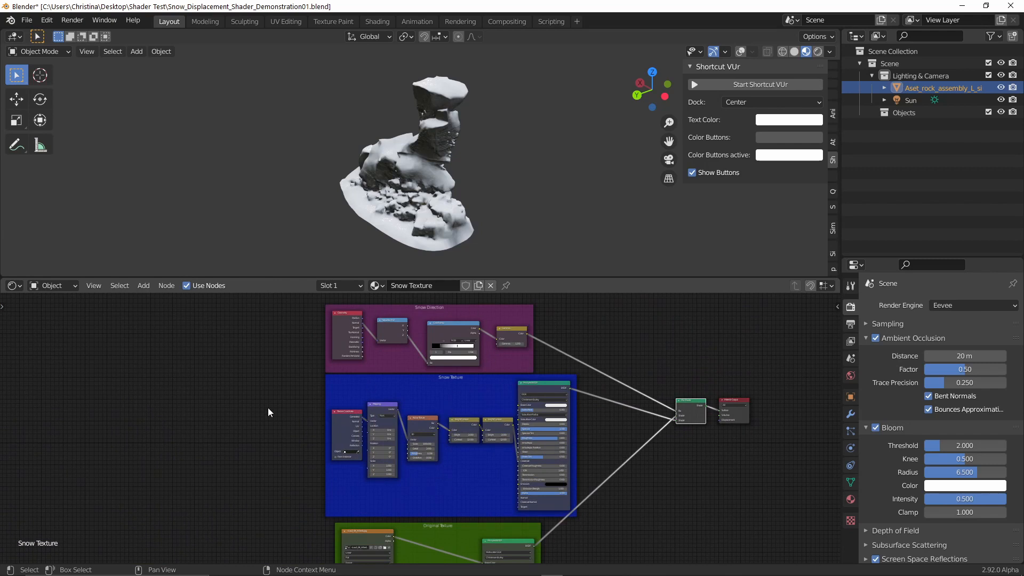
{"action": "mouse_move", "coordinate": [424, 341]}
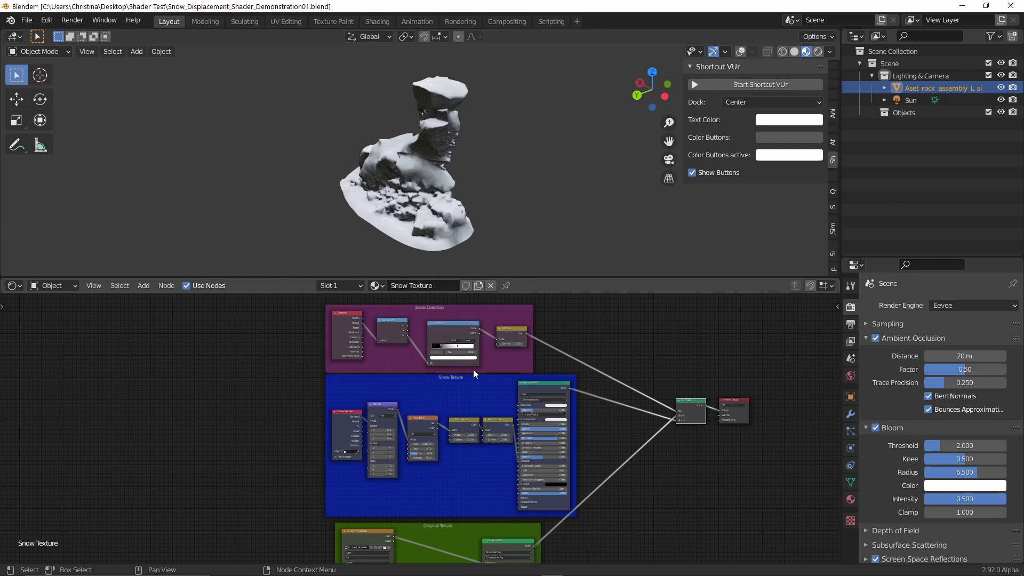
{"action": "mouse_move", "coordinate": [725, 414]}
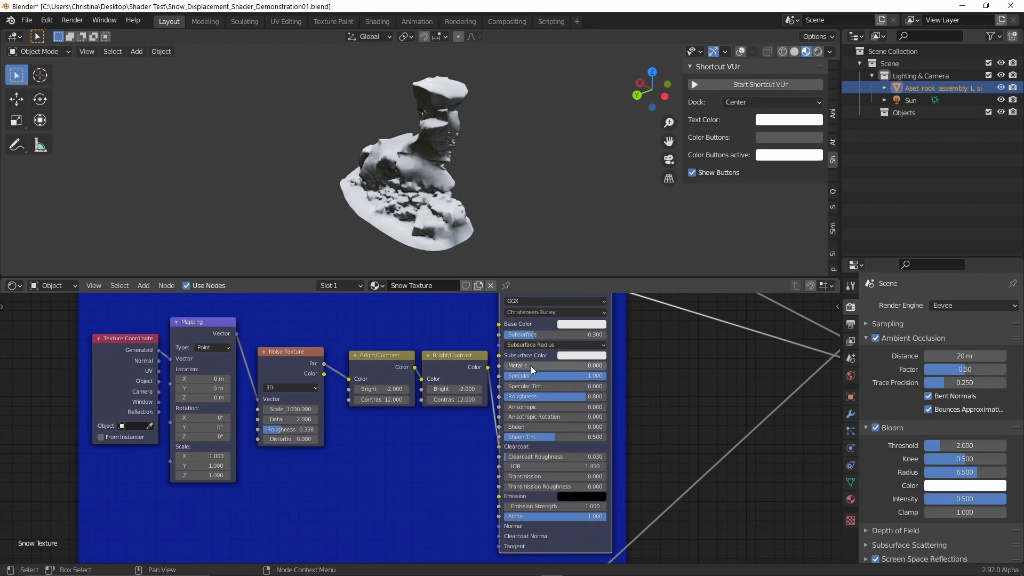
{"action": "mouse_move", "coordinate": [509, 445]}
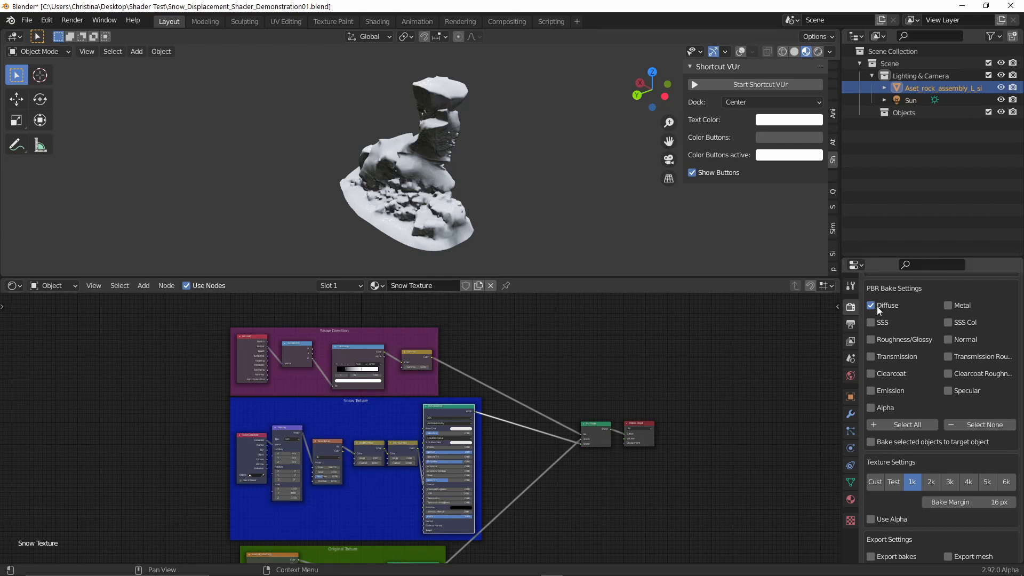
{"action": "mouse_move", "coordinate": [926, 311]}
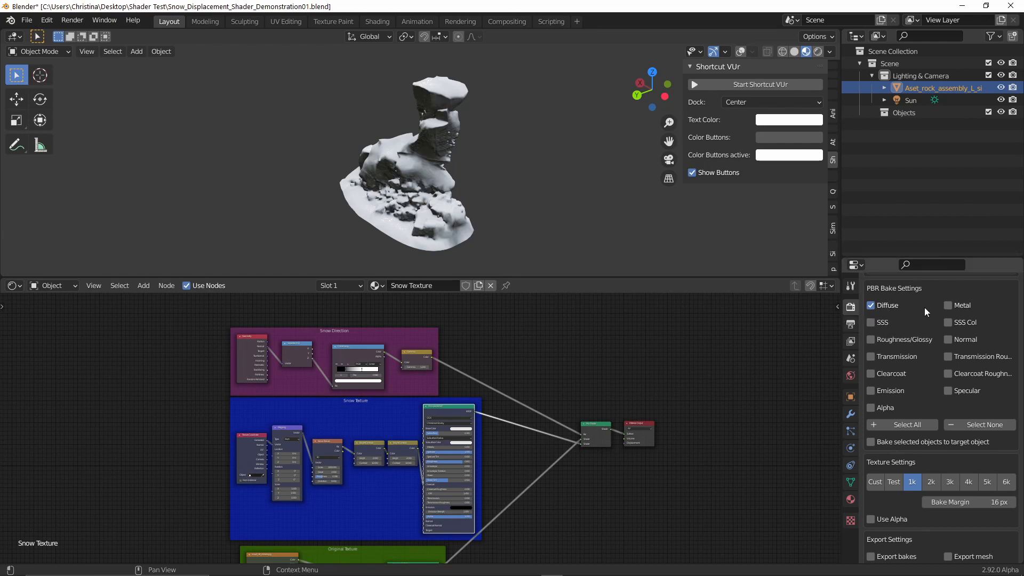
{"action": "mouse_move", "coordinate": [881, 326]}
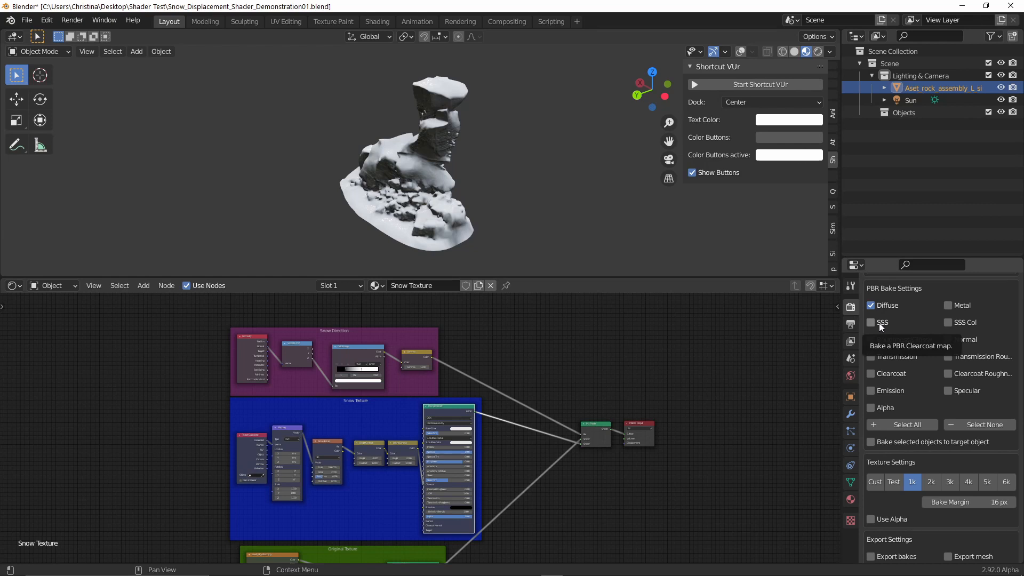
{"action": "mouse_move", "coordinate": [937, 344]}
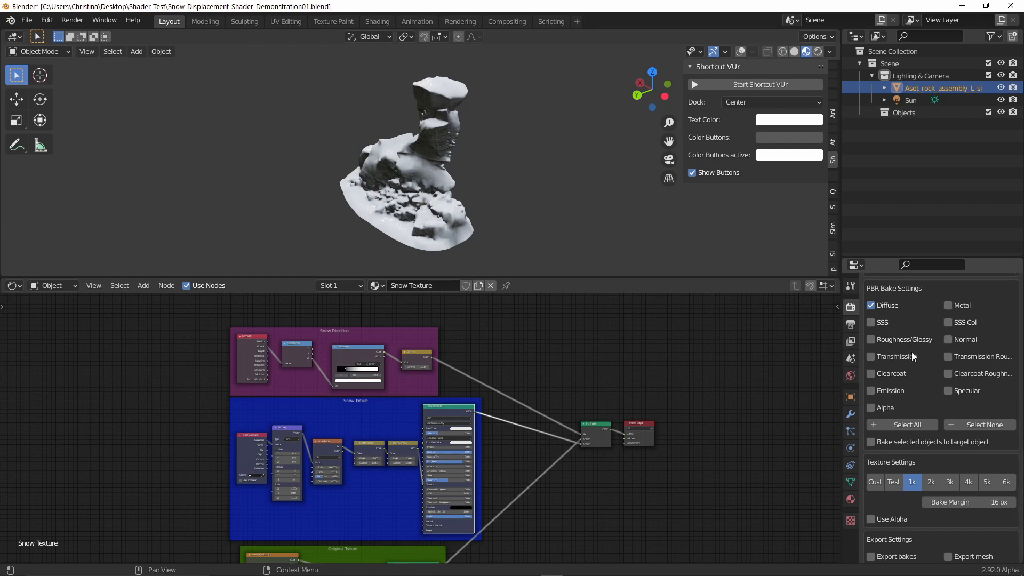
{"action": "scroll", "scroll_direction": "down", "scroll_amount": 3}
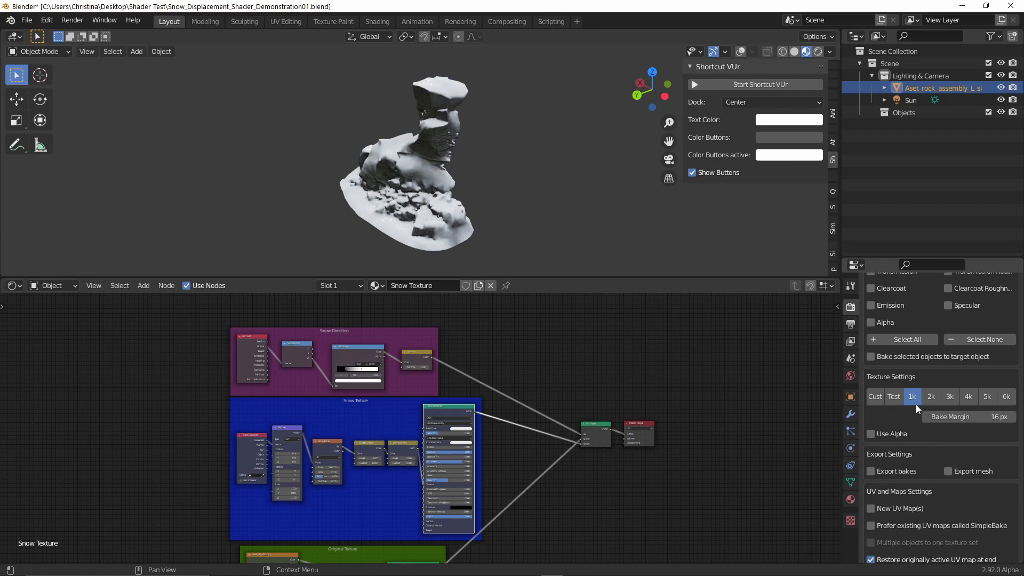
{"action": "mouse_move", "coordinate": [870, 404]}
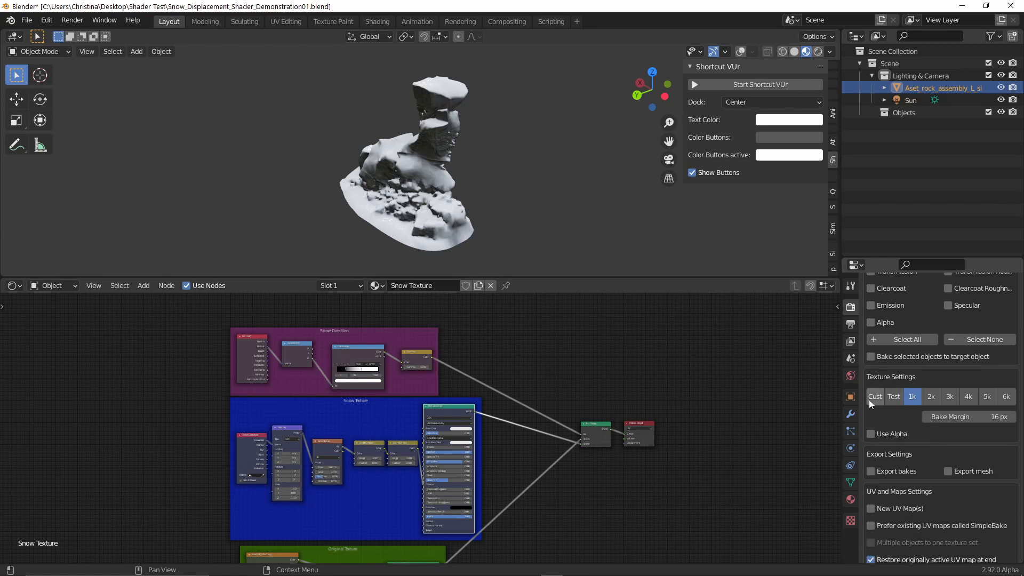
{"action": "left_click", "coordinate": [874, 395]}
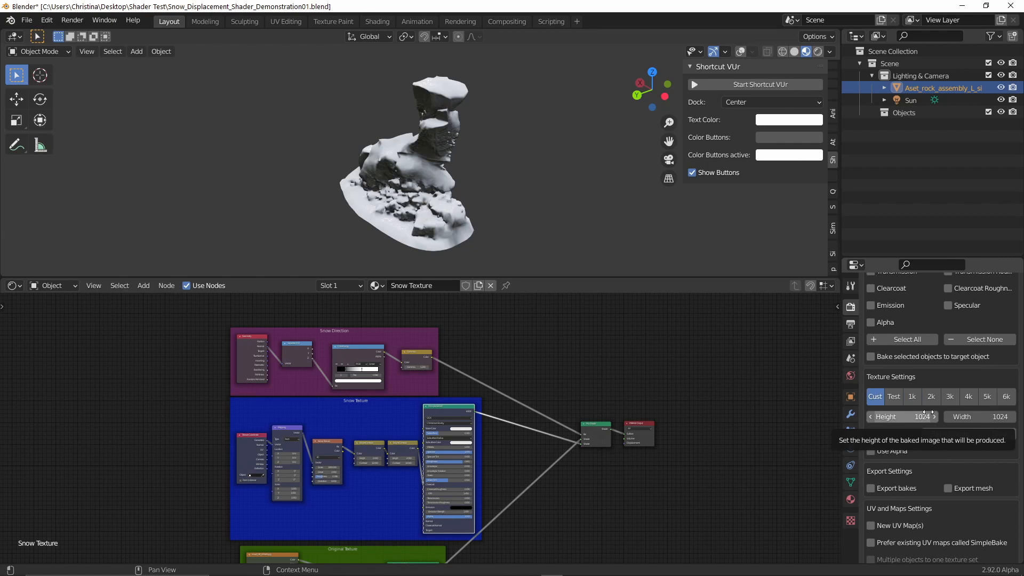
{"action": "left_click", "coordinate": [894, 395]}
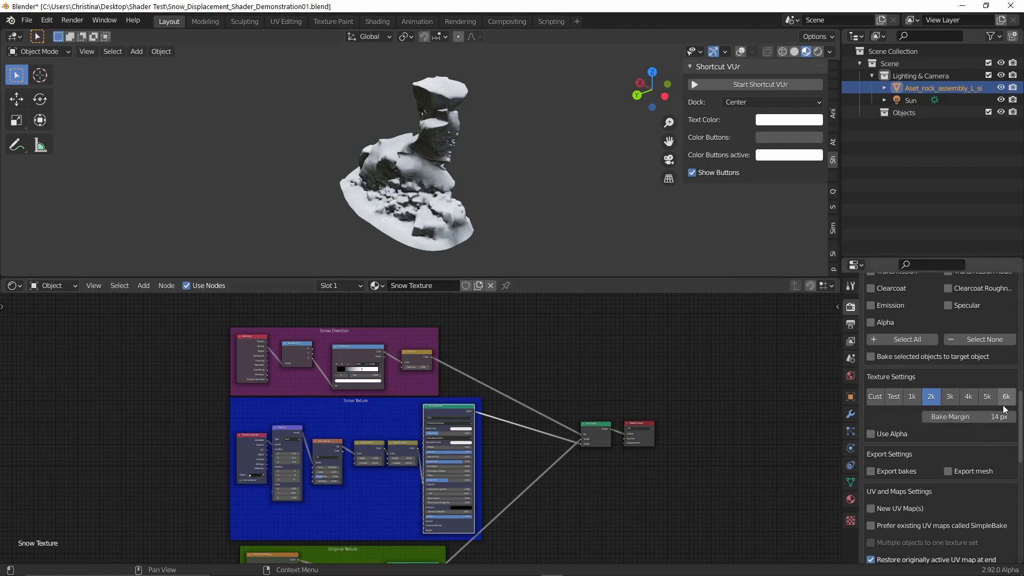
{"action": "mouse_move", "coordinate": [919, 475]}
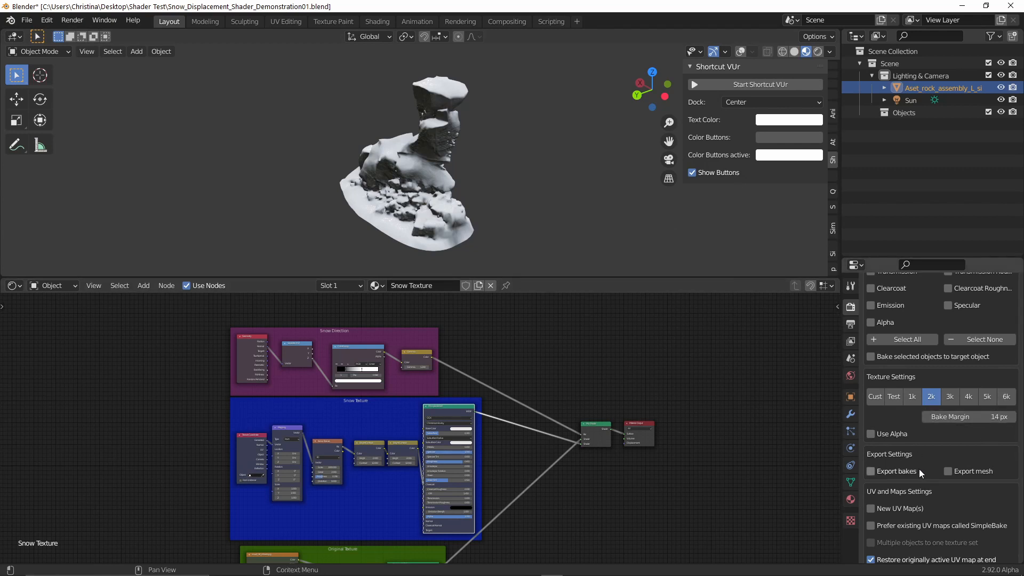
{"action": "scroll", "scroll_direction": "down", "scroll_amount": 3}
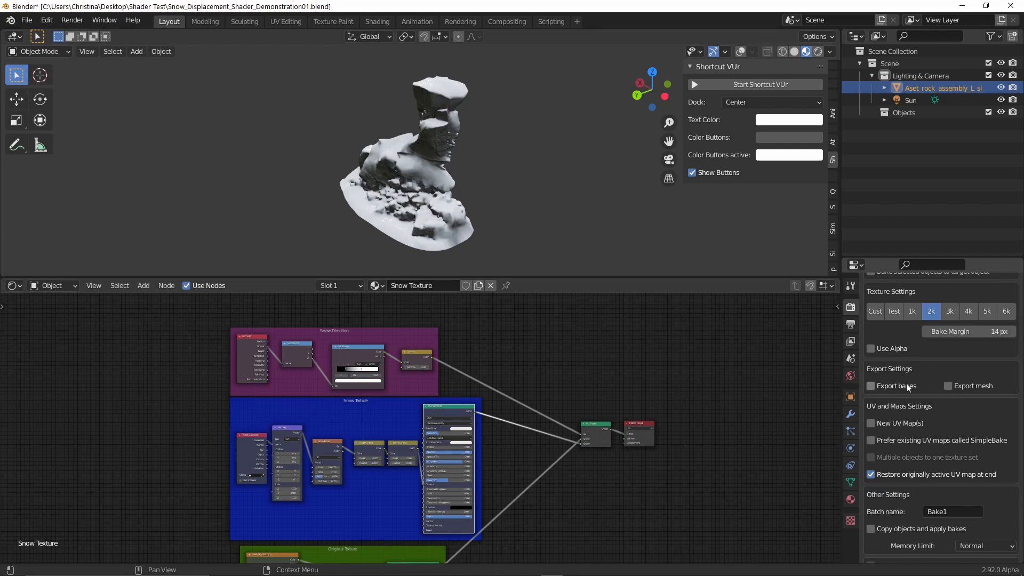
{"action": "mouse_move", "coordinate": [900, 388]}
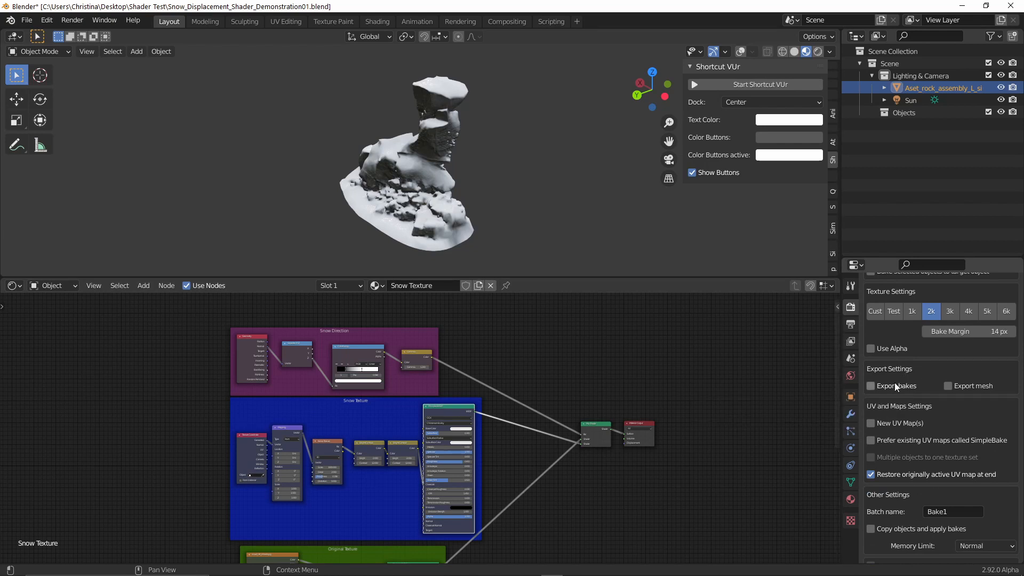
{"action": "mouse_move", "coordinate": [895, 387]}
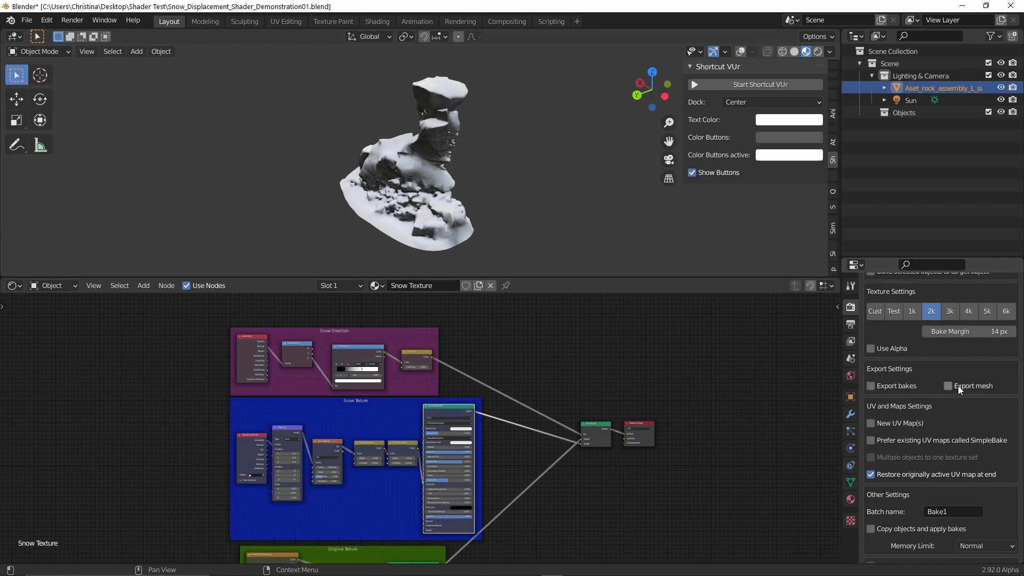
{"action": "mouse_move", "coordinate": [974, 416]}
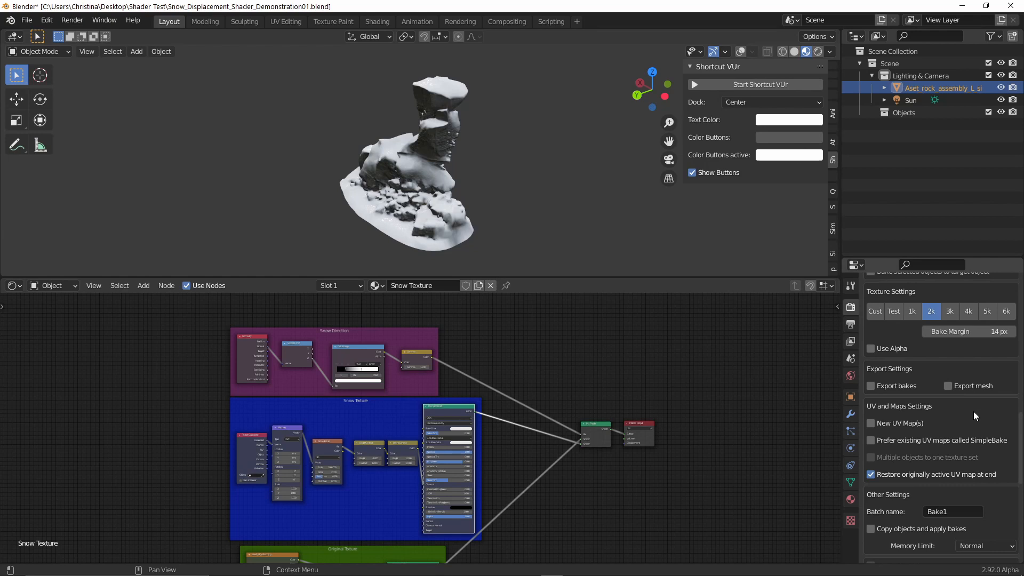
{"action": "mouse_move", "coordinate": [907, 350]}
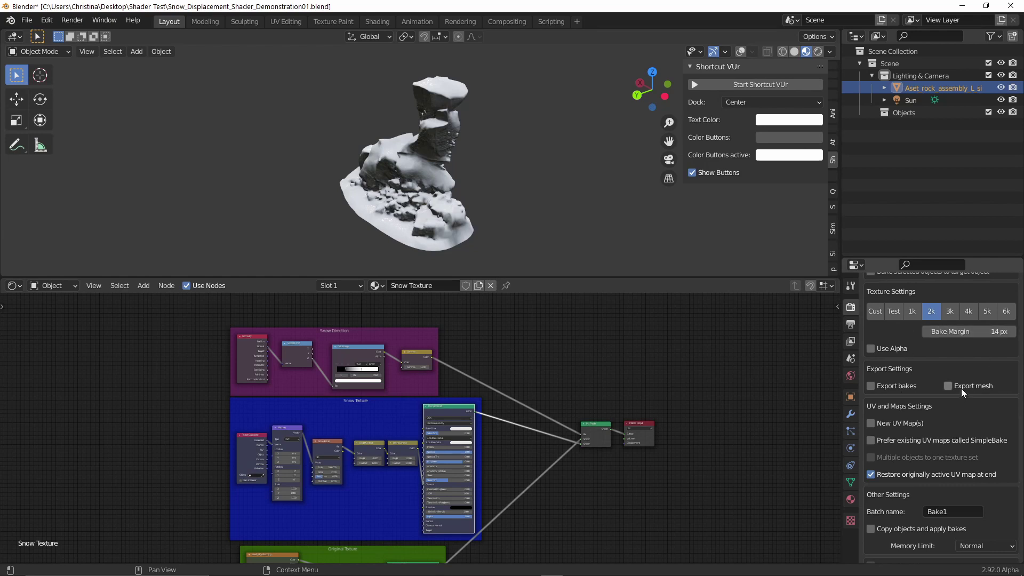
{"action": "mouse_move", "coordinate": [959, 391]}
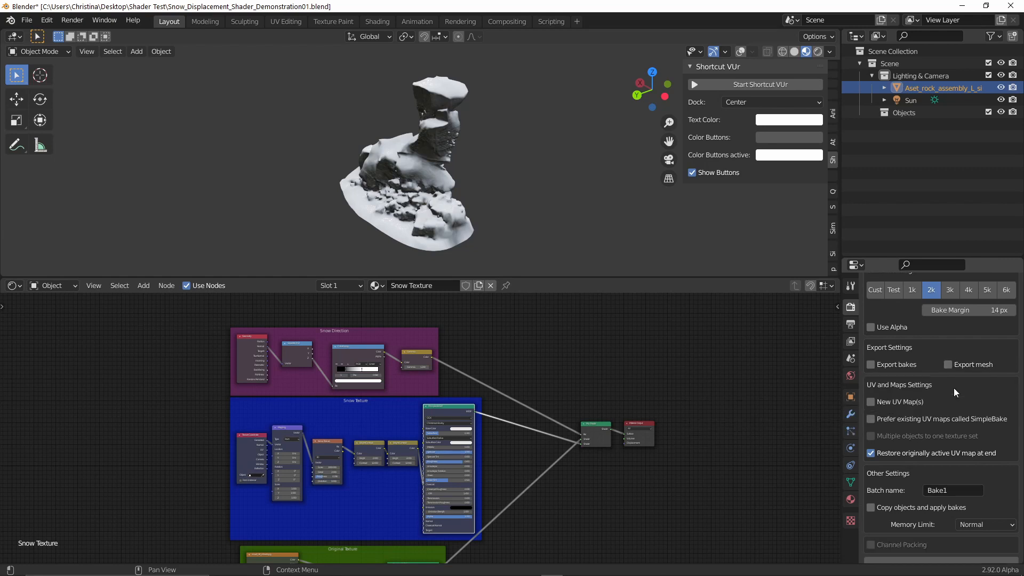
{"action": "scroll", "scroll_direction": "down", "scroll_amount": 3}
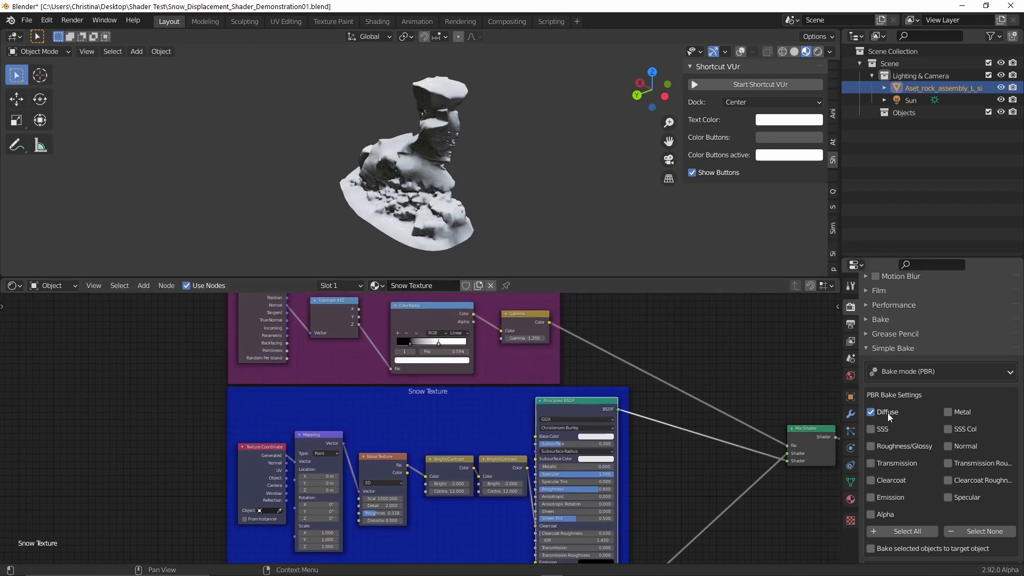
{"action": "mouse_move", "coordinate": [461, 155]}
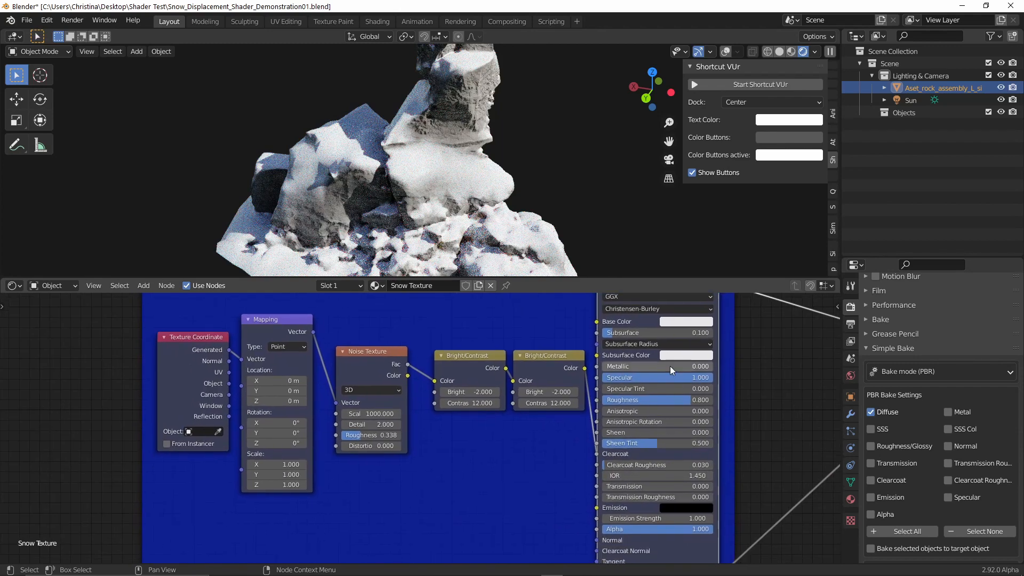
{"action": "mouse_move", "coordinate": [672, 382]}
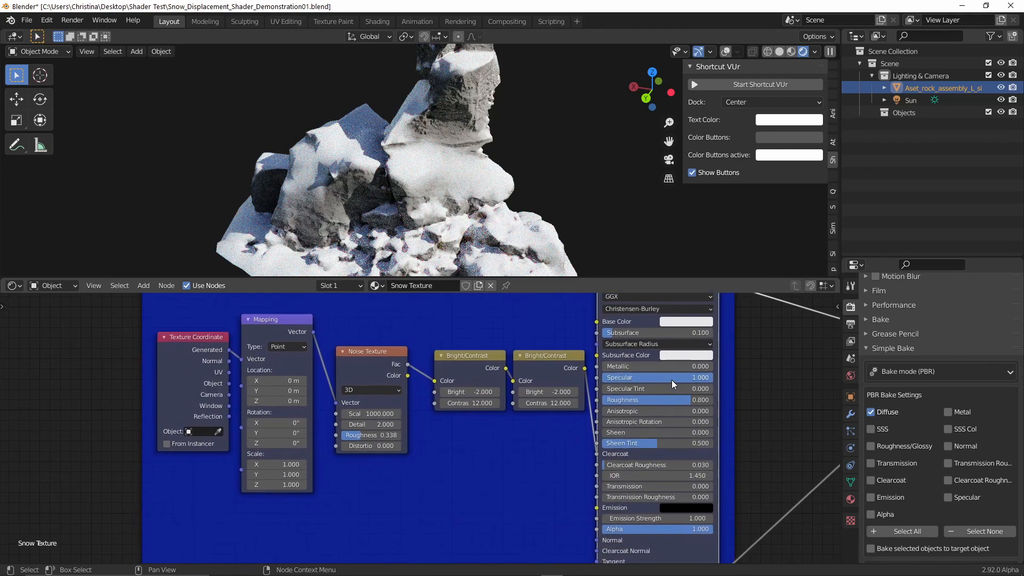
{"action": "mouse_move", "coordinate": [678, 406]}
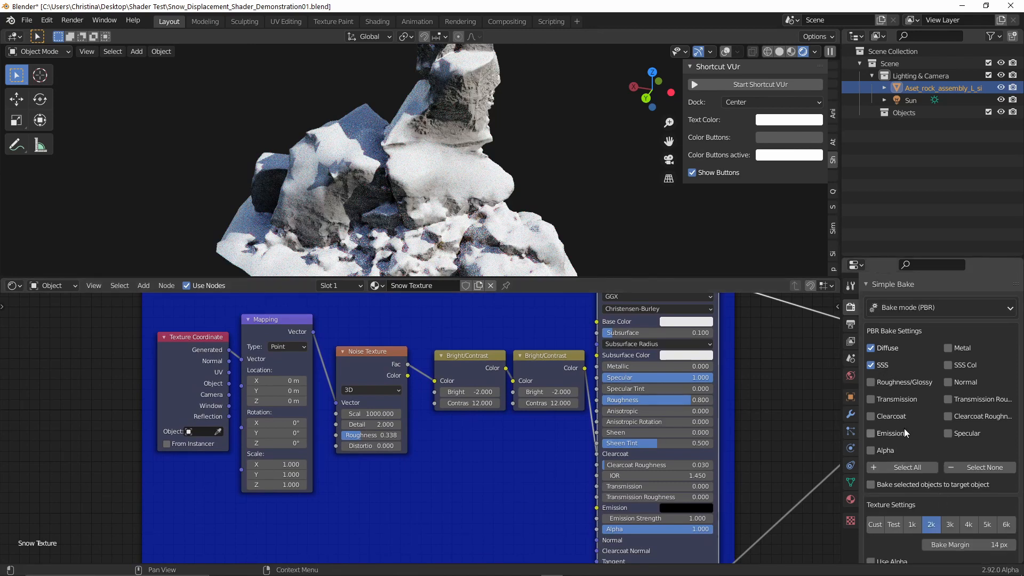
Step: Add Roughness/Glossy and Specular to the PBR bake and export bakes to a SnowyCliff folder
{"action": "left_click", "coordinate": [870, 382]}
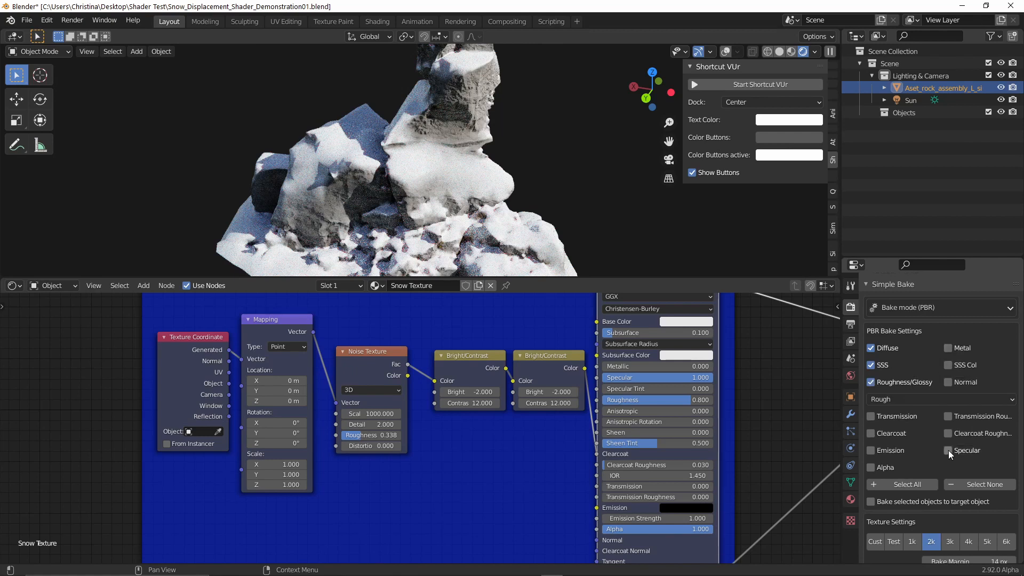
{"action": "left_click", "coordinate": [948, 450]}
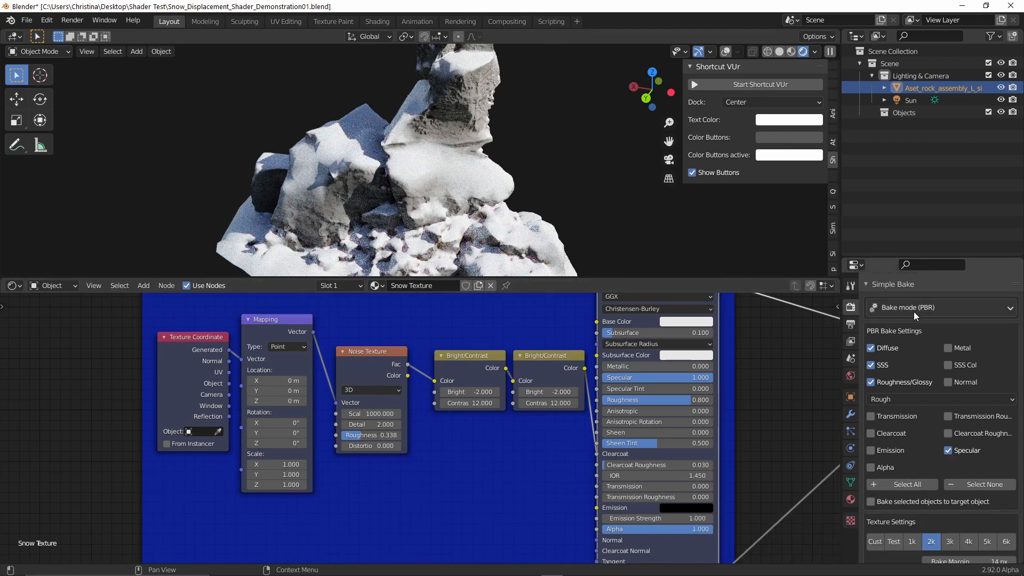
{"action": "scroll", "scroll_direction": "down", "scroll_amount": 3}
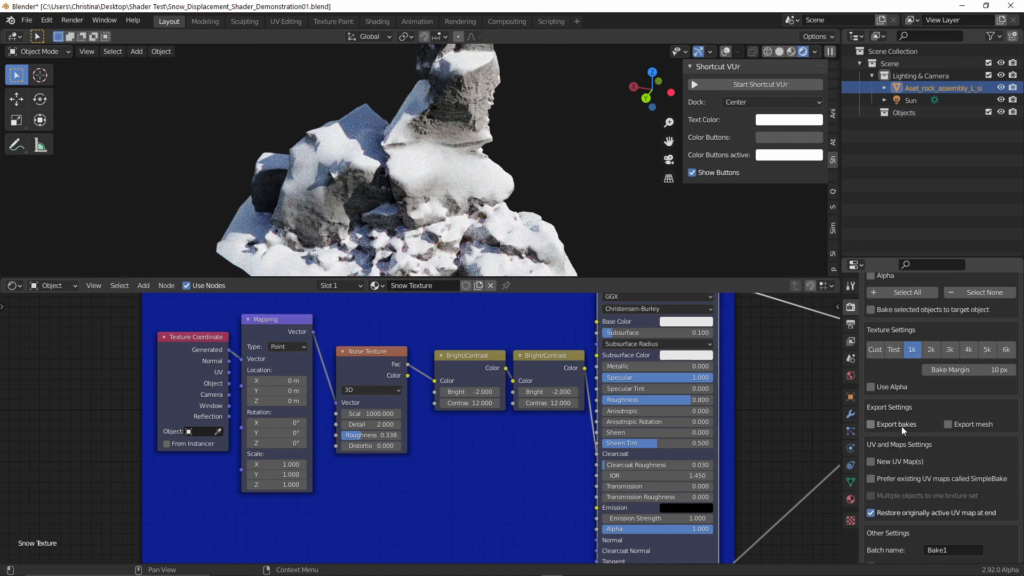
{"action": "left_click", "coordinate": [870, 424]}
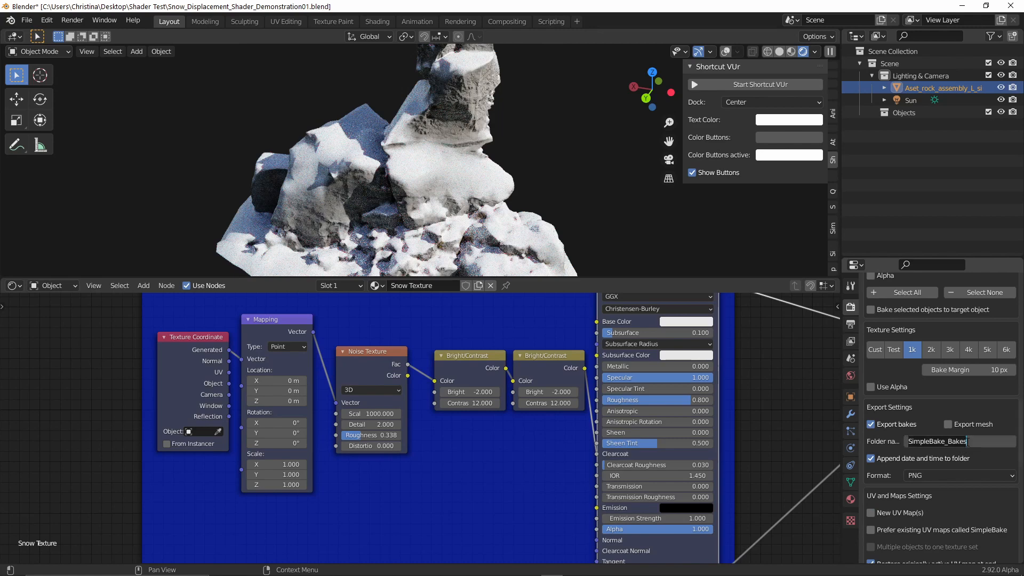
{"action": "type", "text": "SnowyCliff"}
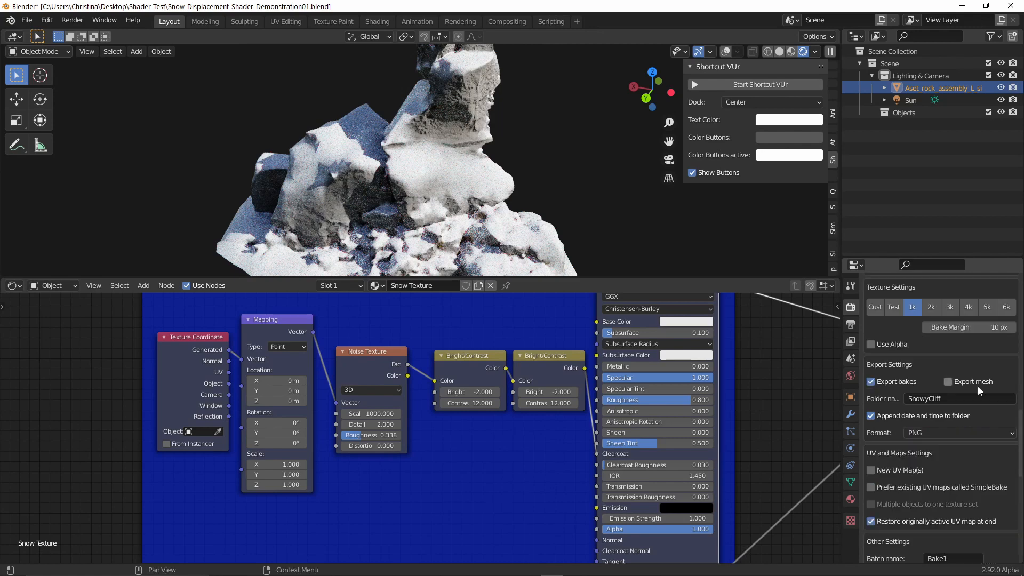
{"action": "mouse_move", "coordinate": [978, 391]}
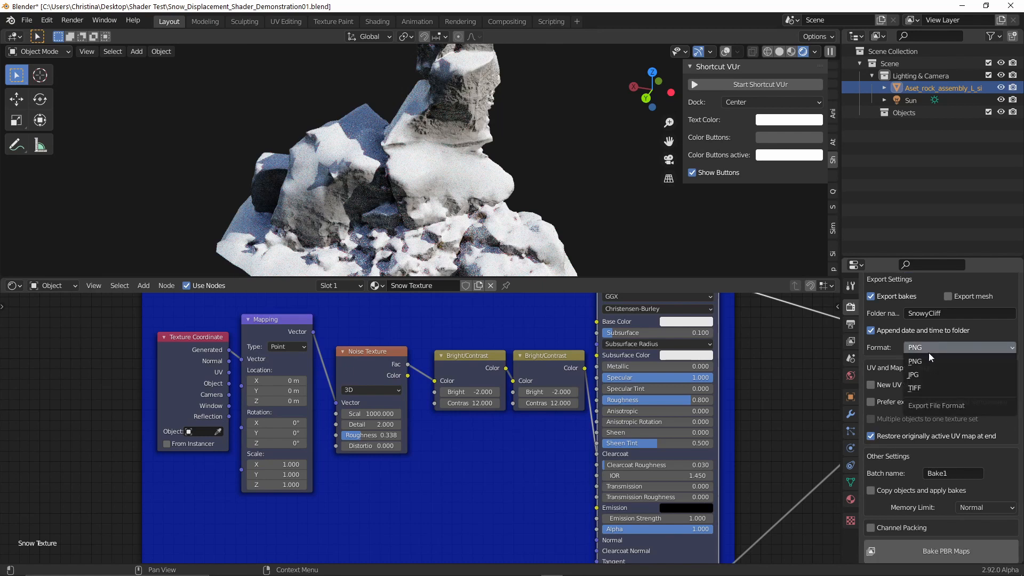
{"action": "mouse_move", "coordinate": [934, 388]}
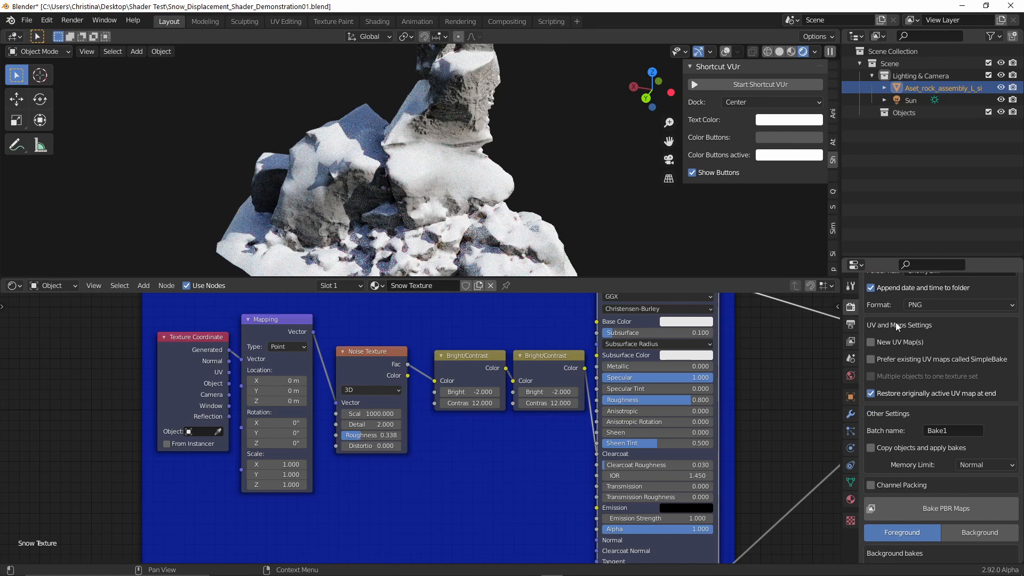
{"action": "mouse_move", "coordinate": [992, 460]}
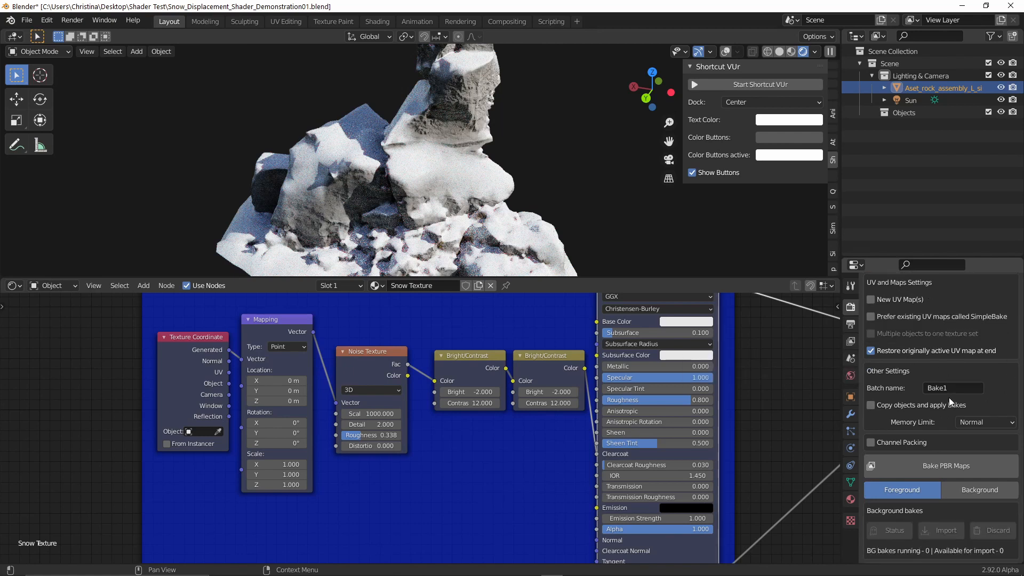
Step: Name the bake batch SnowyCliff and set SimpleBake's Memory Limit to No Limit
{"action": "left_click", "coordinate": [952, 388]}
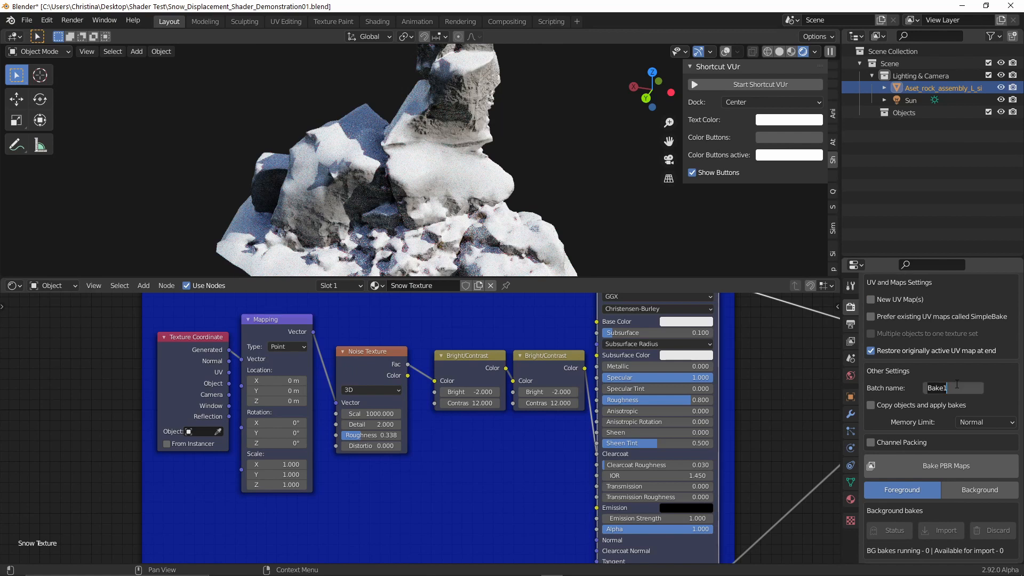
{"action": "type", "text": "SnowyCli"}
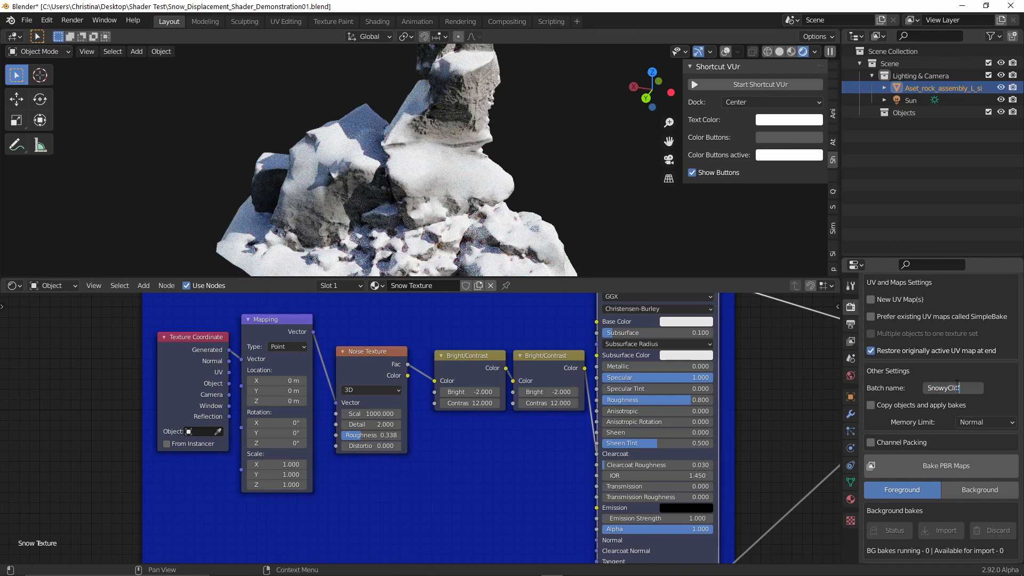
{"action": "left_click", "coordinate": [985, 422]}
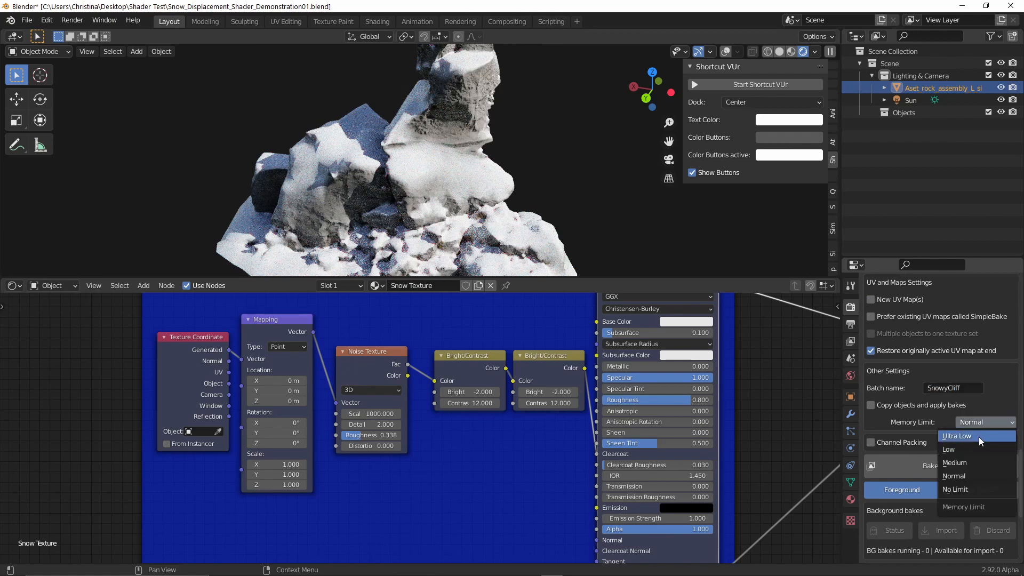
{"action": "left_click", "coordinate": [955, 488]}
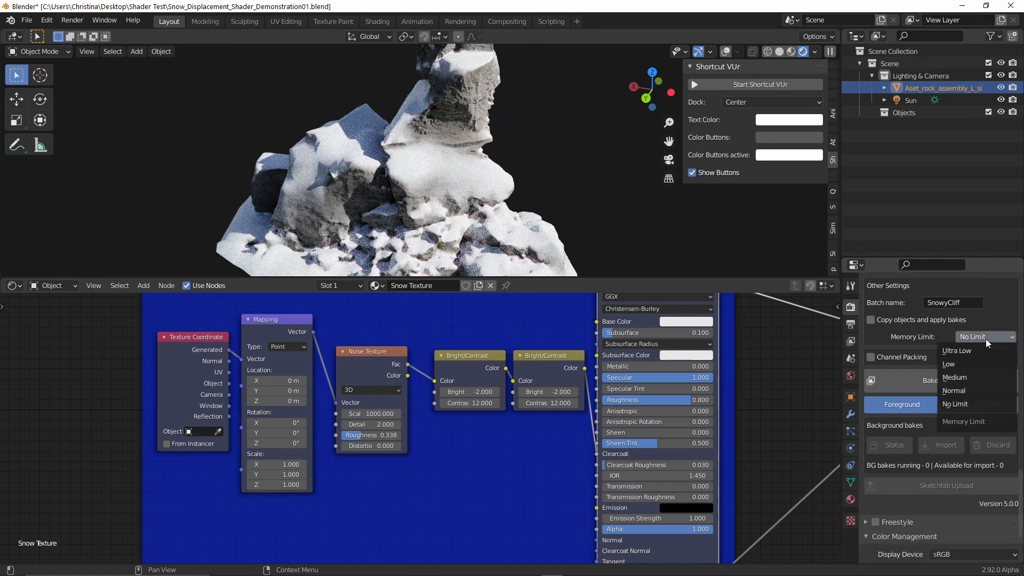
{"action": "mouse_move", "coordinate": [974, 363]}
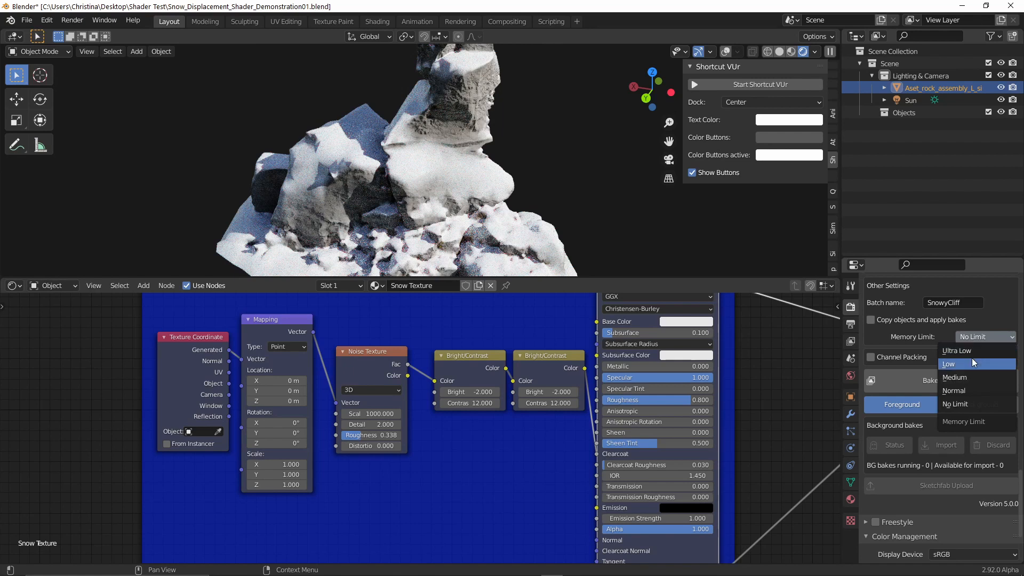
{"action": "mouse_move", "coordinate": [975, 363]}
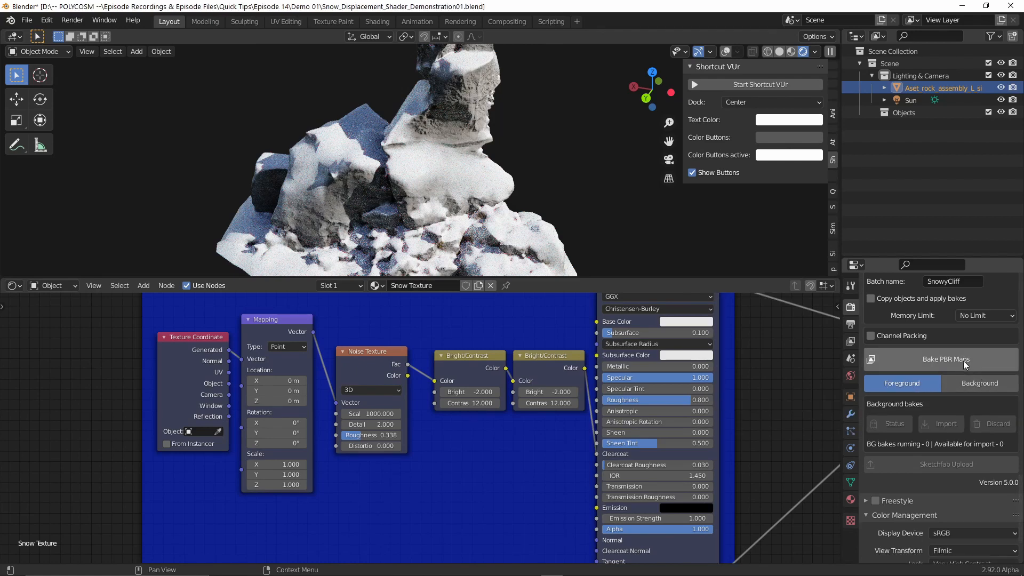
Step: With the PBR bake run, switch over to File Explorer to find the SnowyCliff output
{"action": "key", "text": "alt+tab"}
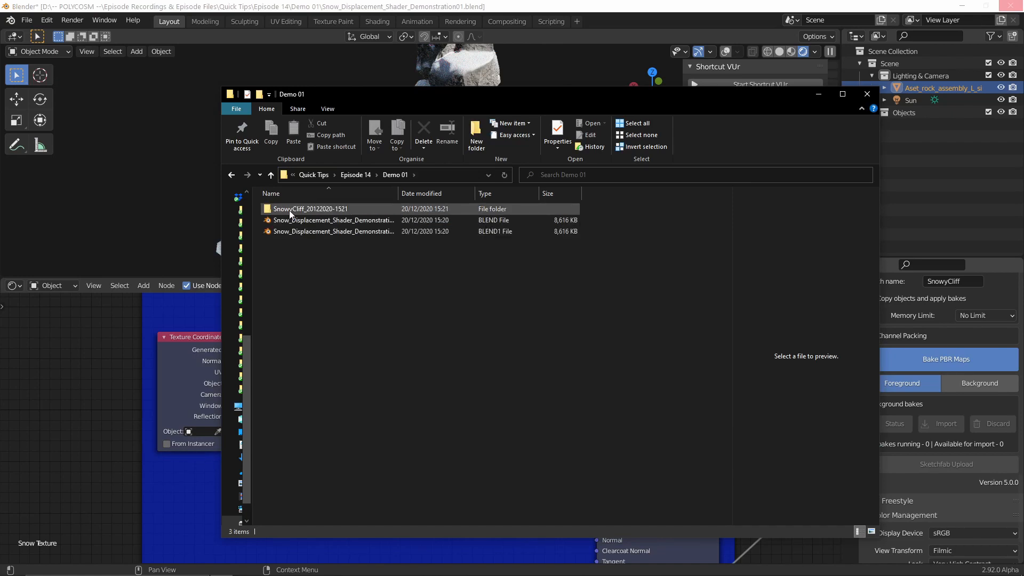
Step: Open the SnowyCliff bake folder and preview the baked diffuse PNG among the four maps
{"action": "double_click", "coordinate": [310, 209]}
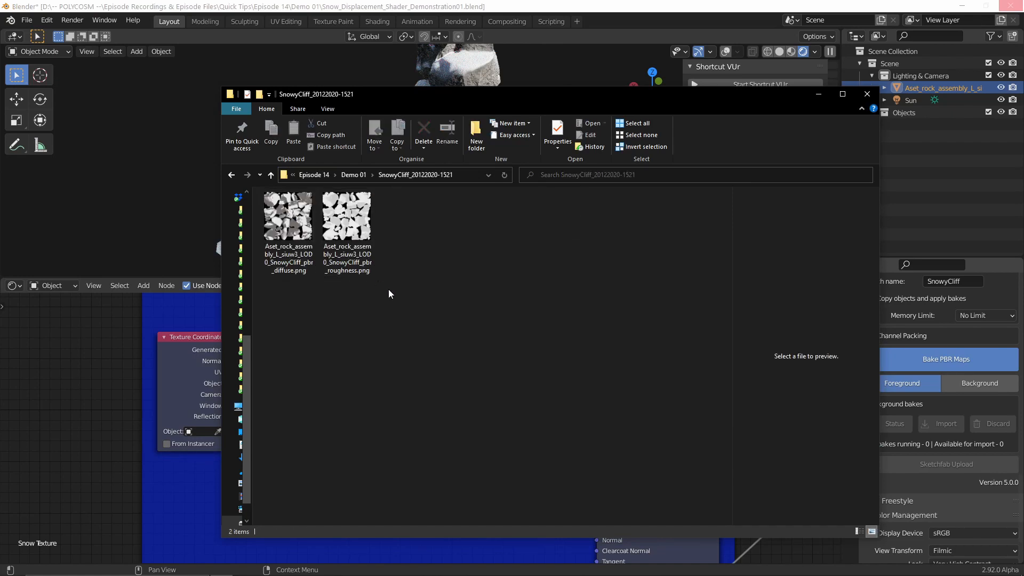
{"action": "left_click", "coordinate": [288, 215]}
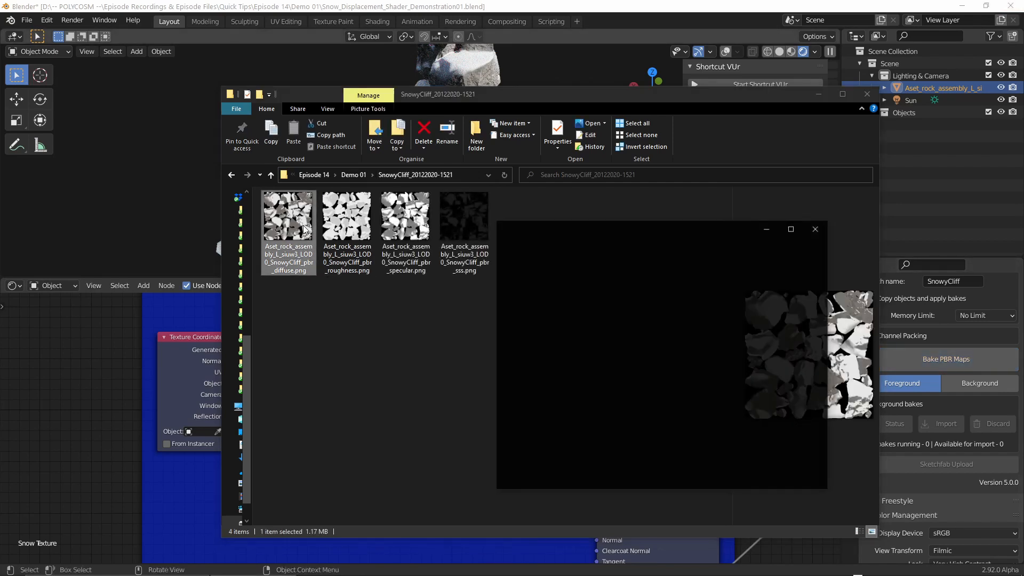
{"action": "double_click", "coordinate": [288, 215]}
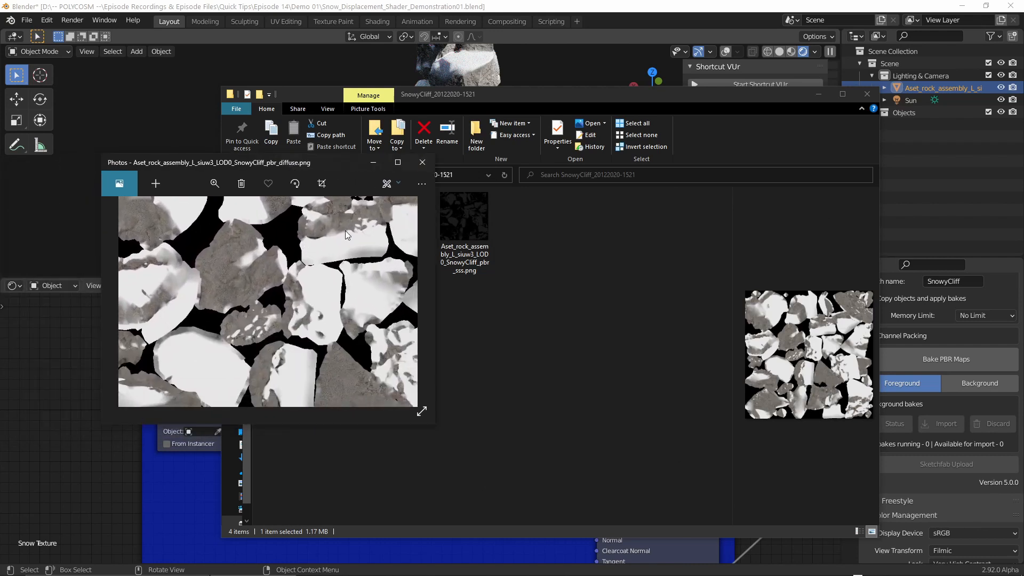
{"action": "mouse_move", "coordinate": [422, 162]}
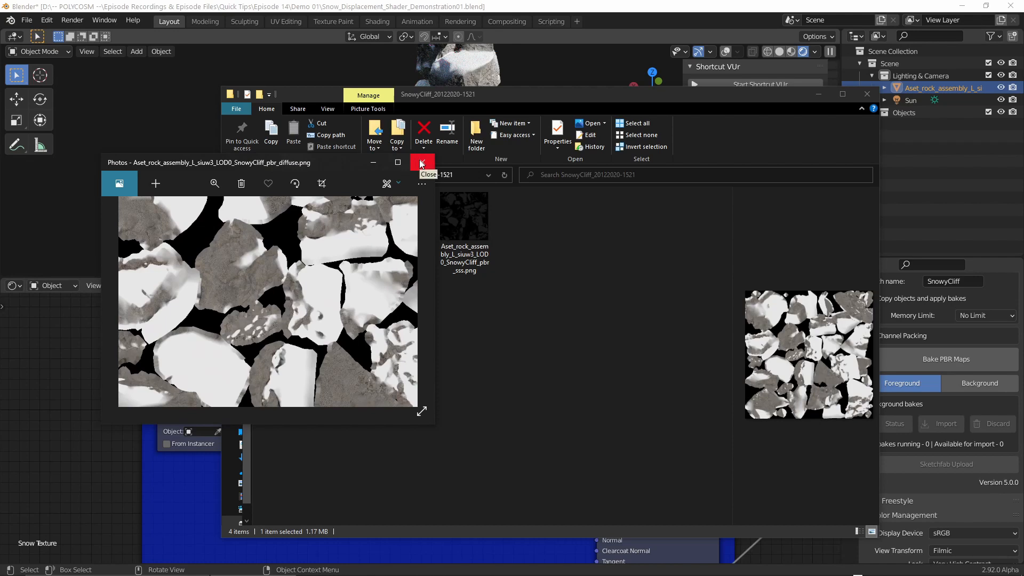
{"action": "left_click", "coordinate": [422, 163]}
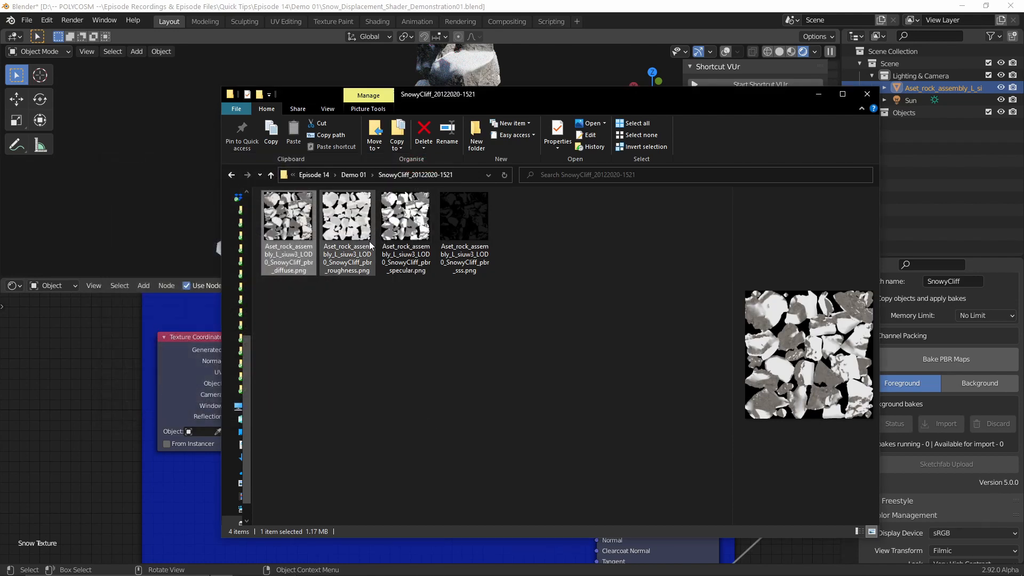
{"action": "left_click", "coordinate": [405, 216]}
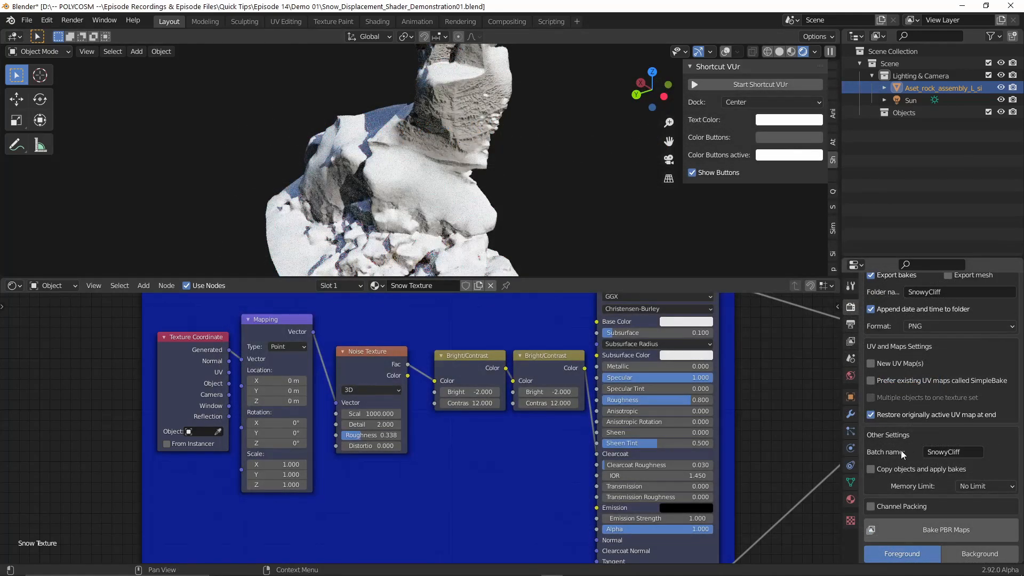
{"action": "mouse_move", "coordinate": [880, 469]}
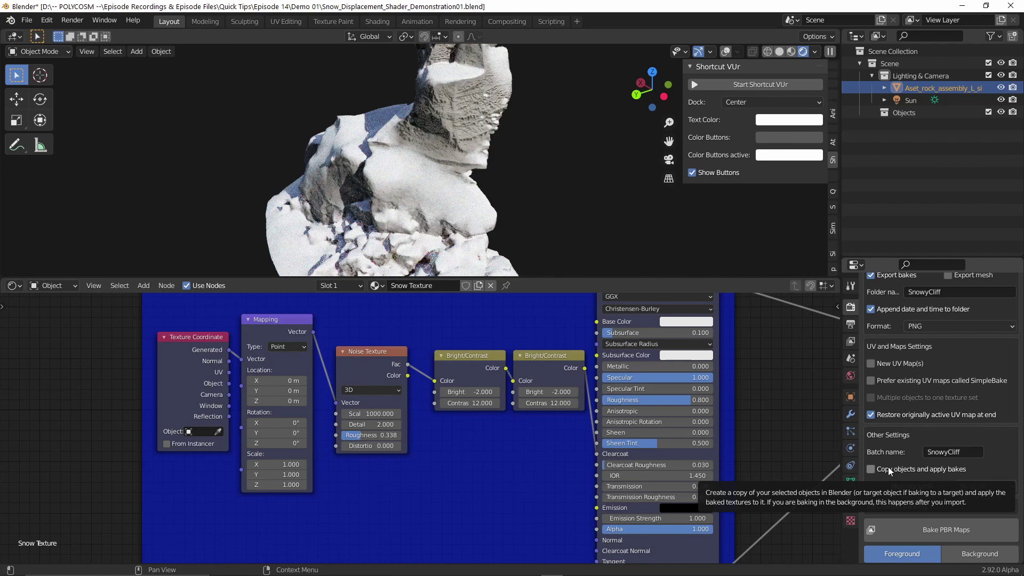
Step: Enable Copy objects and apply bakes, then run Bake PBR Maps again
{"action": "left_click", "coordinate": [870, 469]}
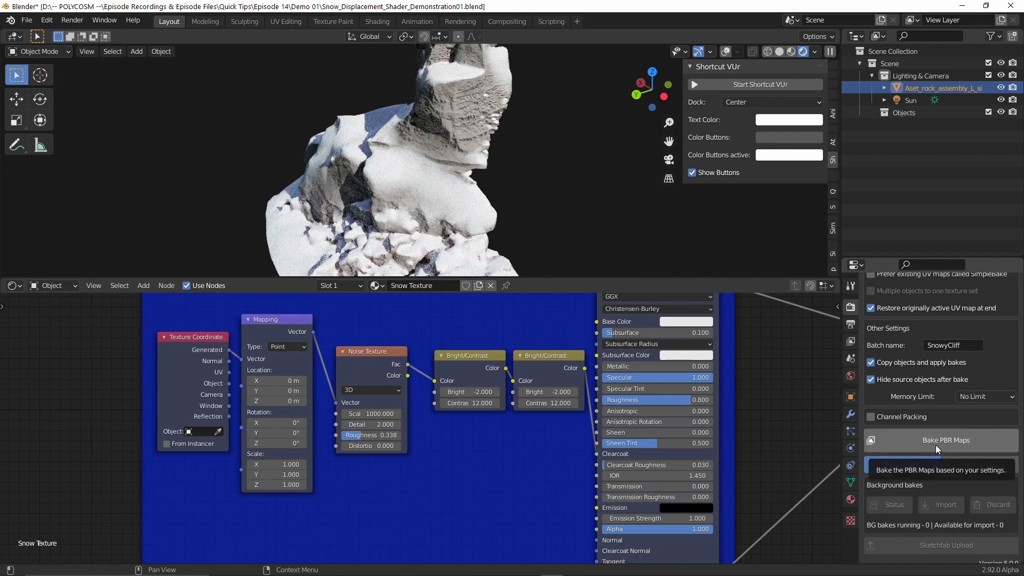
{"action": "left_click", "coordinate": [947, 440]}
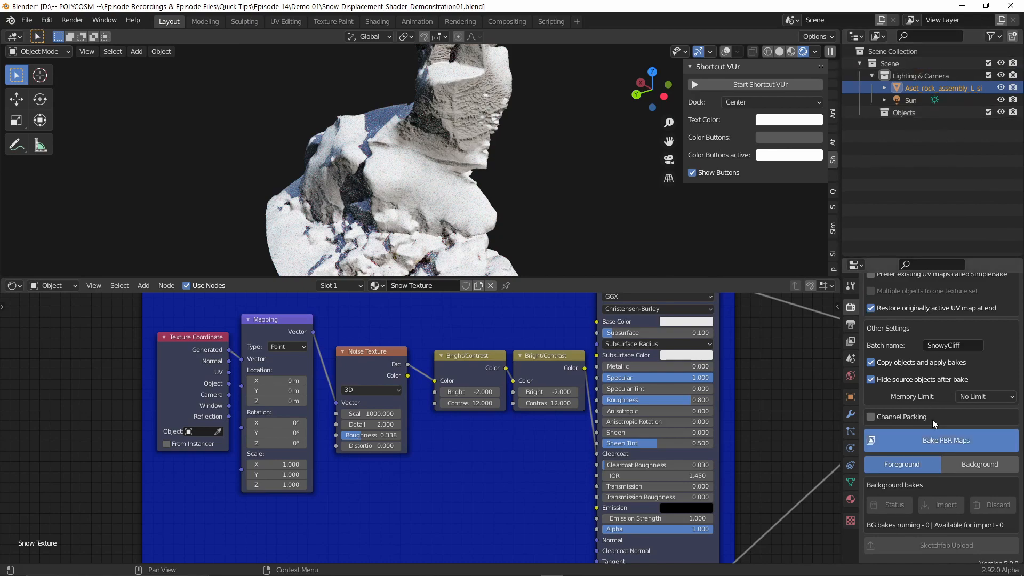
{"action": "left_click", "coordinate": [941, 439]}
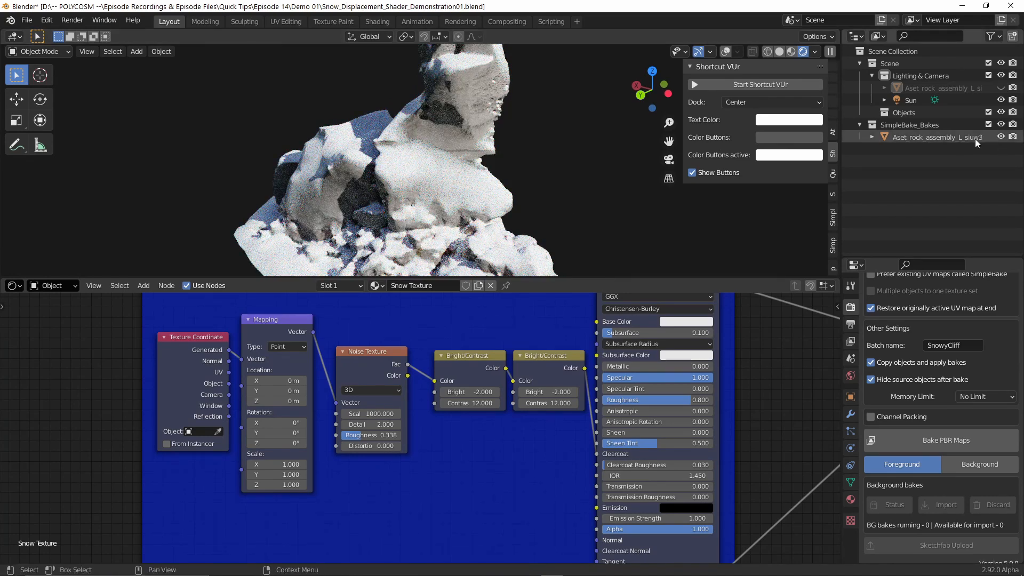
Step: Select the rock copy in SimpleBake_Bakes to show its baked image-texture material
{"action": "left_click", "coordinate": [937, 136]}
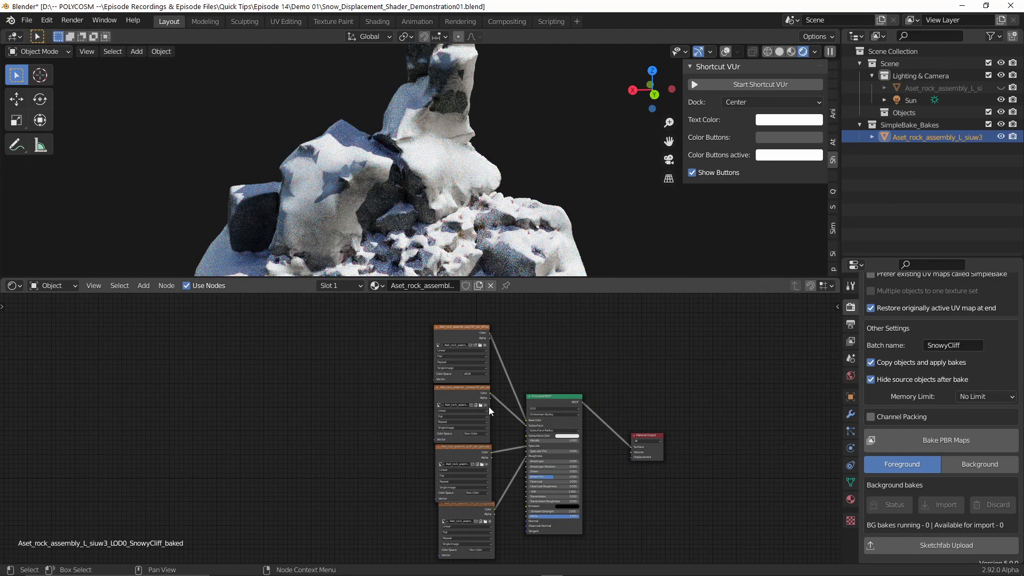
{"action": "mouse_move", "coordinate": [5, 299]}
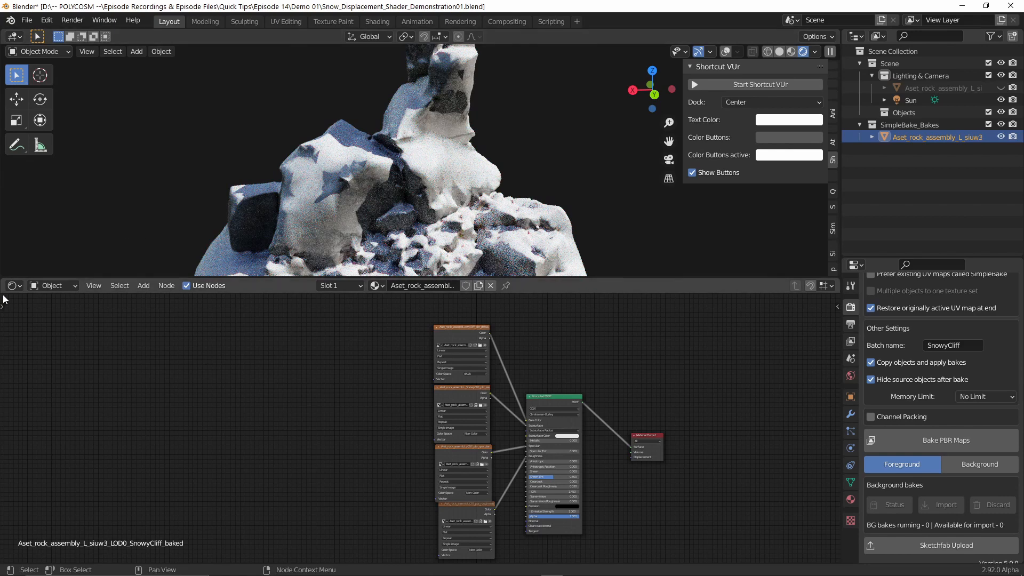
{"action": "mouse_move", "coordinate": [12, 285]}
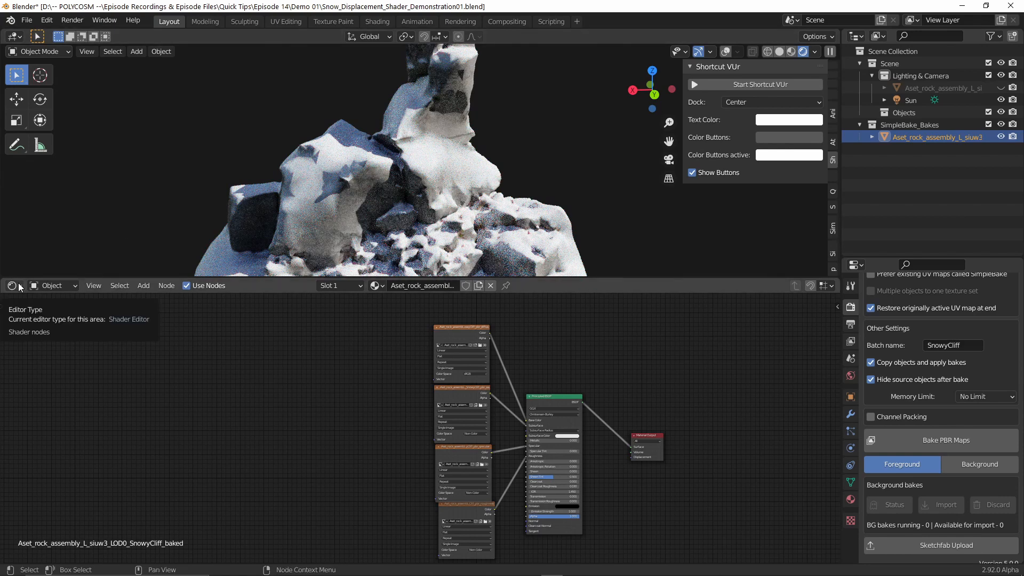
Step: Switch the lower area to the UV Editor to view the rock copy's UV layout
{"action": "left_click", "coordinate": [12, 286]}
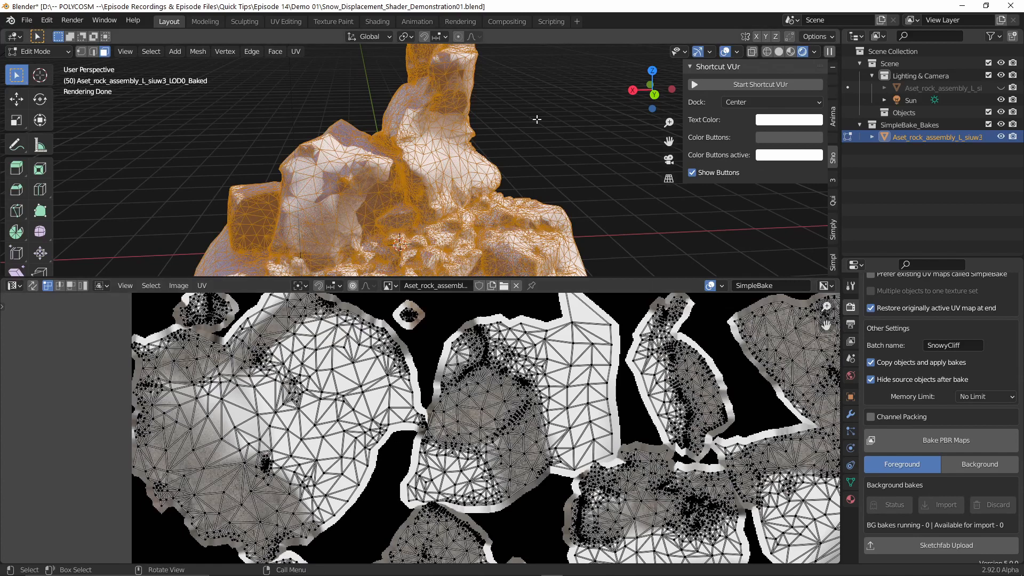
{"action": "mouse_move", "coordinate": [536, 164]}
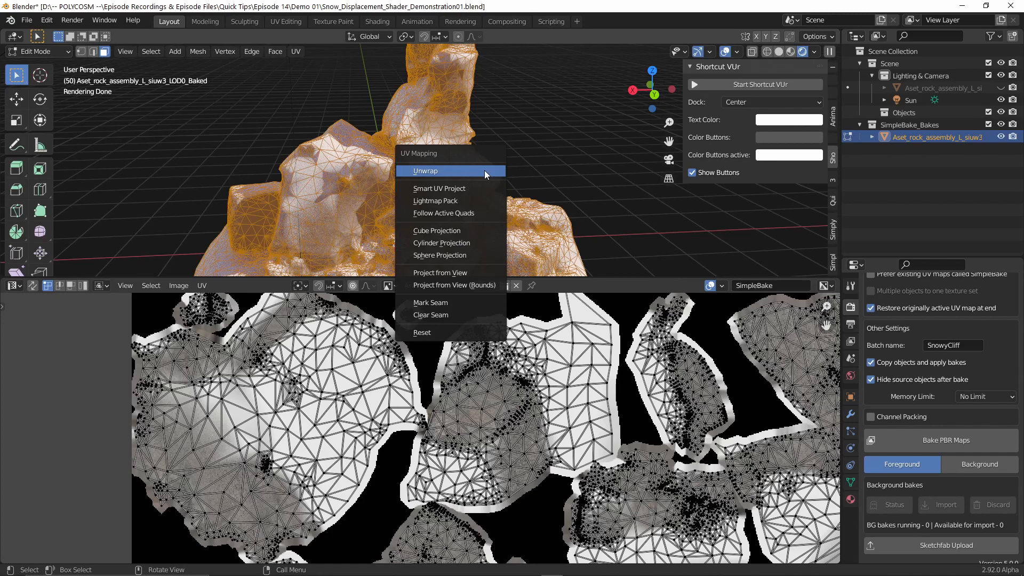
{"action": "mouse_move", "coordinate": [464, 180]}
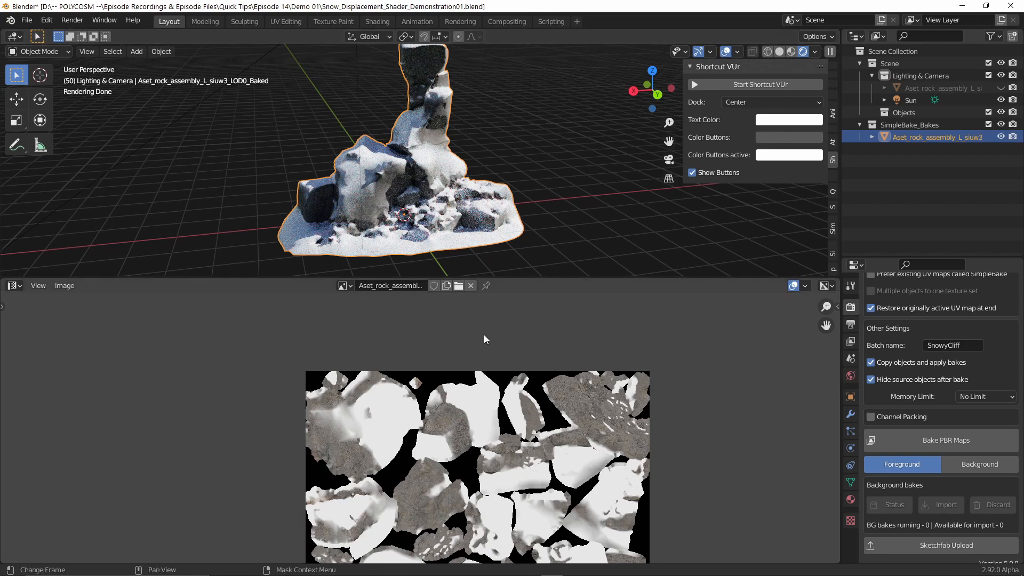
{"action": "mouse_move", "coordinate": [373, 314]}
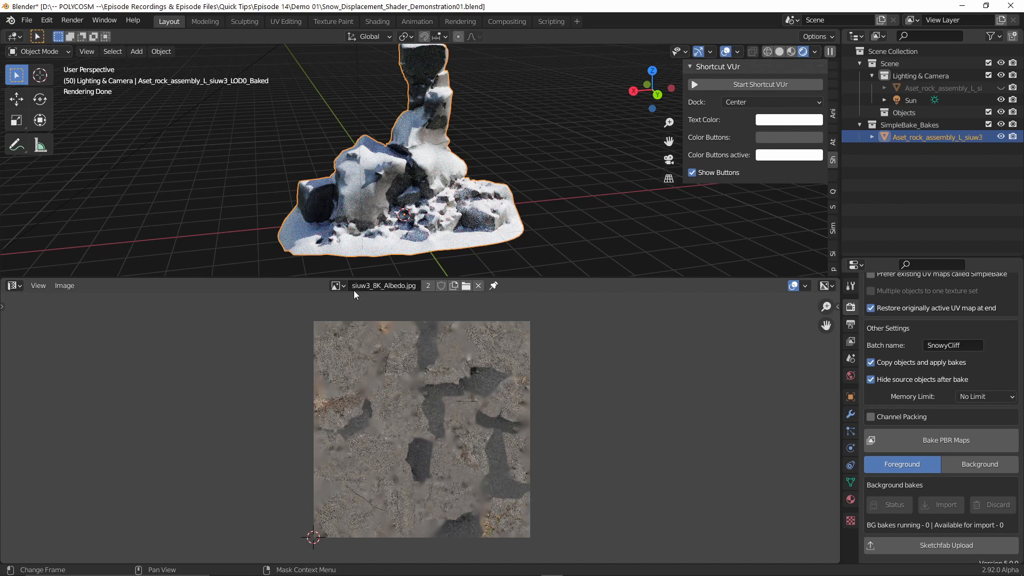
{"action": "mouse_move", "coordinate": [335, 285]}
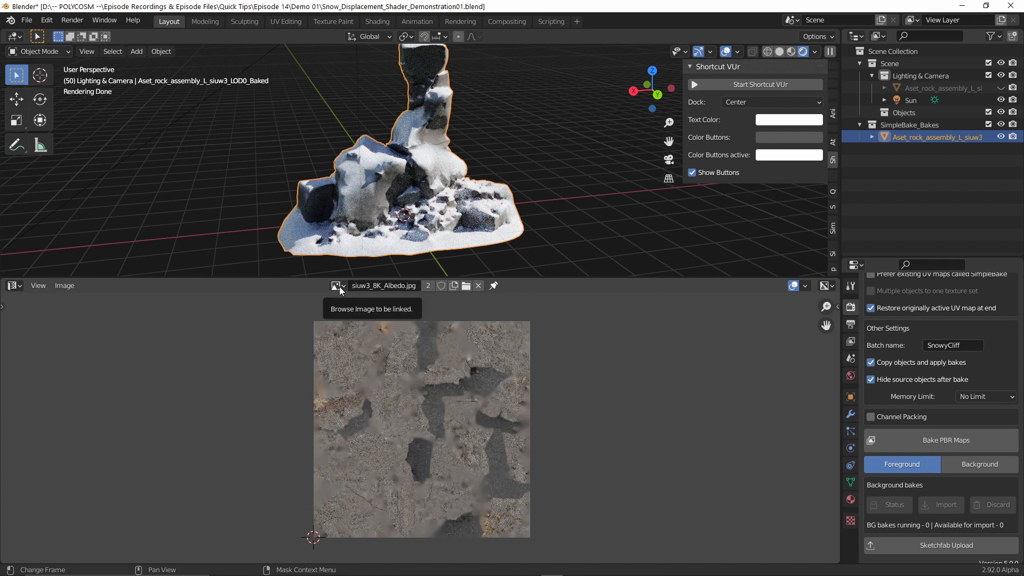
Step: Display the SnowyCliff diffuse bake, then toggle SimpleBake's bake mode to Cycles and back to PBR
{"action": "left_click", "coordinate": [336, 286]}
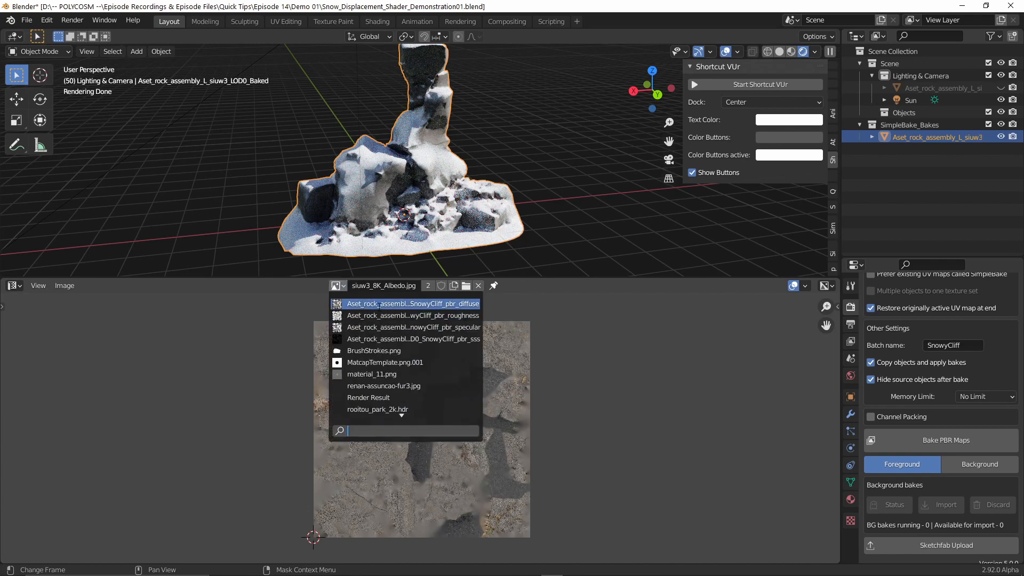
{"action": "left_click", "coordinate": [411, 314]}
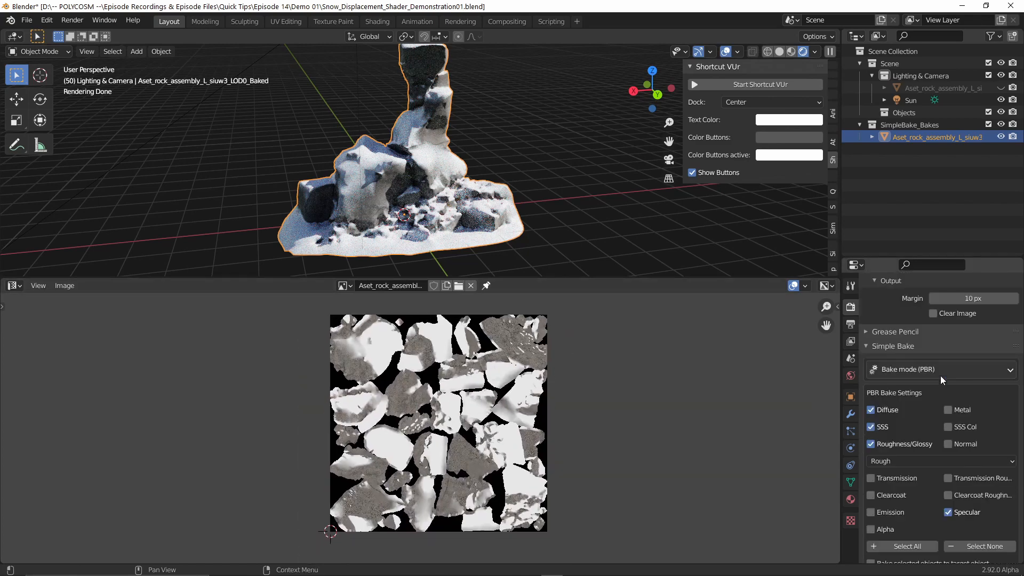
{"action": "left_click", "coordinate": [940, 369]}
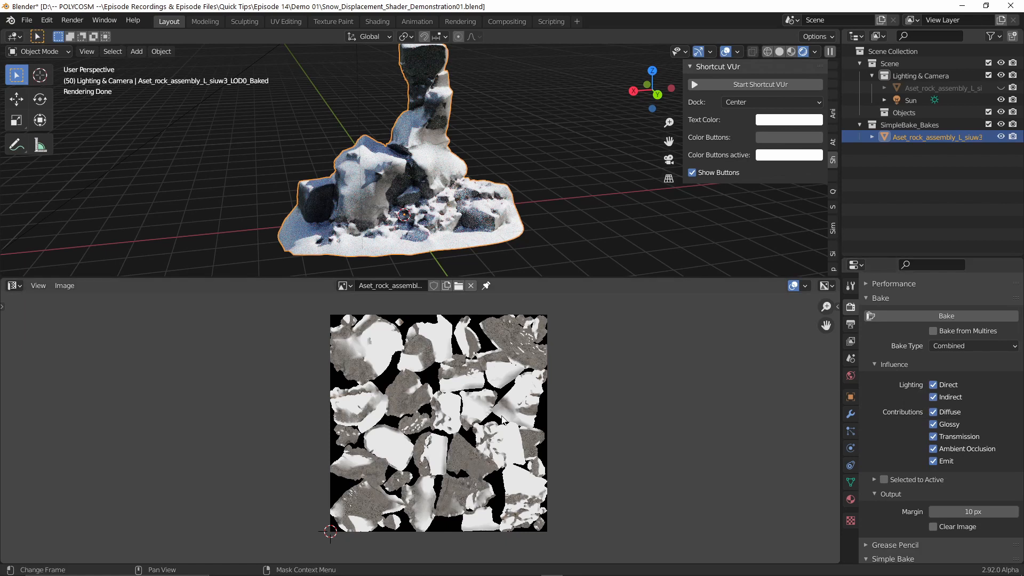
{"action": "mouse_move", "coordinate": [597, 369]}
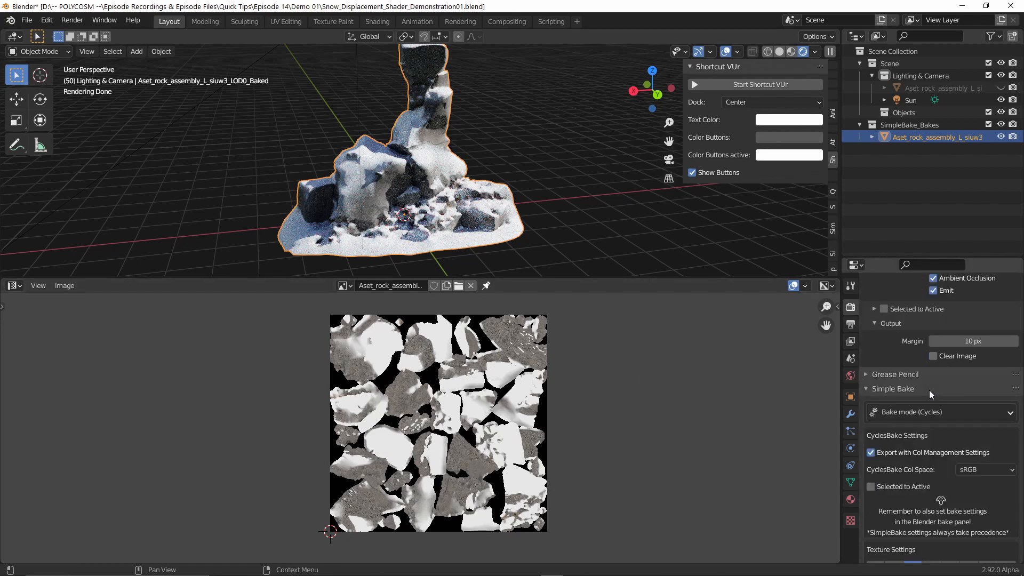
{"action": "left_click", "coordinate": [941, 412]}
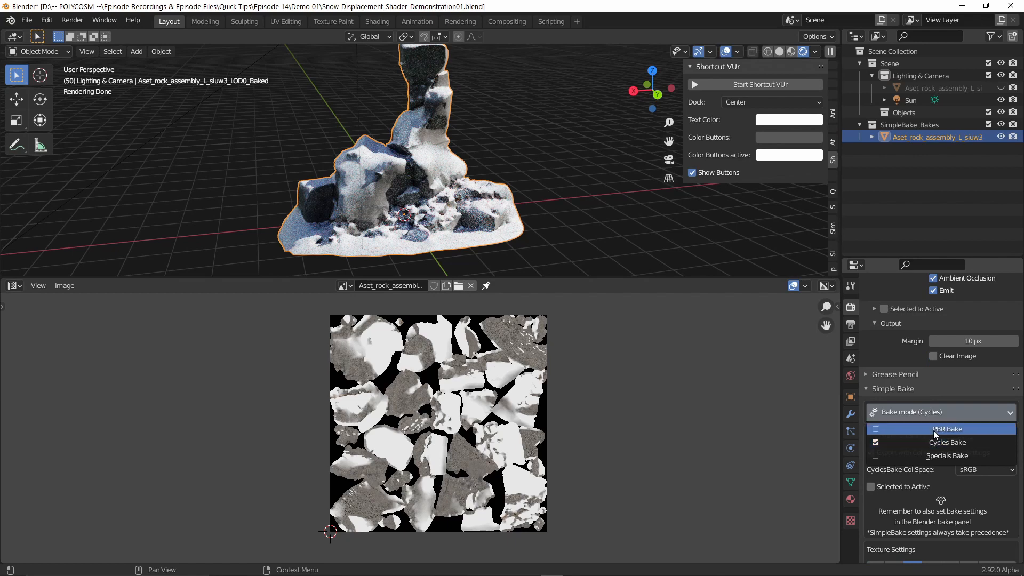
{"action": "left_click", "coordinate": [947, 429]}
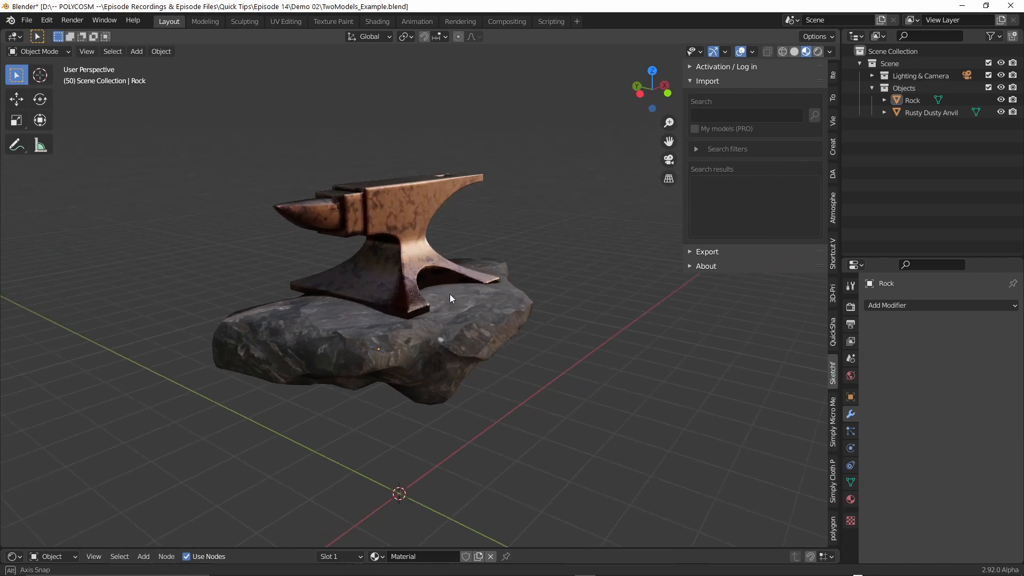
Step: Select the Rock together with the Rusty Dusty Anvil for one shared texture set
{"action": "left_click_drag", "start_coordinate": [450, 299], "coordinate": [594, 294]}
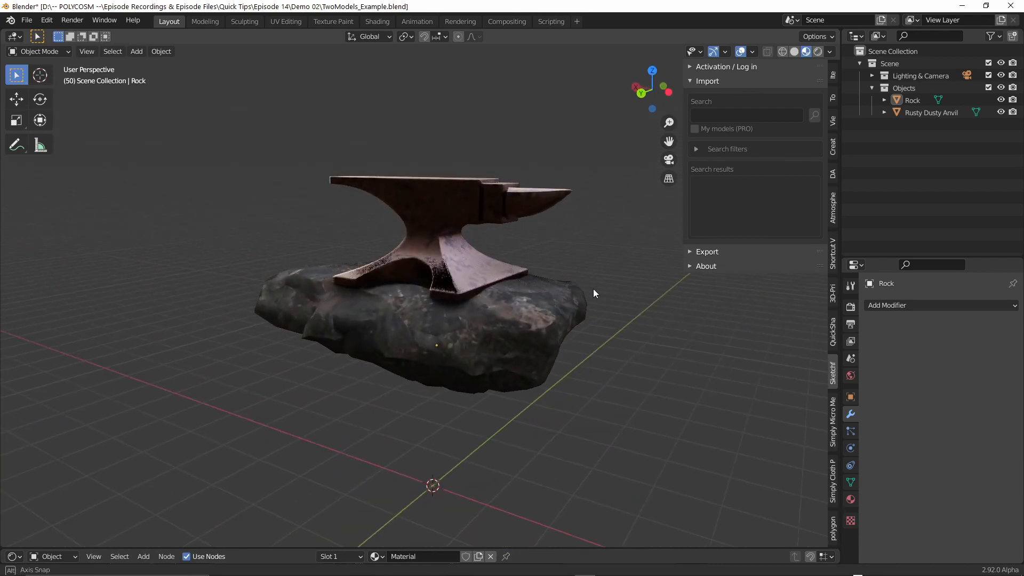
{"action": "left_click_drag", "start_coordinate": [593, 293], "coordinate": [430, 331]}
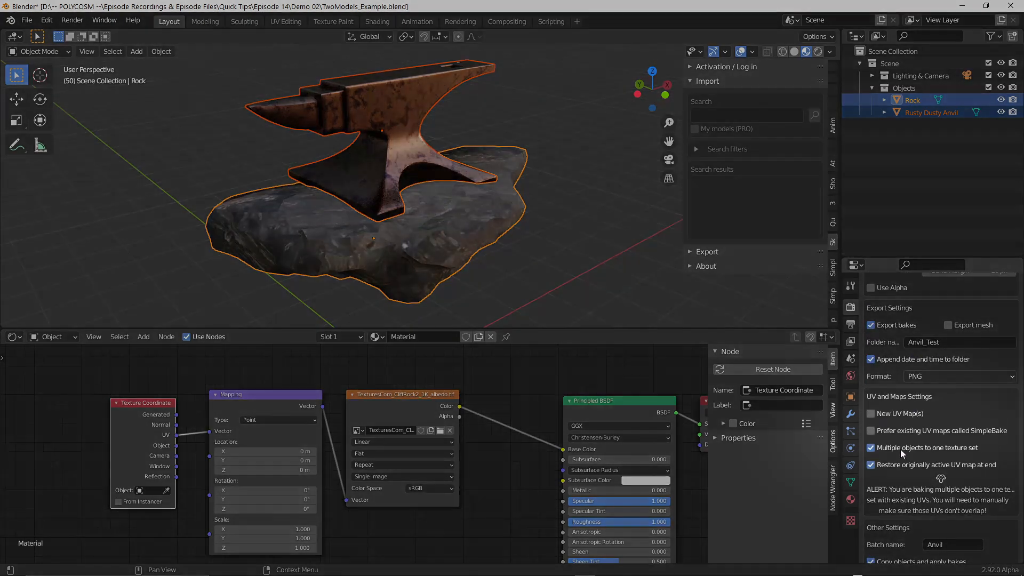
{"action": "mouse_move", "coordinate": [941, 453]}
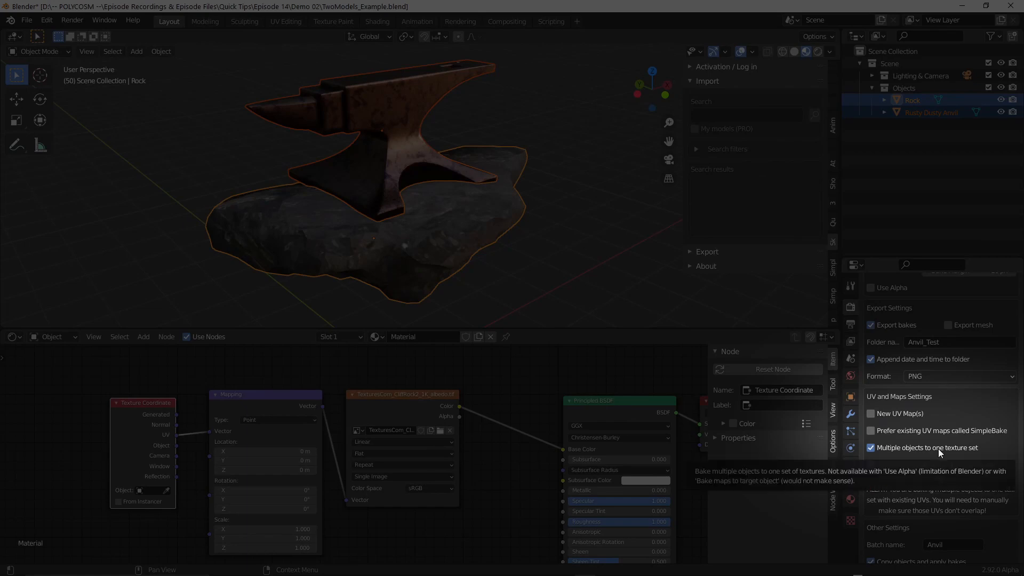
{"action": "mouse_move", "coordinate": [931, 456]}
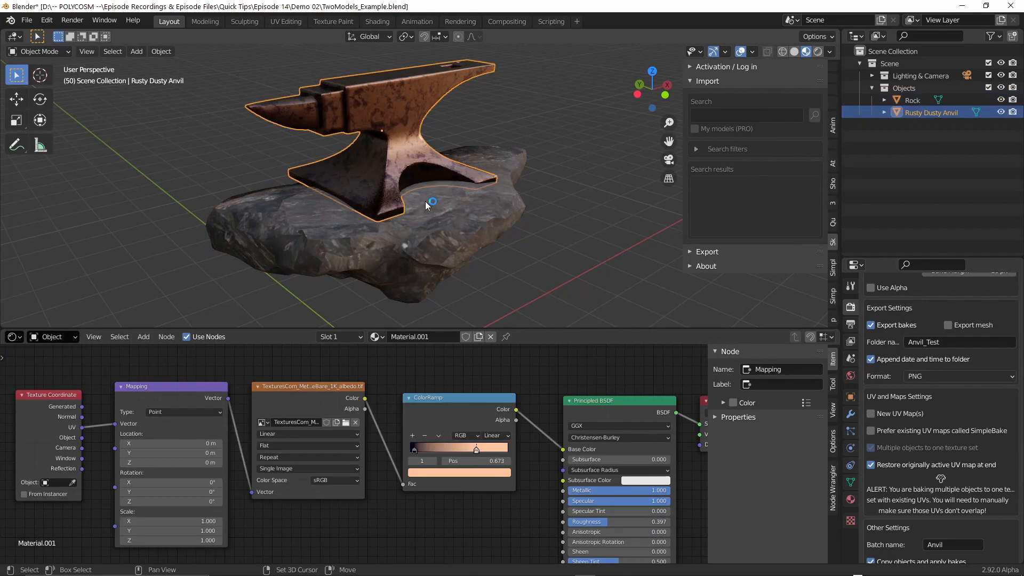
{"action": "left_click", "coordinate": [912, 100]}
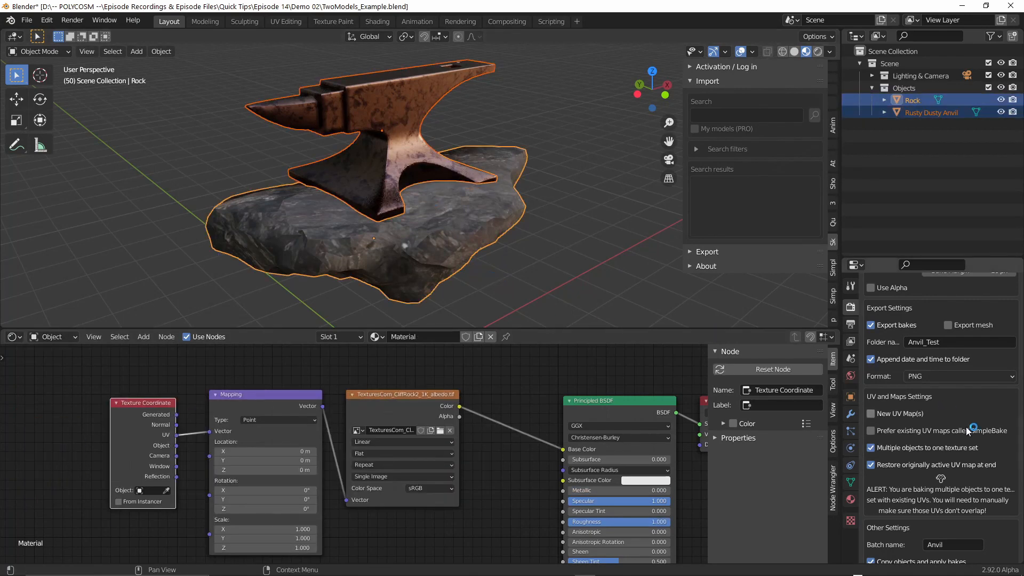
{"action": "mouse_move", "coordinate": [957, 452]}
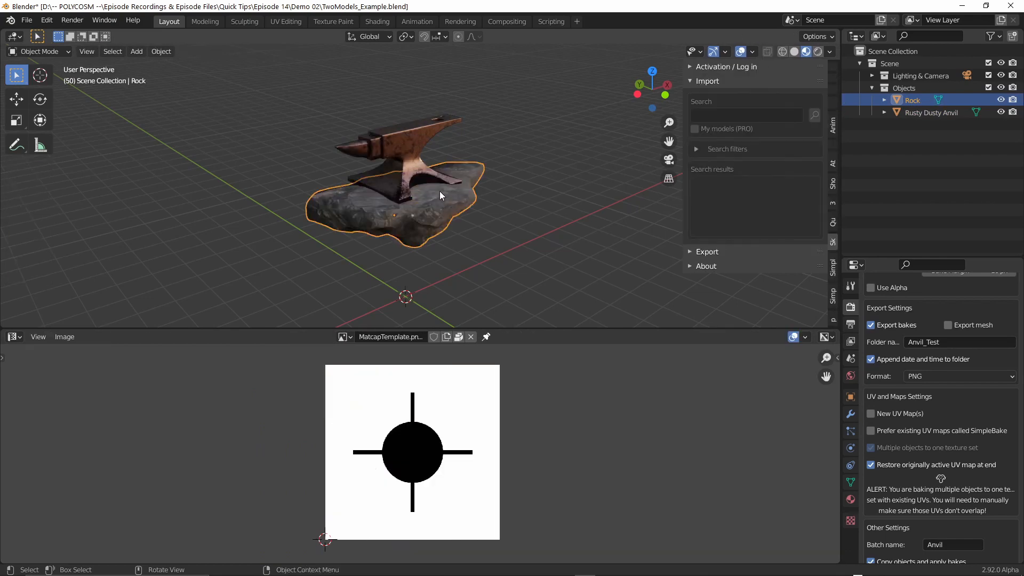
Step: Preview the bronze then cliff rock albedo textures, close the viewer and orbit to the anvil on the rock
{"action": "key", "text": "Tab"}
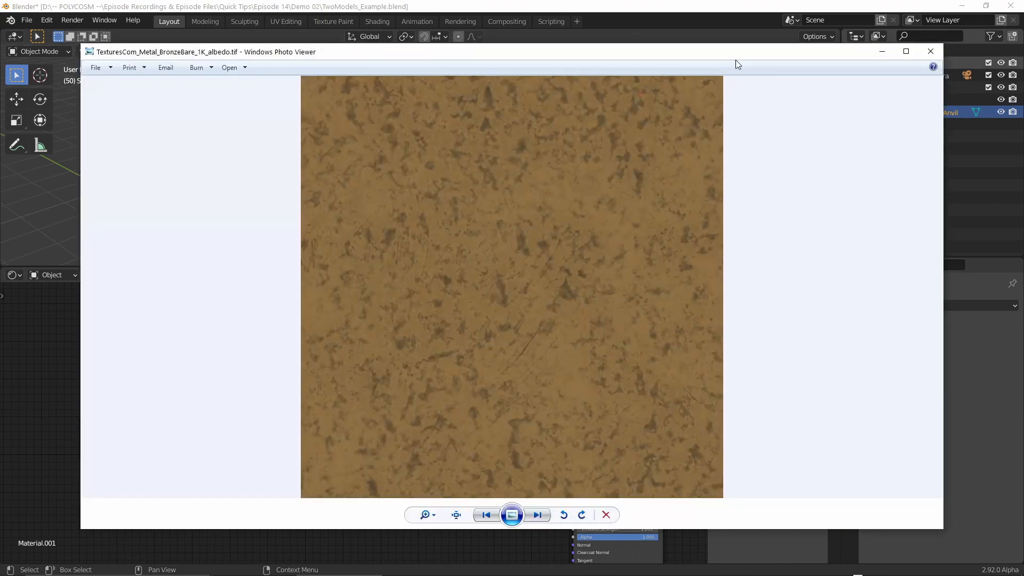
{"action": "left_click", "coordinate": [606, 515]}
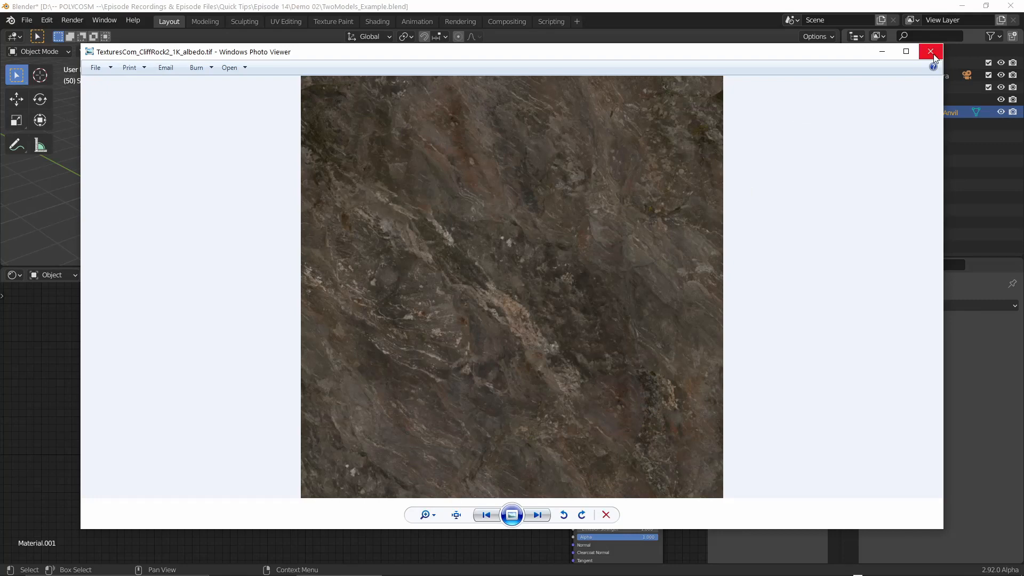
{"action": "left_click", "coordinate": [930, 51]}
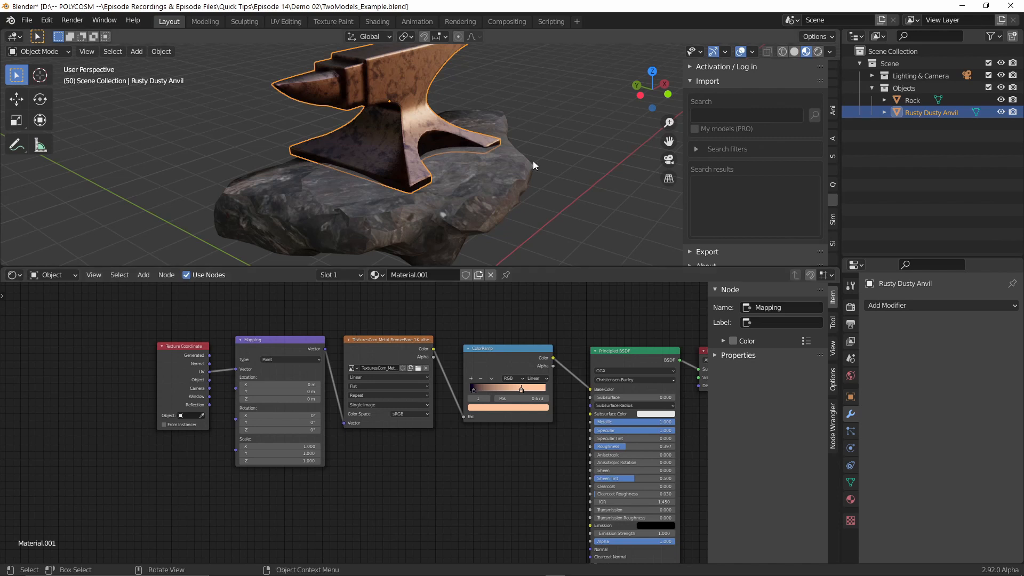
{"action": "left_click_drag", "start_coordinate": [522, 163], "coordinate": [467, 161]}
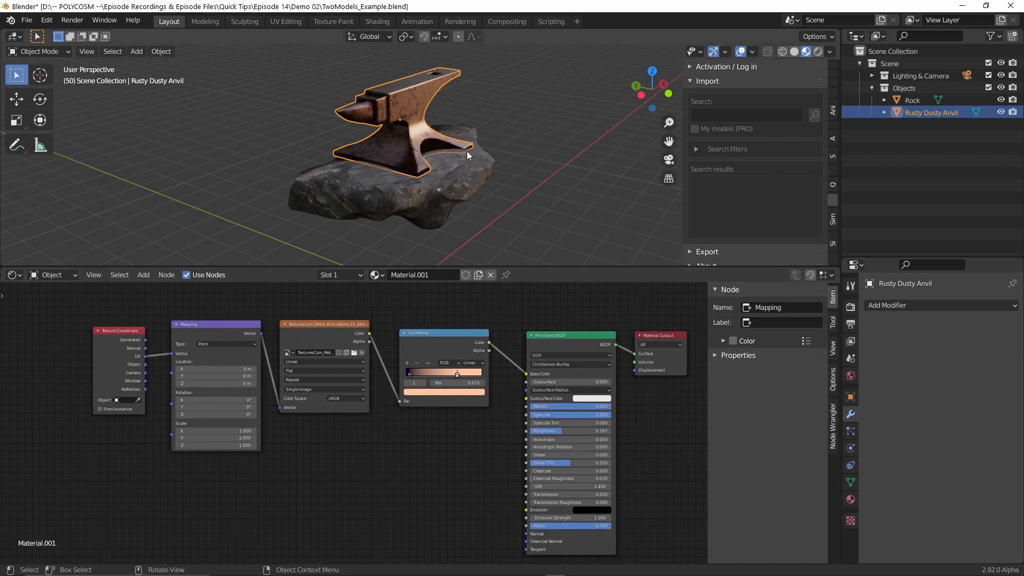
{"action": "mouse_move", "coordinate": [431, 181]}
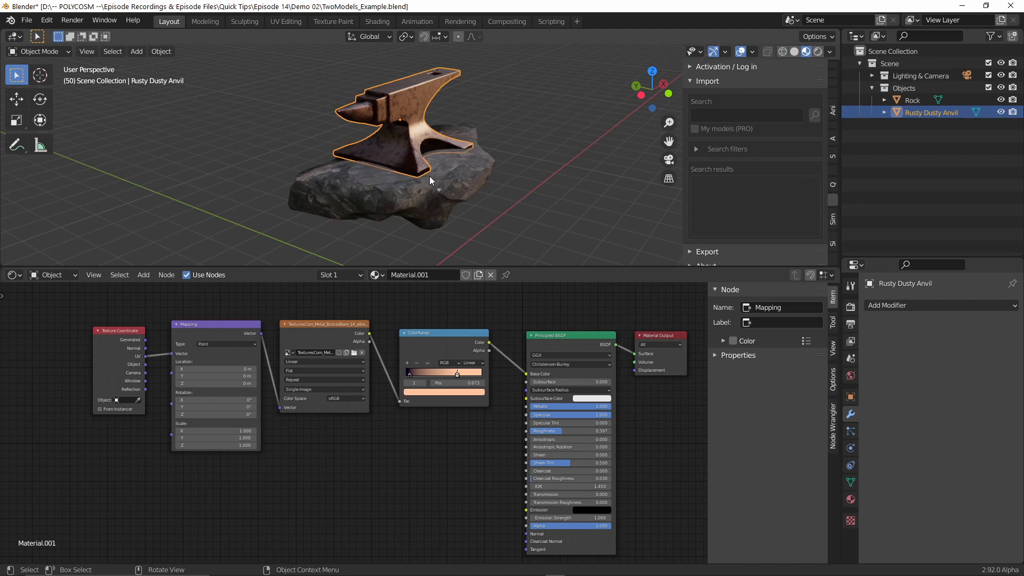
{"action": "mouse_move", "coordinate": [407, 179]}
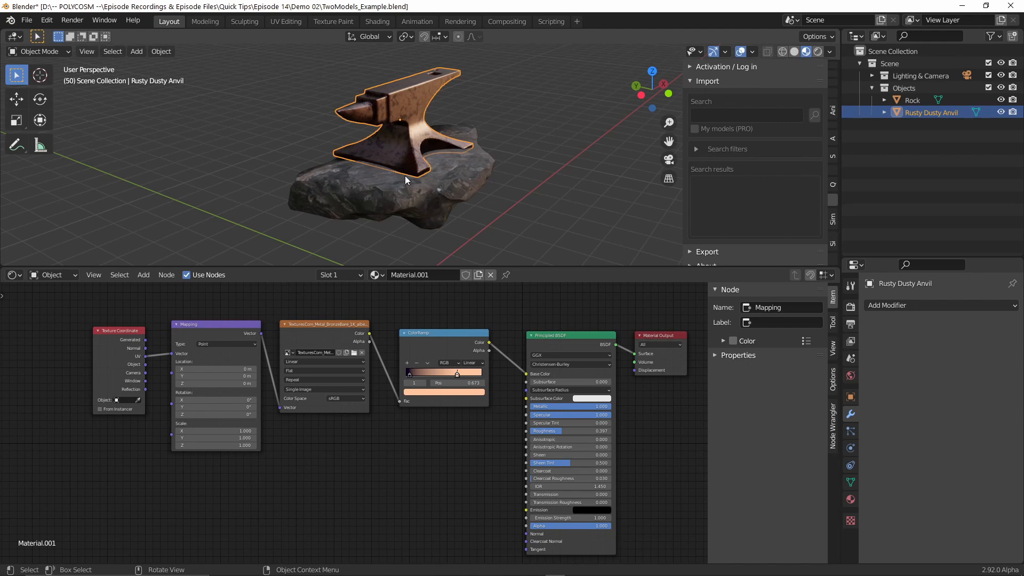
{"action": "mouse_move", "coordinate": [420, 106]}
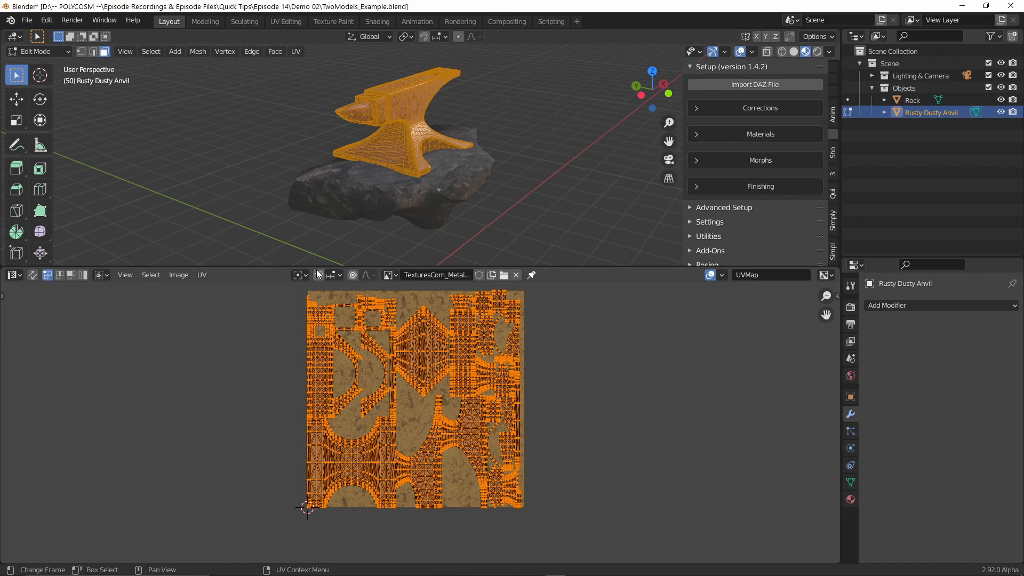
{"action": "mouse_move", "coordinate": [484, 310]}
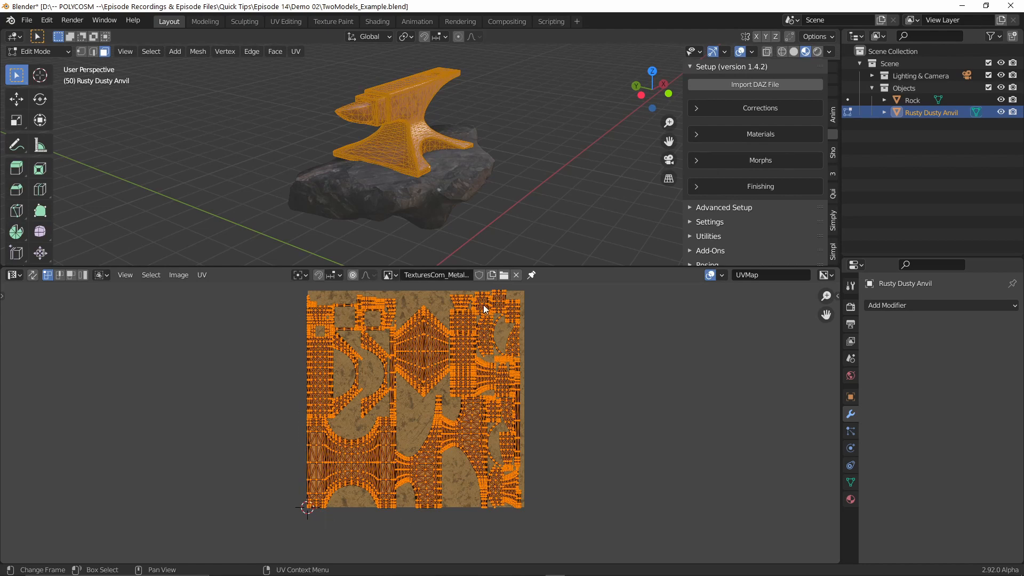
{"action": "mouse_move", "coordinate": [499, 399]}
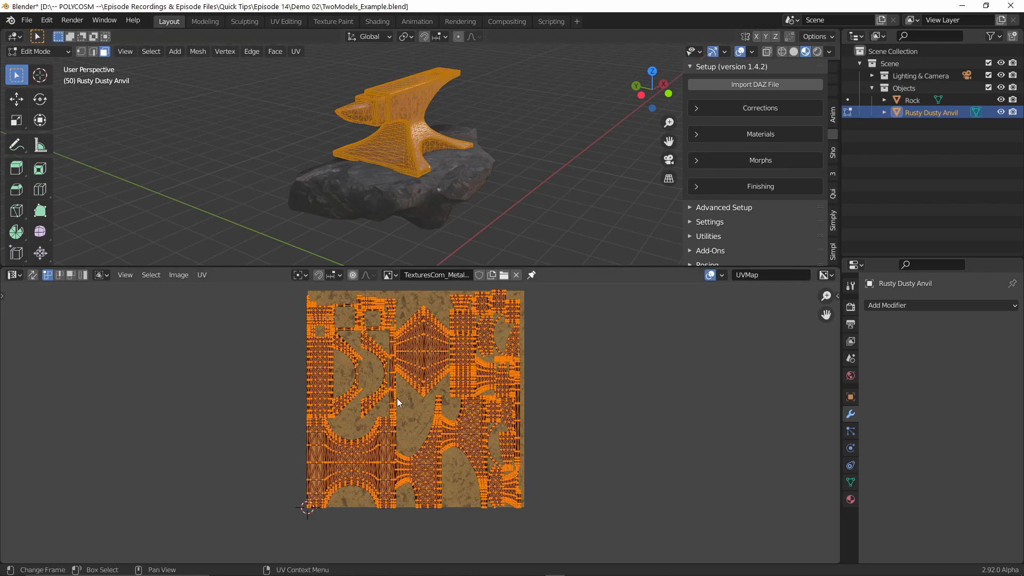
{"action": "mouse_move", "coordinate": [444, 365]}
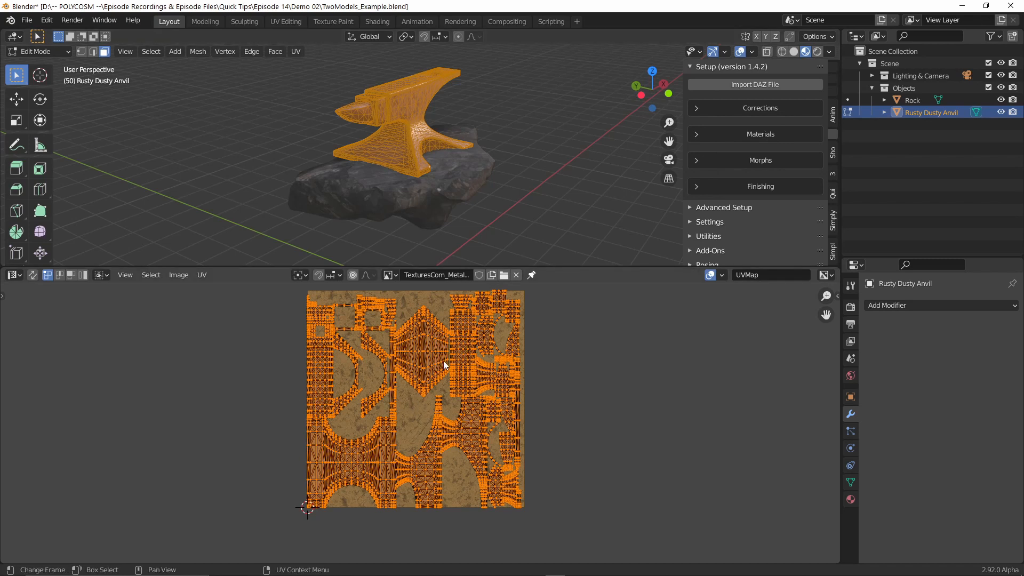
{"action": "mouse_move", "coordinate": [431, 149]}
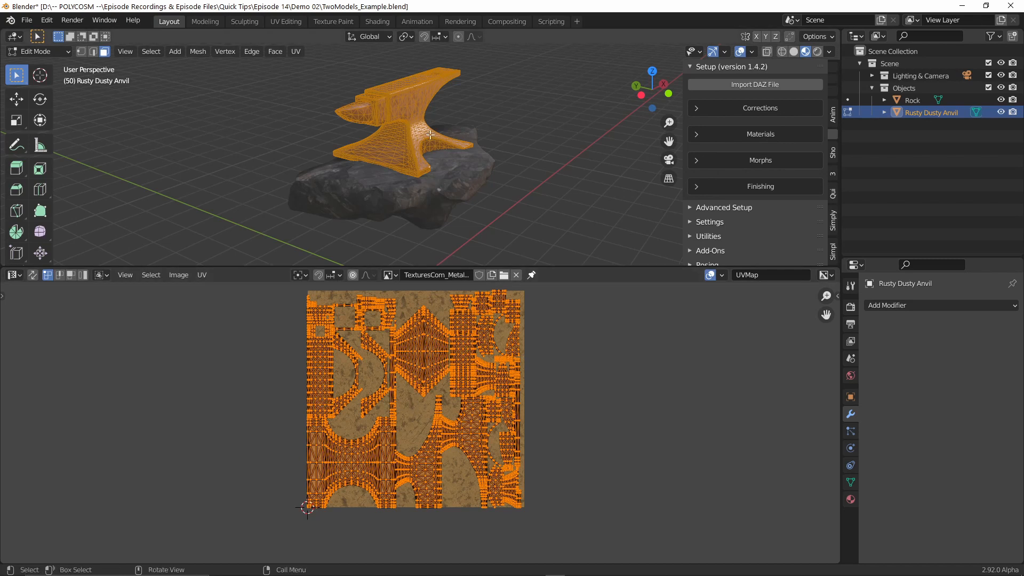
{"action": "mouse_move", "coordinate": [441, 164]}
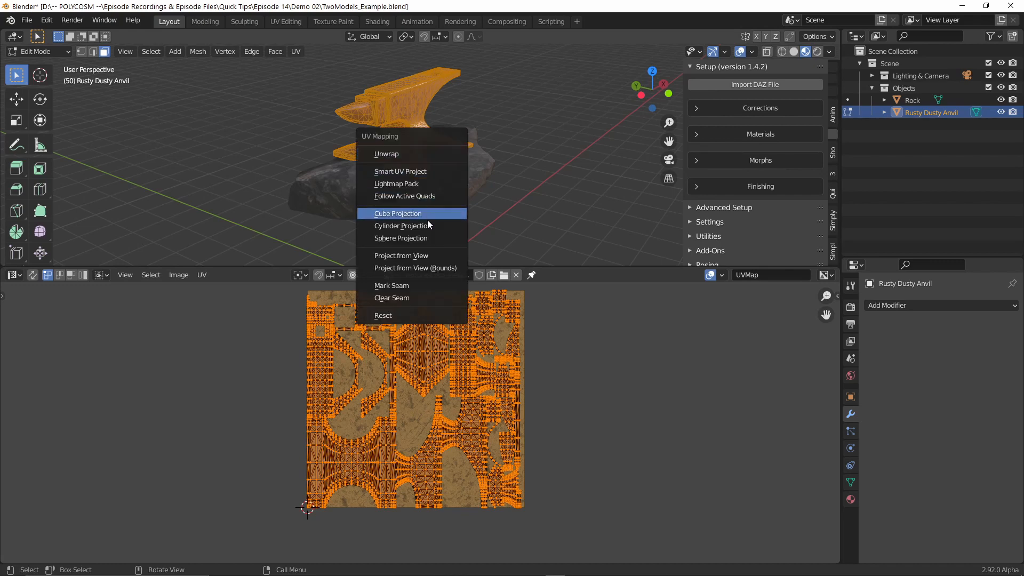
{"action": "mouse_move", "coordinate": [399, 170]}
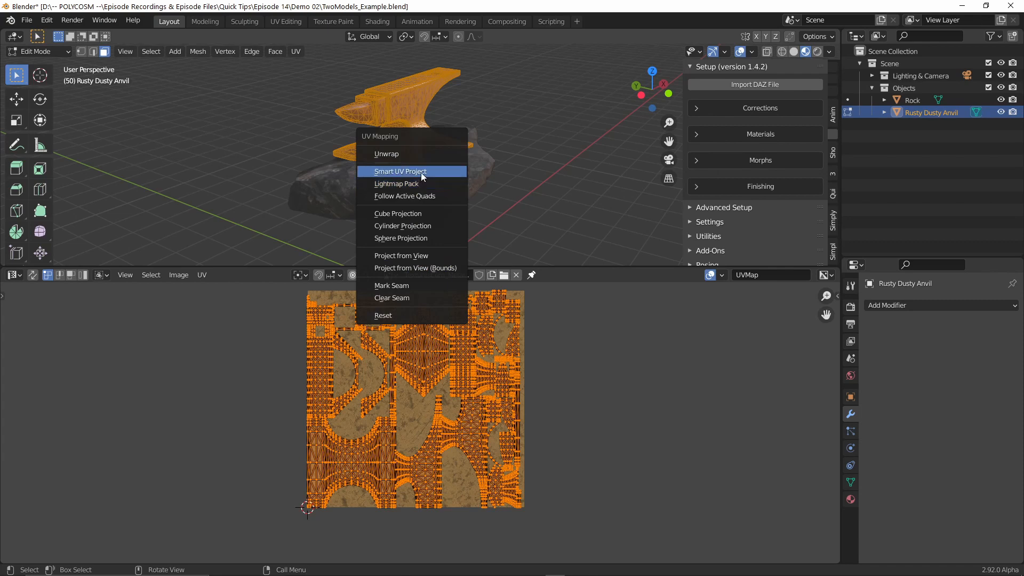
Step: Scale down the anvil UVs and Smart UV Project the rock
{"action": "left_click", "coordinate": [400, 170]}
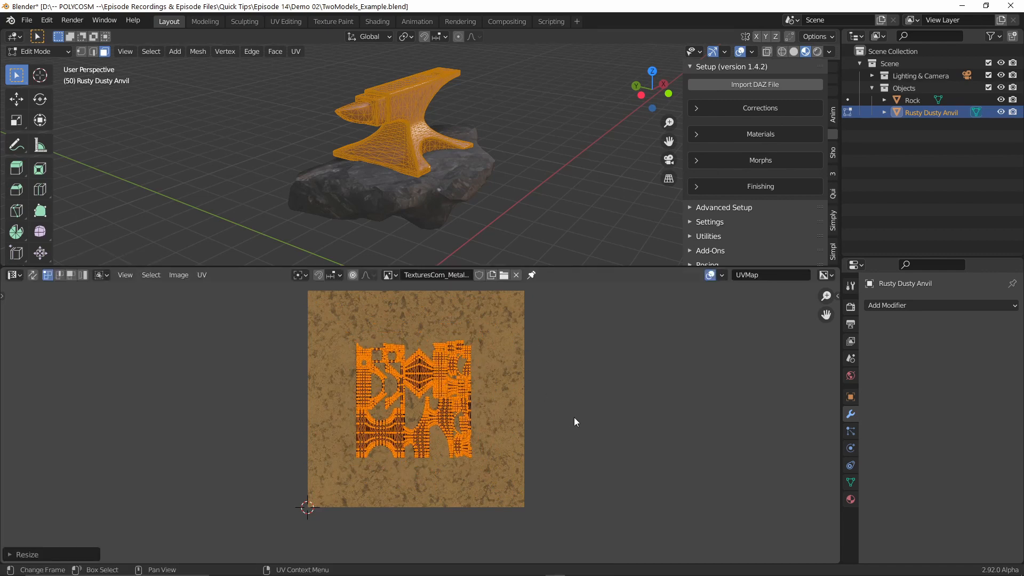
{"action": "left_click_drag", "start_coordinate": [415, 397], "coordinate": [465, 345]}
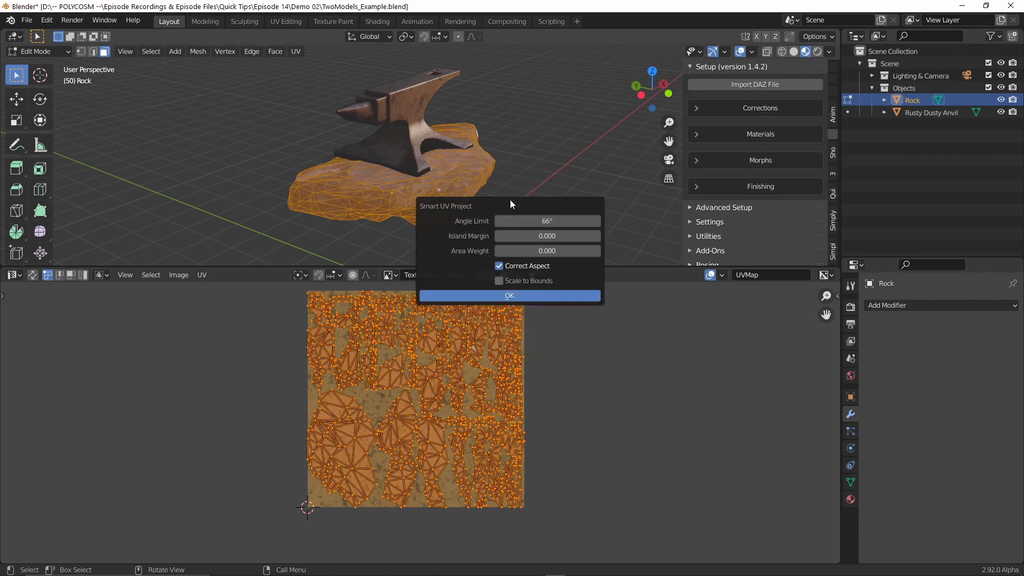
{"action": "left_click", "coordinate": [509, 295]}
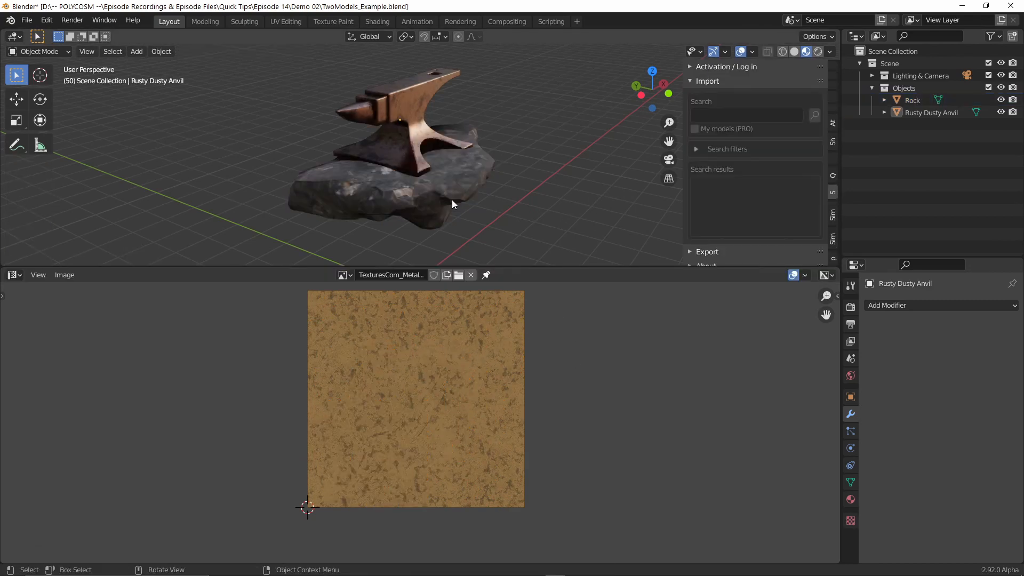
Step: Select the rock with the anvil and check both UV layouts together in Edit Mode, then return to Object Mode
{"action": "left_click", "coordinate": [412, 118]}
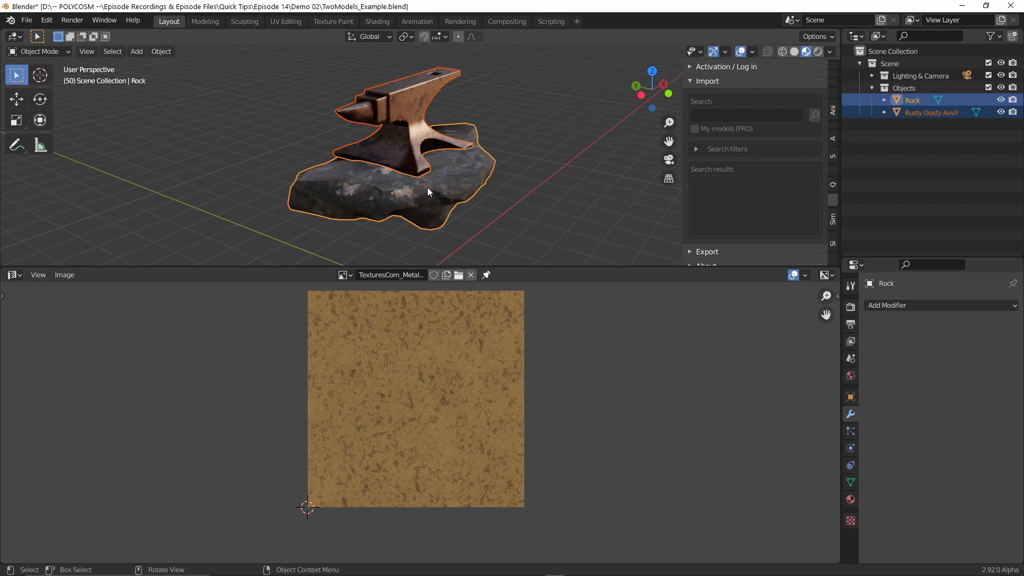
{"action": "key", "text": "Tab"}
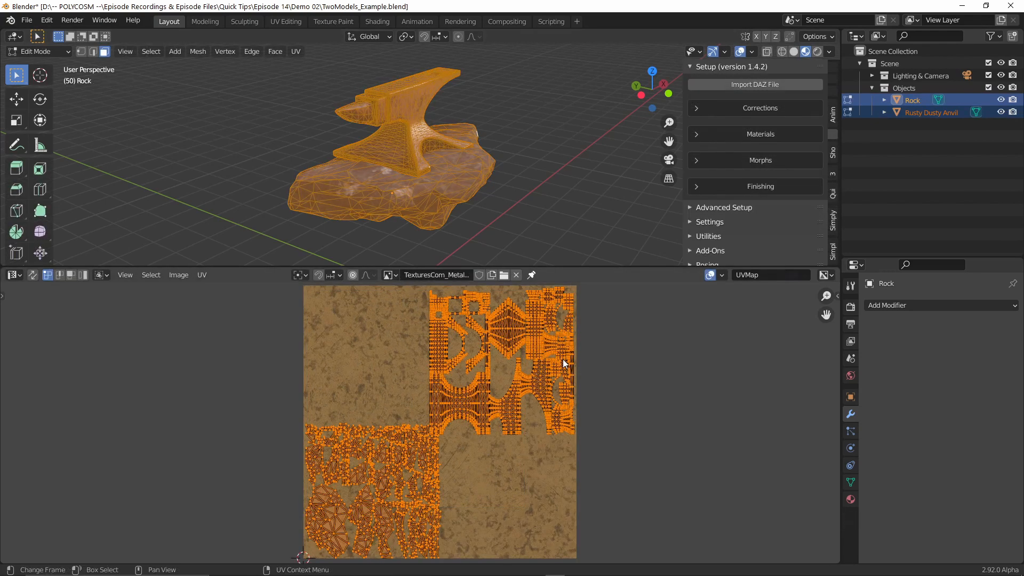
{"action": "mouse_move", "coordinate": [495, 310]}
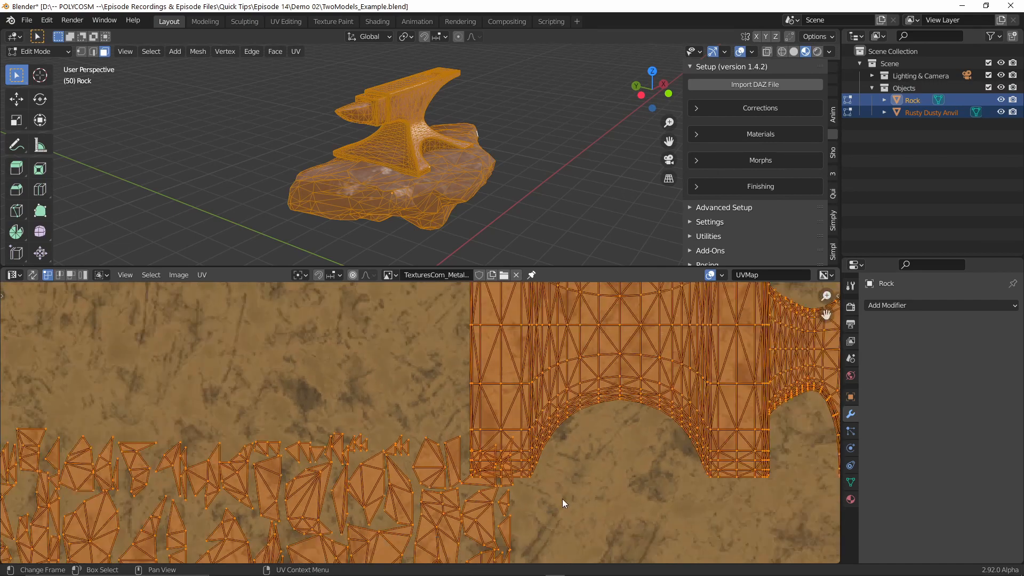
{"action": "key", "text": "Tab"}
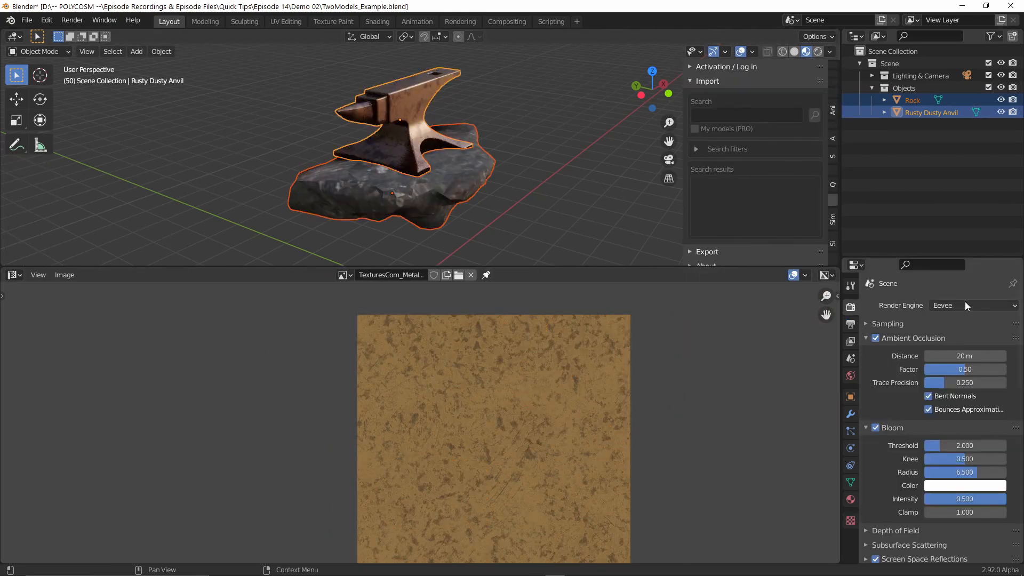
Step: Set the render engine to Cycles and untick Normal and Alpha in SimpleBake's PBR settings
{"action": "left_click", "coordinate": [973, 305]}
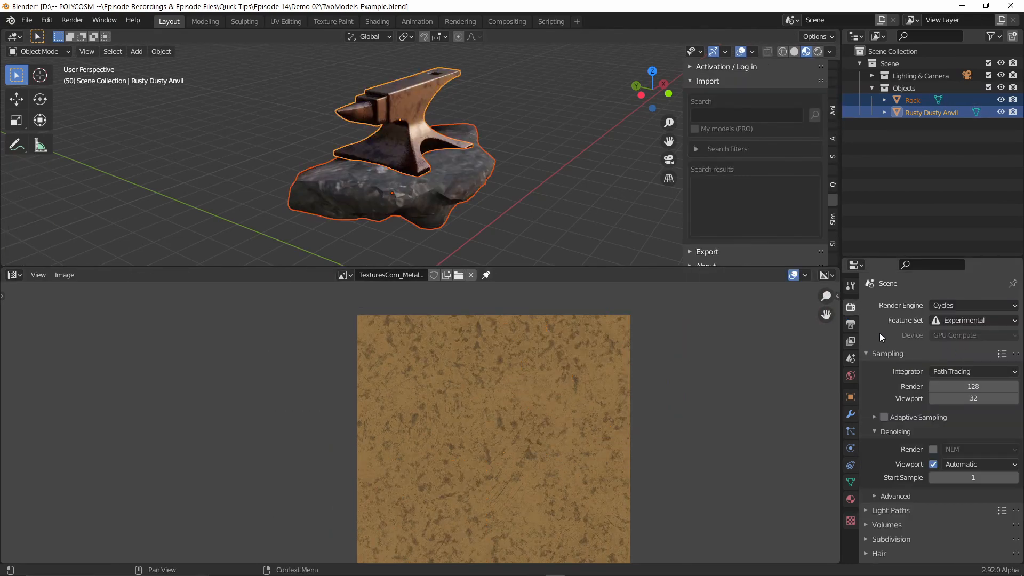
{"action": "mouse_move", "coordinate": [806, 51]}
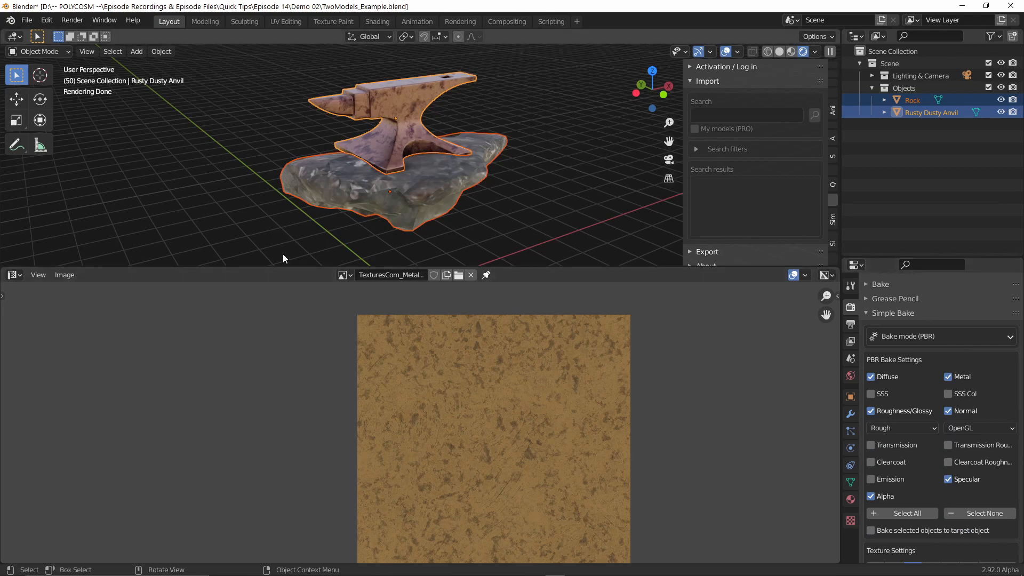
{"action": "left_click", "coordinate": [15, 275]}
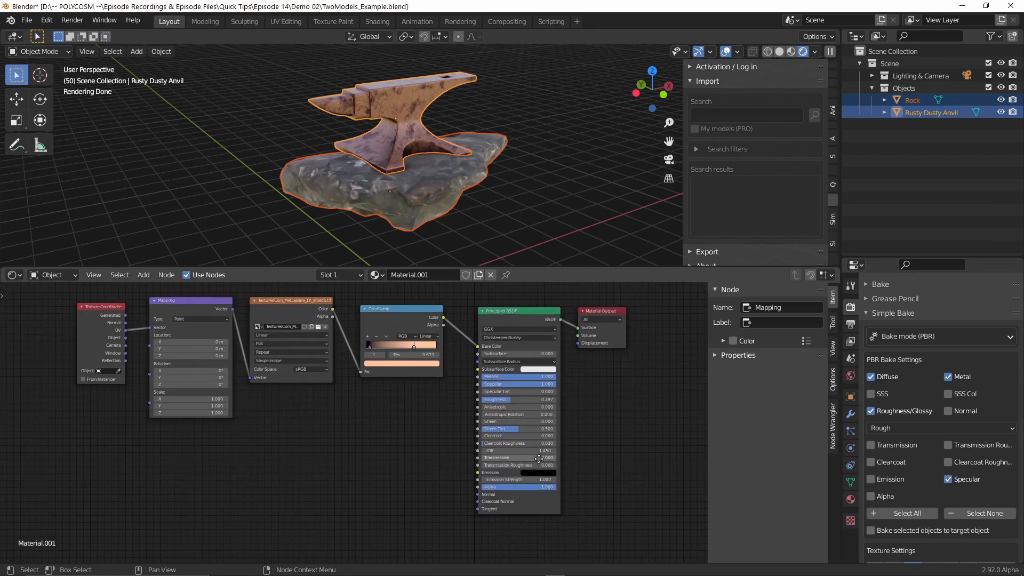
Step: Set texture size 1k, enable 'Multiple objects to one texture set' and select the anvil and rock
{"action": "left_click", "coordinate": [911, 100]}
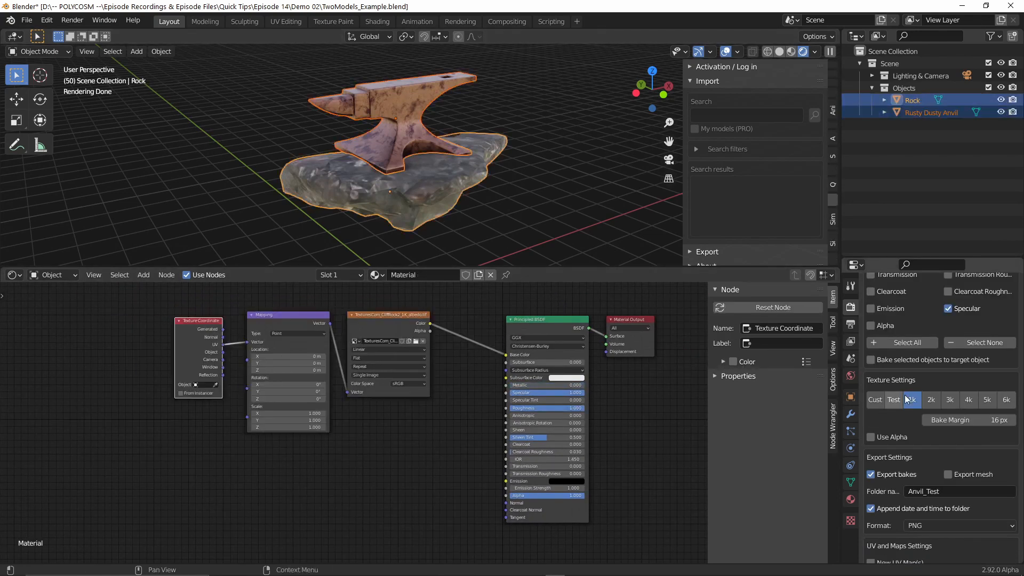
{"action": "scroll", "scroll_direction": "down", "scroll_amount": 3}
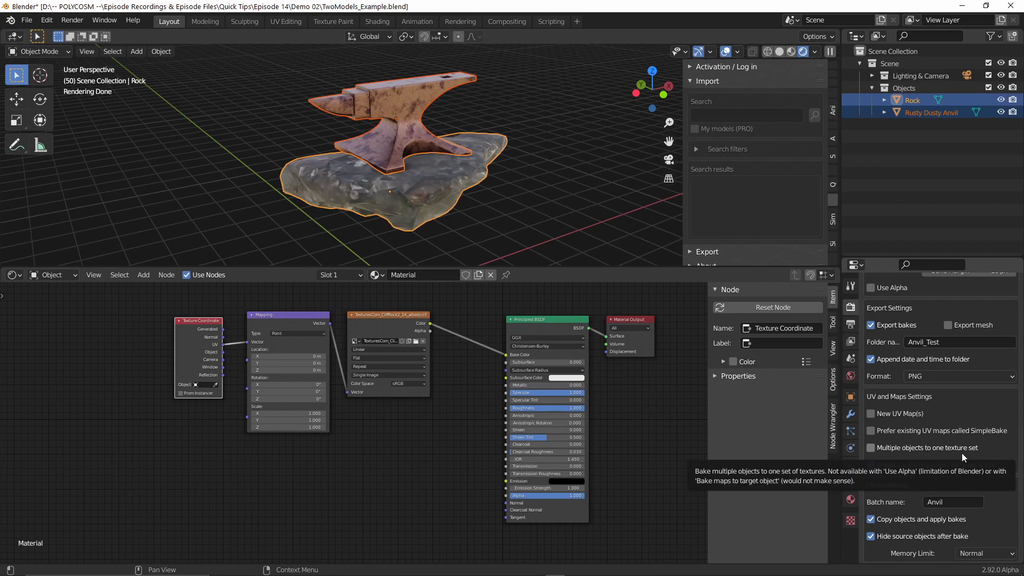
{"action": "left_click", "coordinate": [870, 447]}
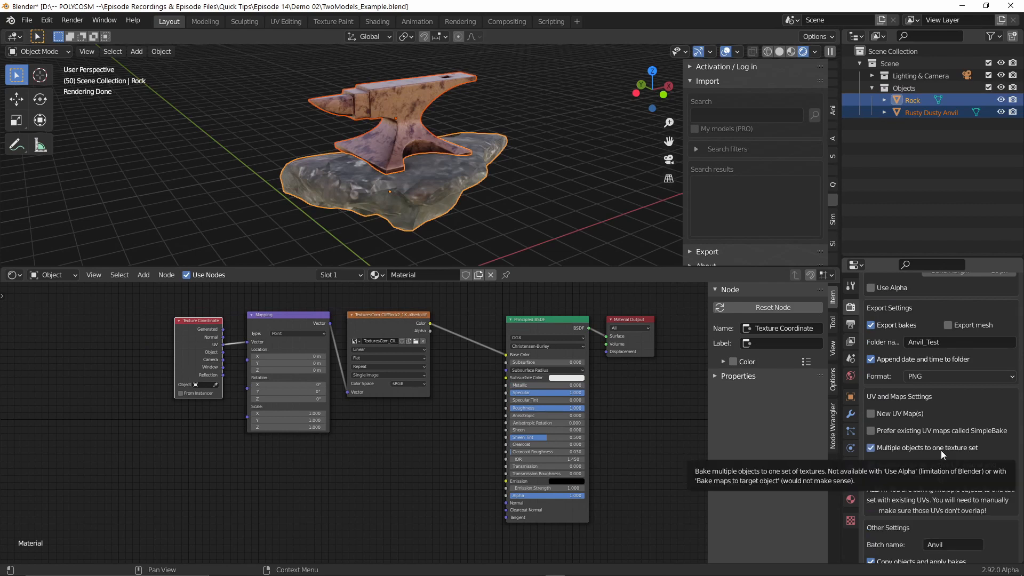
{"action": "left_click", "coordinate": [932, 113]}
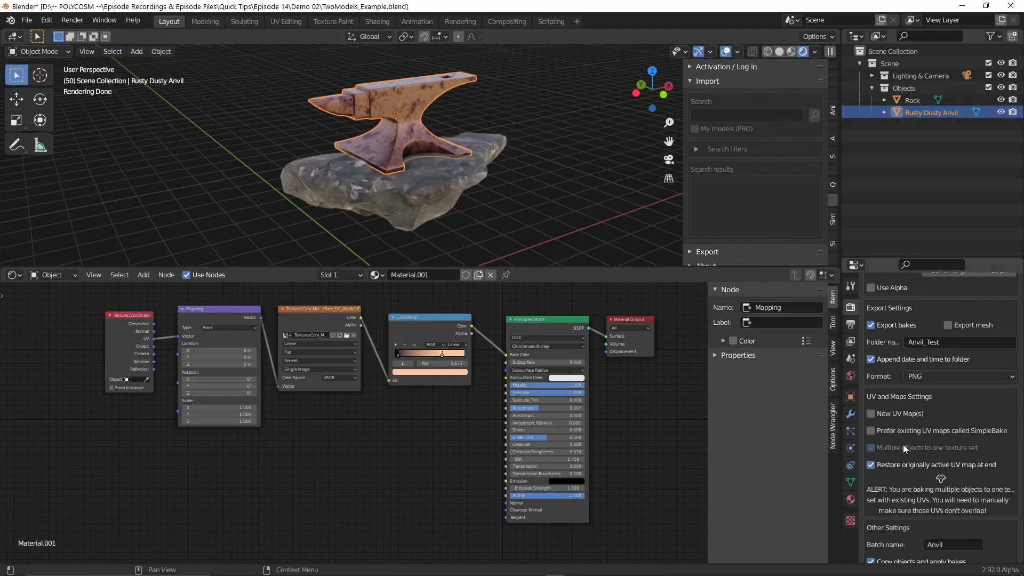
{"action": "left_click", "coordinate": [913, 100]}
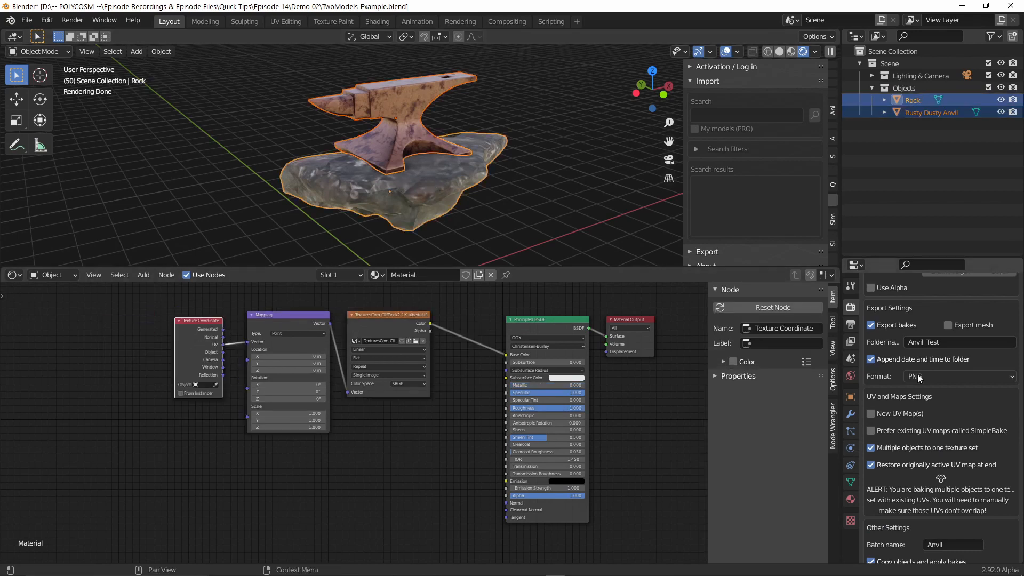
Step: Set Memory Limit to No Limit and bake the PBR maps as the AnvilAndRock batch
{"action": "scroll", "scroll_direction": "down", "scroll_amount": 3}
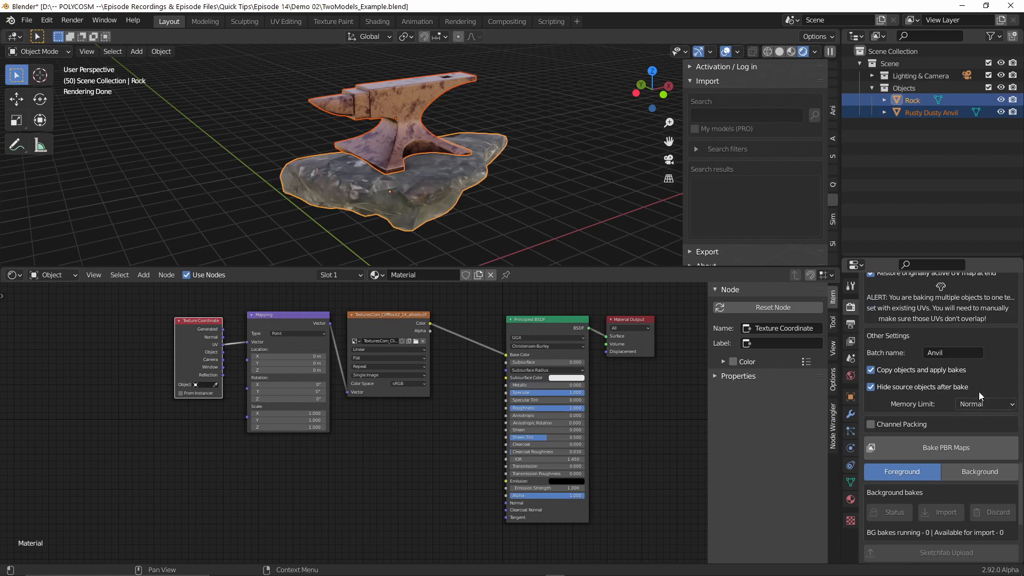
{"action": "left_click", "coordinate": [953, 352]}
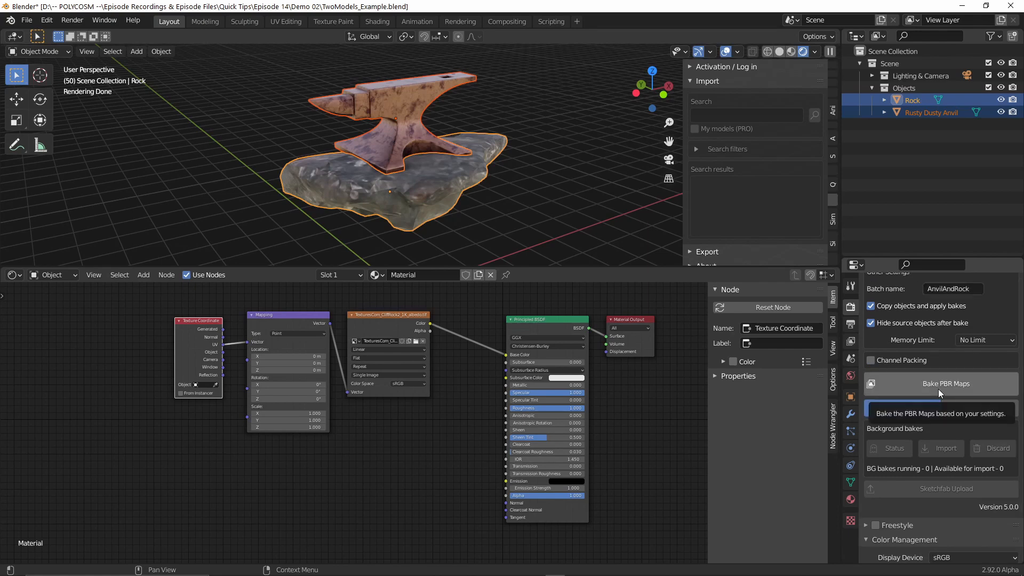
{"action": "left_click", "coordinate": [941, 383]}
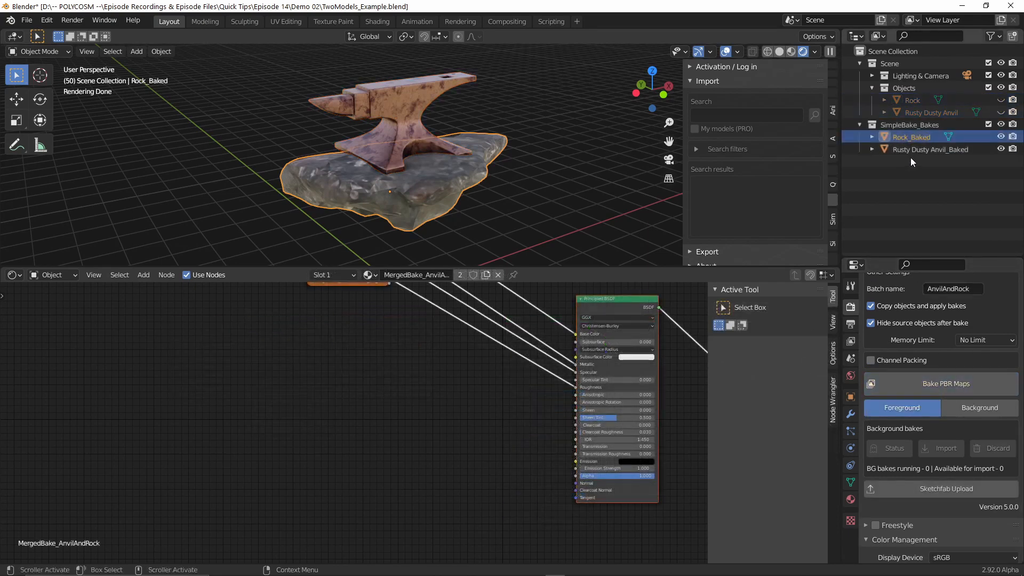
Step: Select the Rock_Baked and Anvil_Baked copies and view them with rendered shading
{"action": "left_click", "coordinate": [930, 149]}
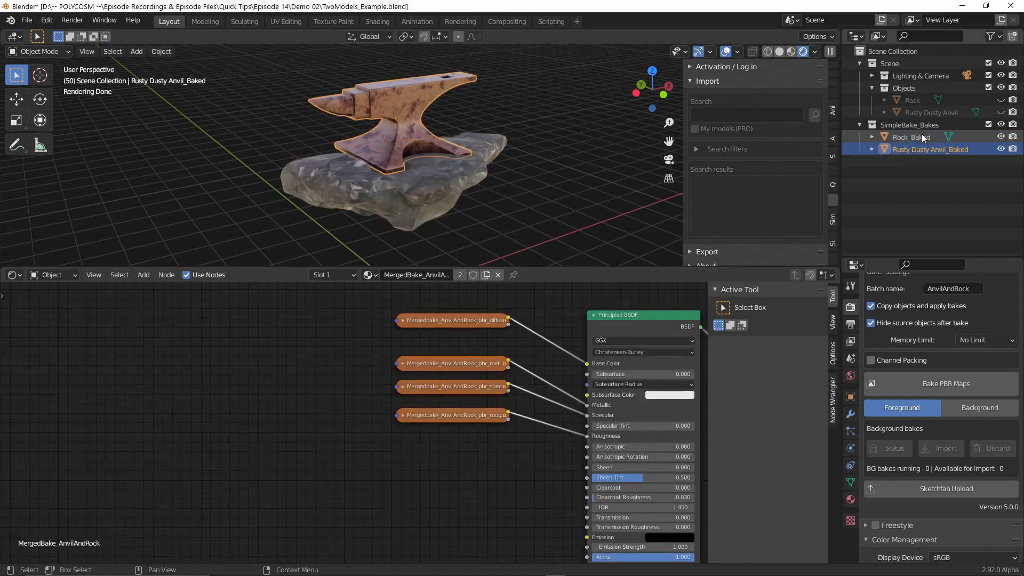
{"action": "left_click", "coordinate": [912, 137]}
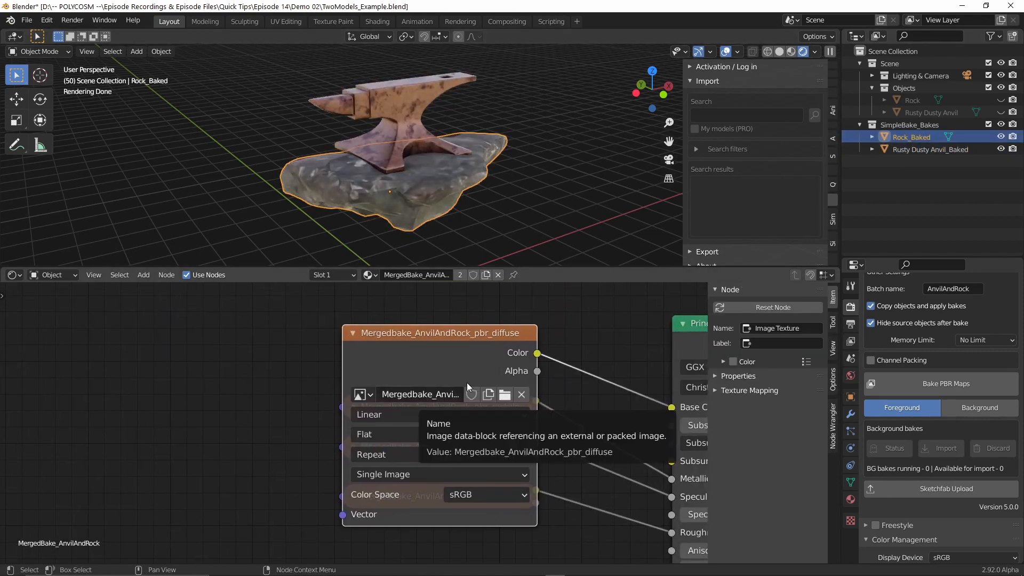
{"action": "left_click", "coordinate": [930, 149]}
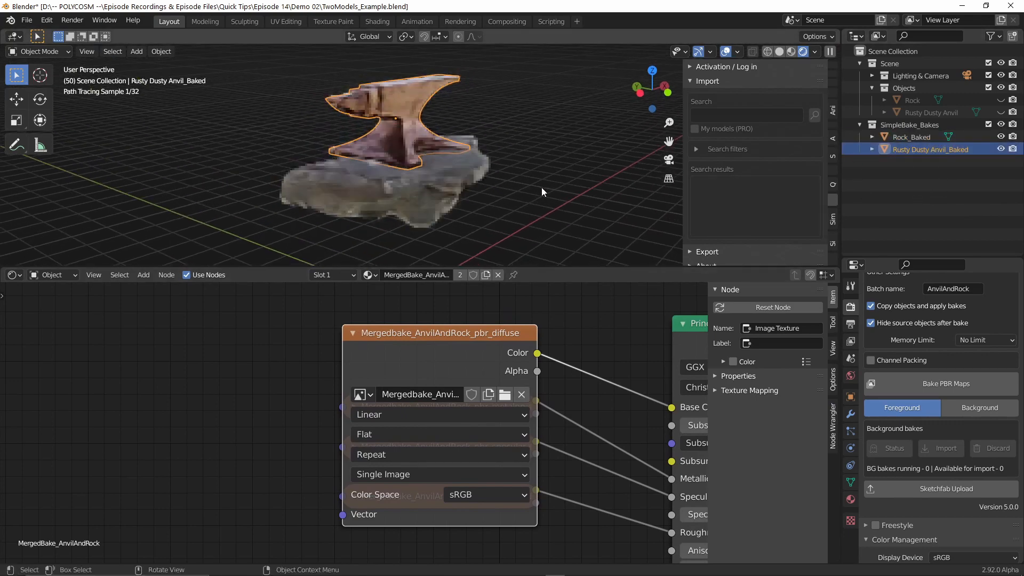
{"action": "left_click", "coordinate": [910, 137]}
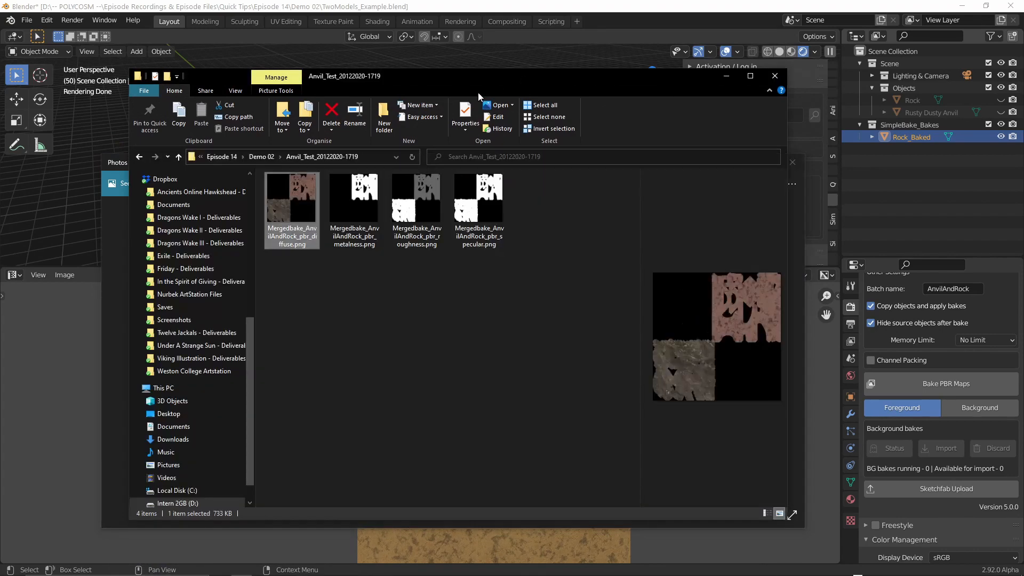
Step: Preview the merged metalness and roughness PNG maps in the export folder, then close it
{"action": "left_click", "coordinate": [354, 198]}
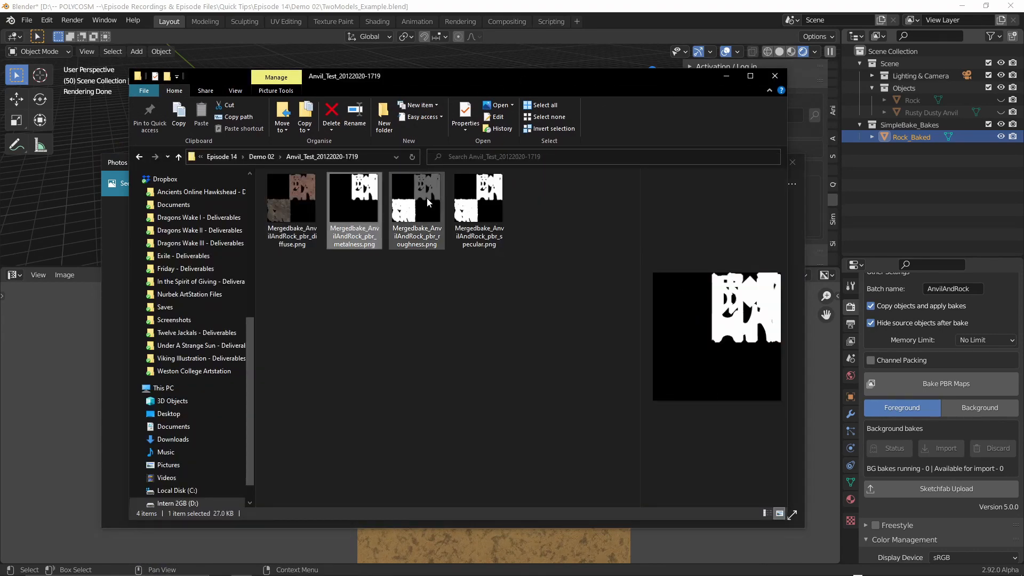
{"action": "left_click", "coordinate": [416, 199]}
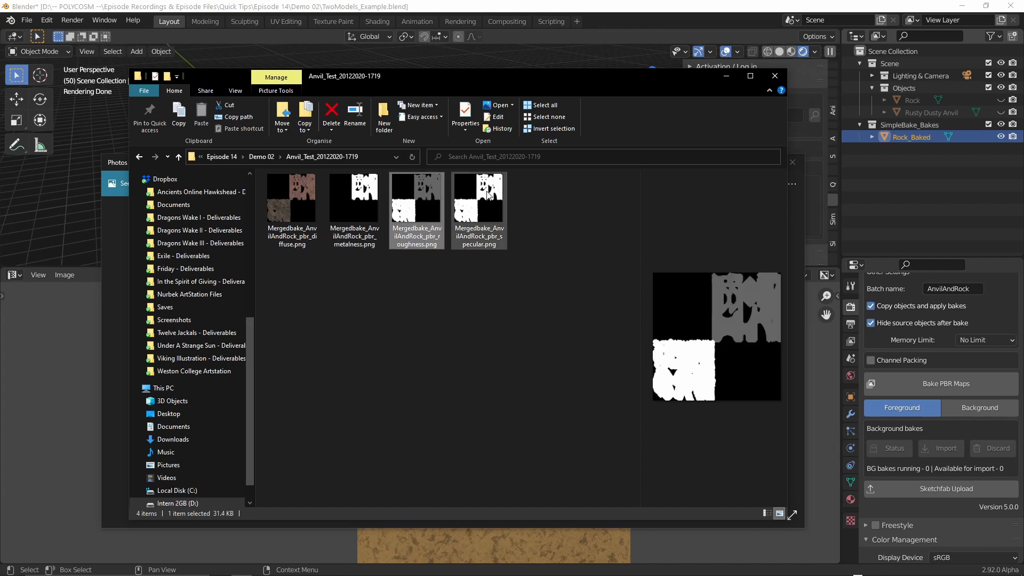
{"action": "left_click", "coordinate": [774, 75]}
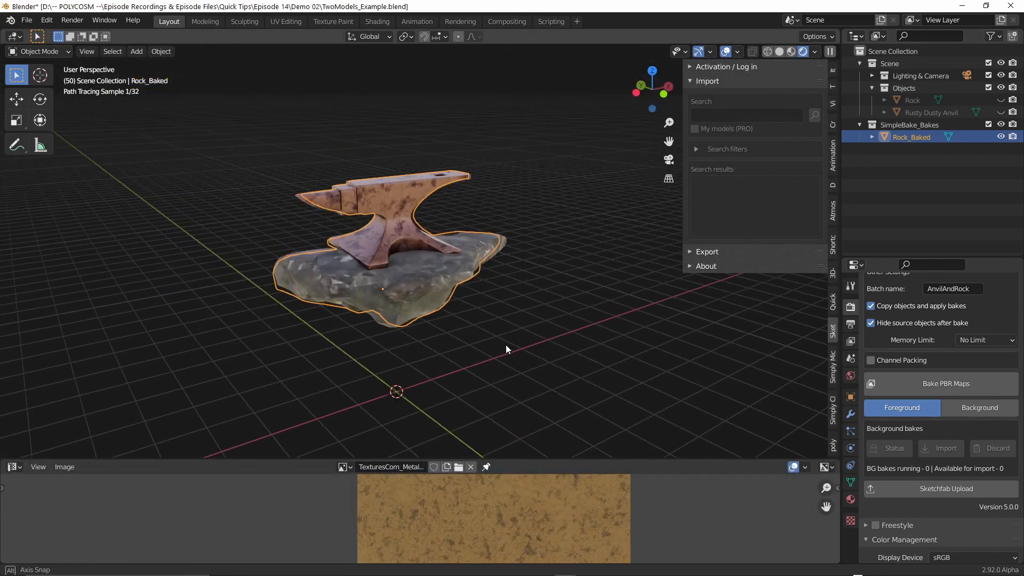
Step: Orbit around the baked anvil and rock, then switch to the browser's Sketchfab newsfeed
{"action": "left_click_drag", "start_coordinate": [506, 349], "coordinate": [538, 359]}
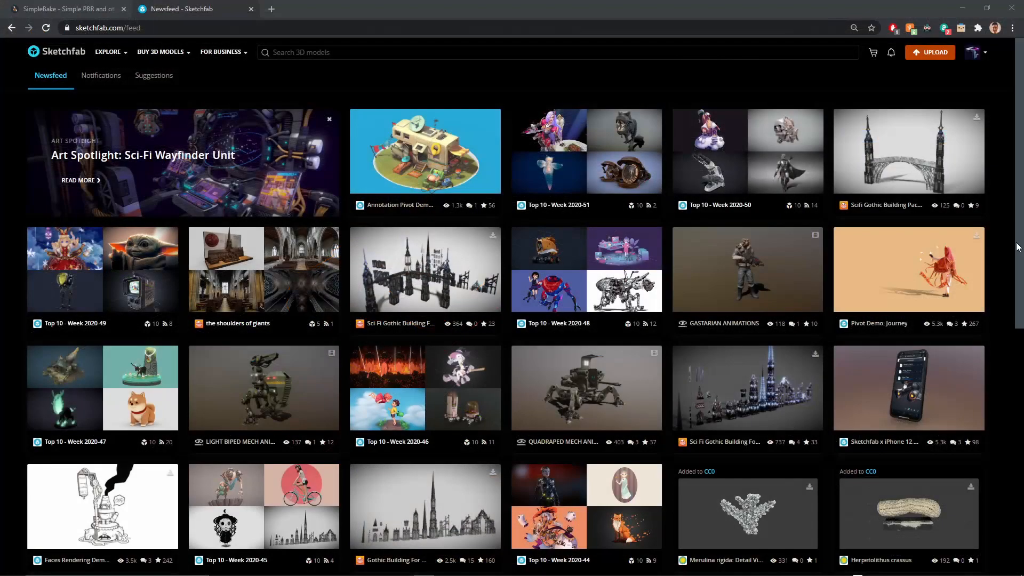
{"action": "left_click", "coordinate": [930, 51]}
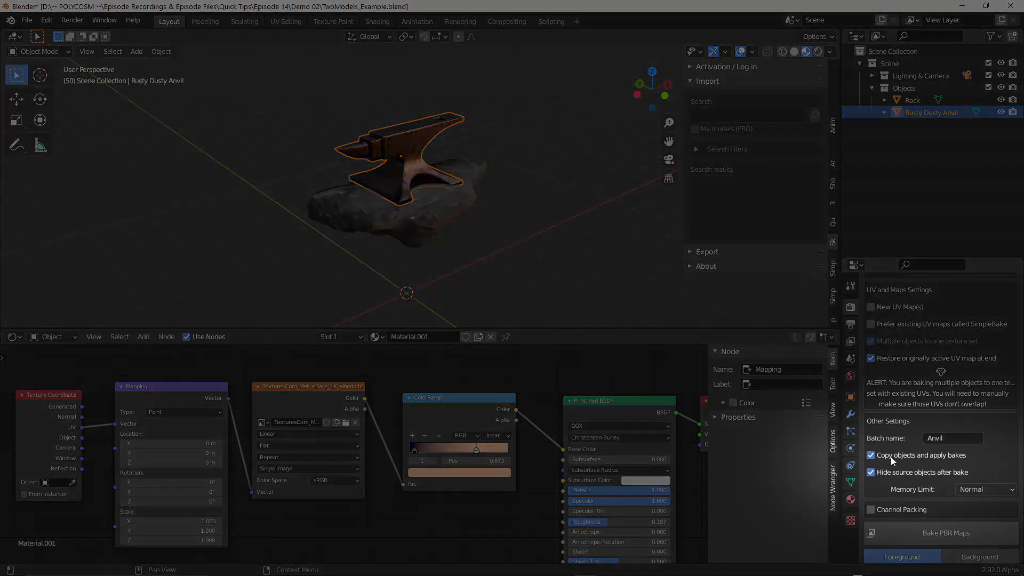
{"action": "mouse_move", "coordinate": [892, 461]}
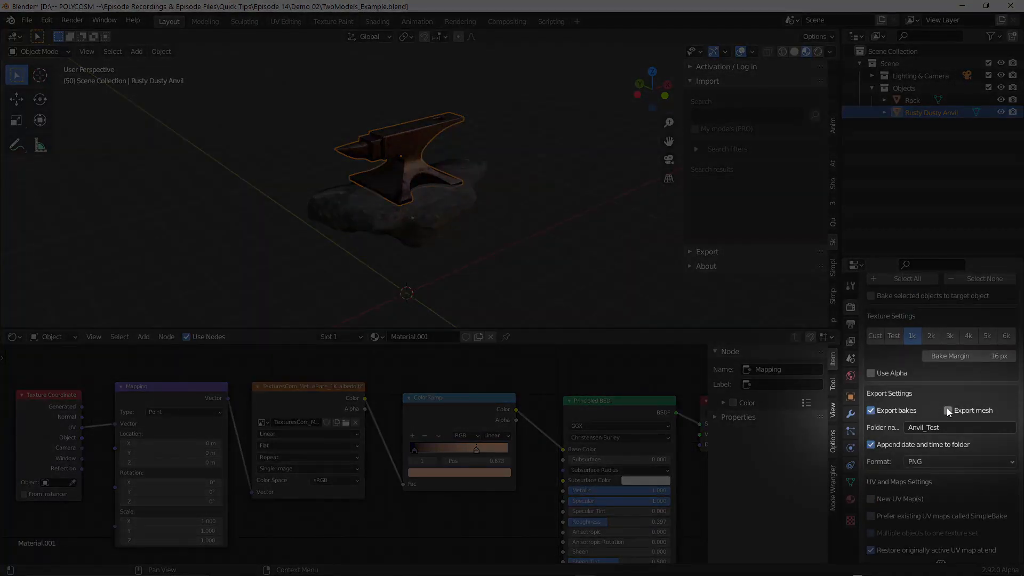
{"action": "left_click", "coordinate": [945, 410]}
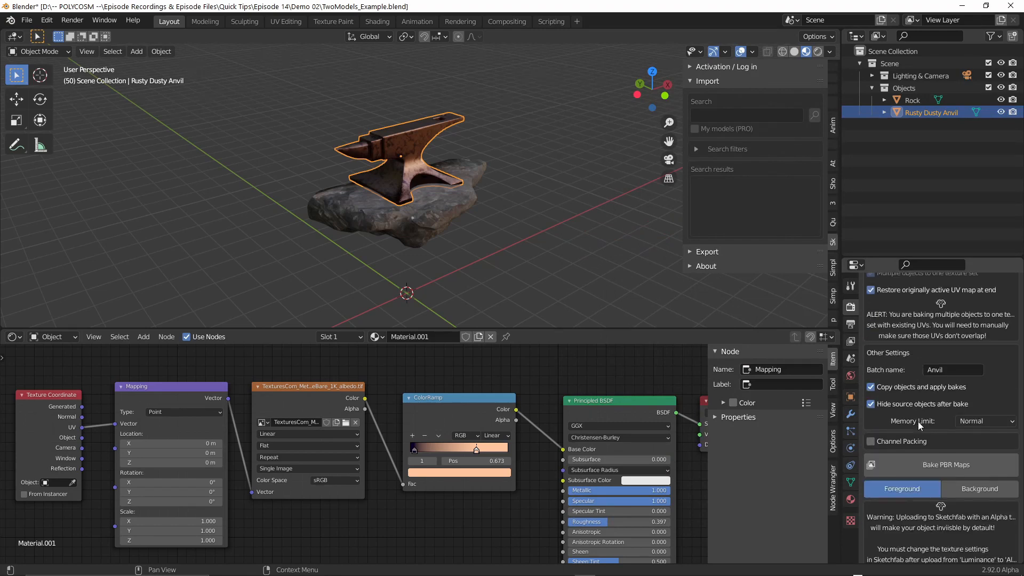
{"action": "scroll", "scroll_direction": "down", "scroll_amount": 3}
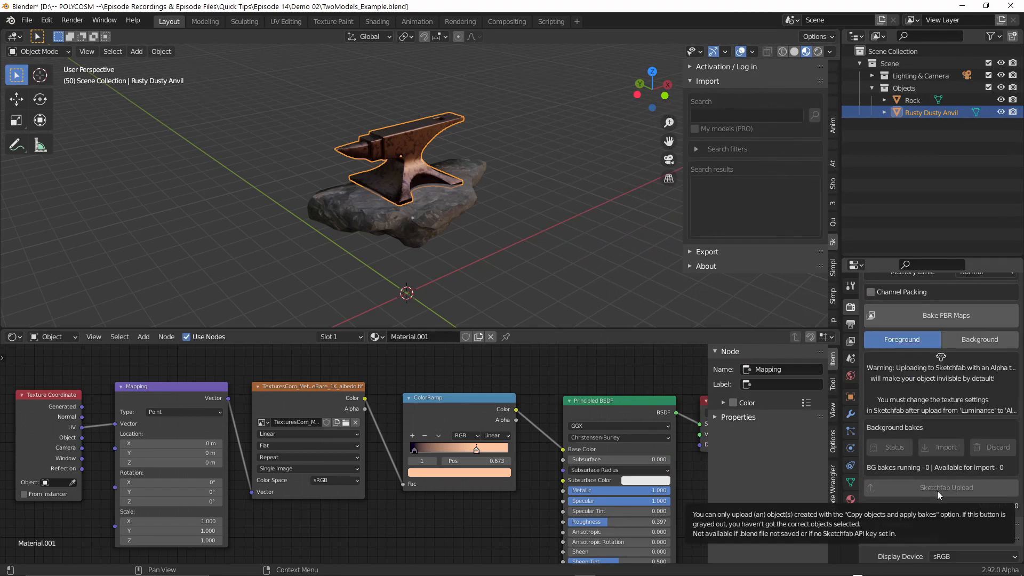
{"action": "mouse_move", "coordinate": [934, 494]}
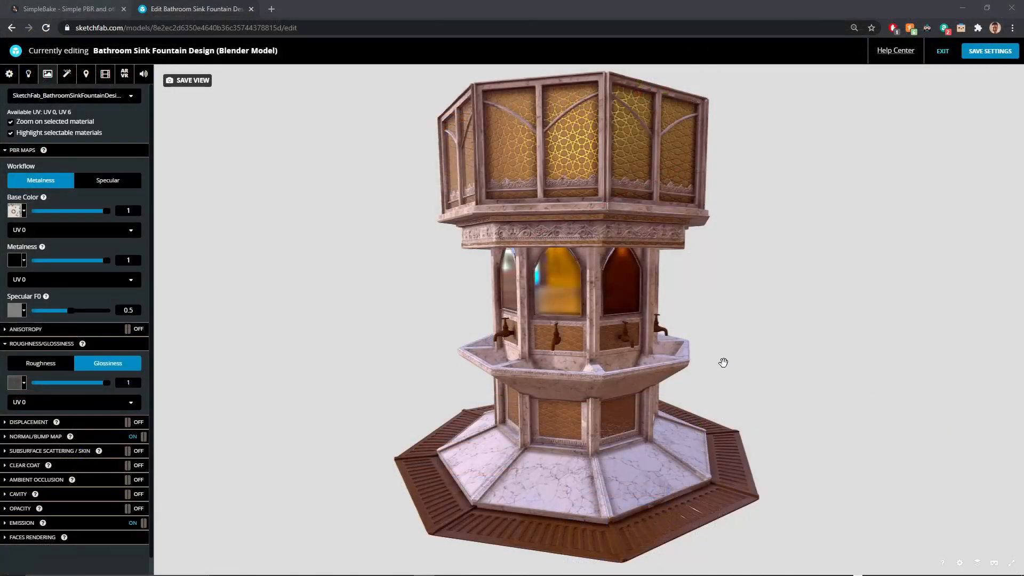
Step: Orbit the Bathroom Sink Fountain model in Sketchfab's 3D settings viewer
{"action": "left_click_drag", "start_coordinate": [722, 363], "coordinate": [738, 367]}
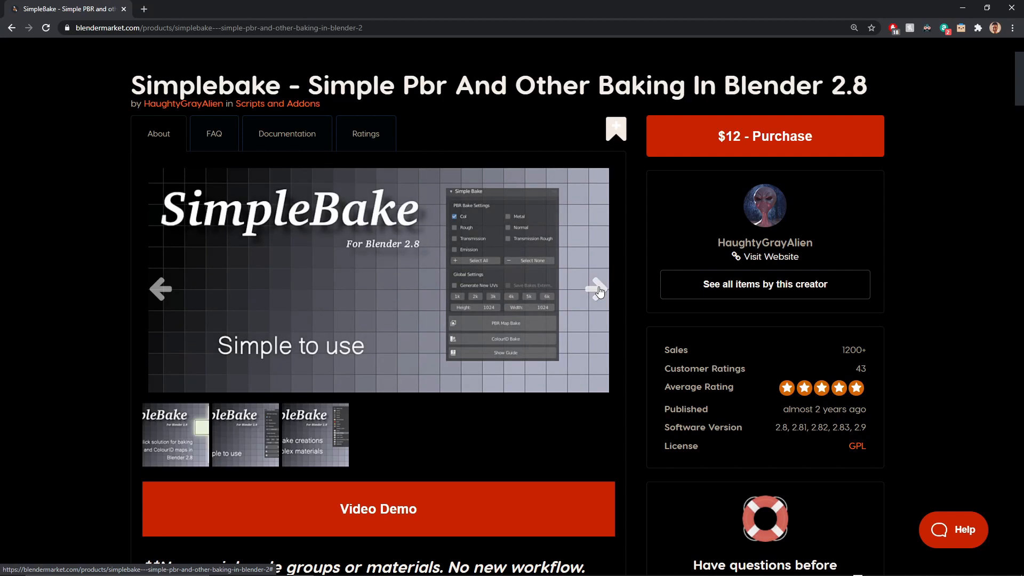
Step: Advance the SimpleBake preview carousel, then read through the FAQ on baked texture locations and mesh export
{"action": "left_click", "coordinate": [593, 290]}
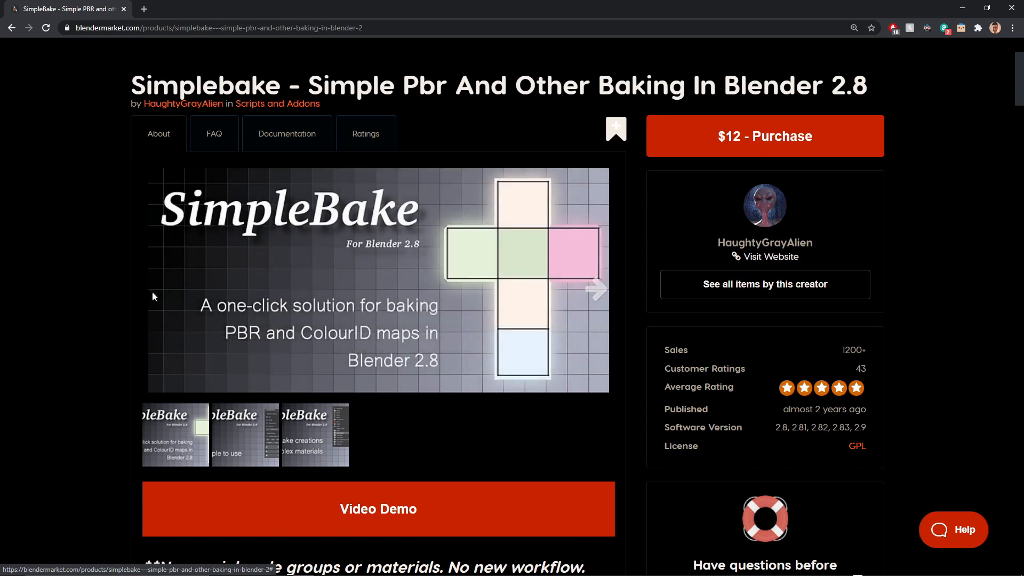
{"action": "mouse_move", "coordinate": [95, 331]}
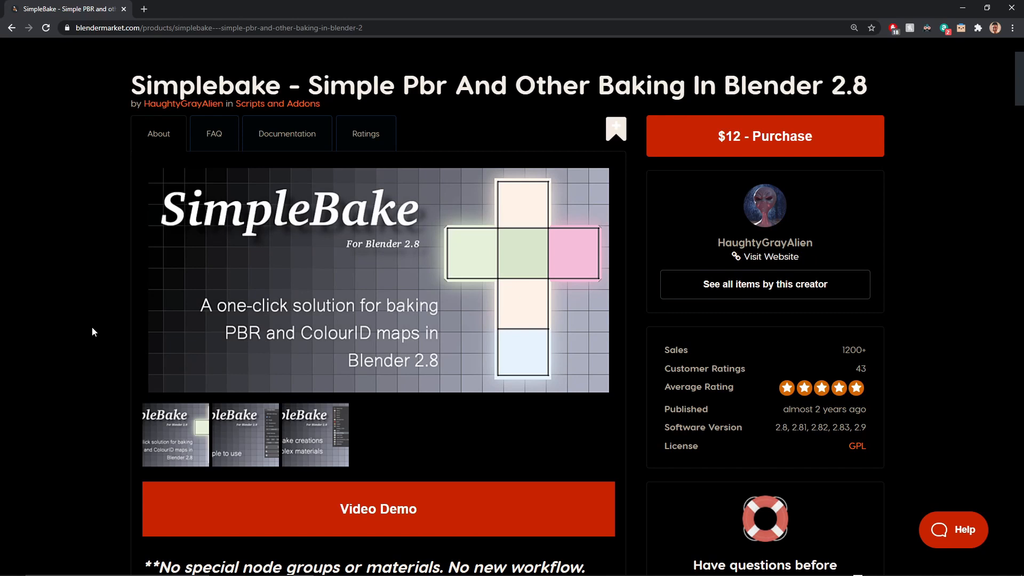
{"action": "mouse_move", "coordinate": [219, 148]}
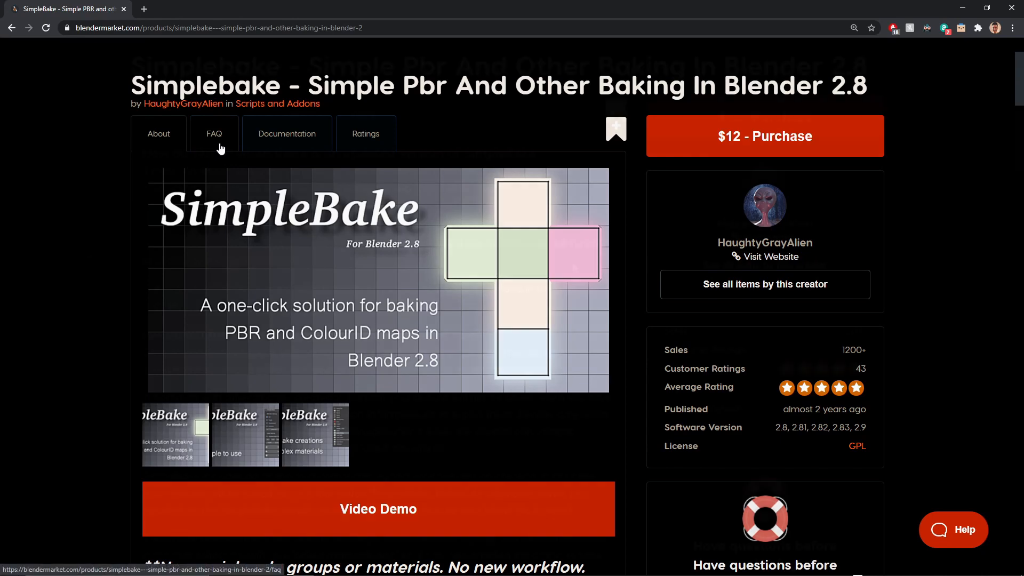
{"action": "left_click", "coordinate": [213, 134]}
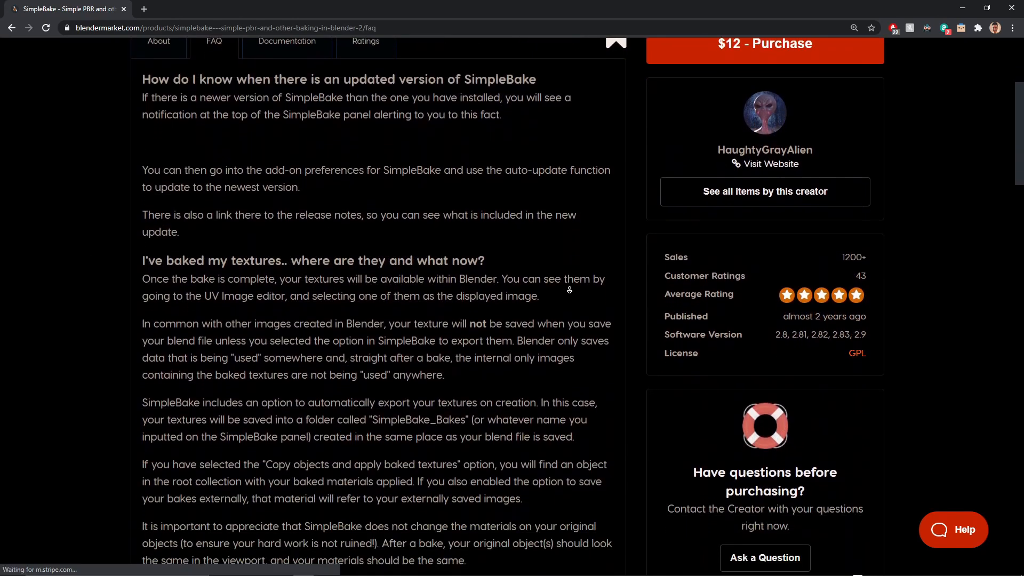
{"action": "scroll", "scroll_direction": "down", "scroll_amount": 3}
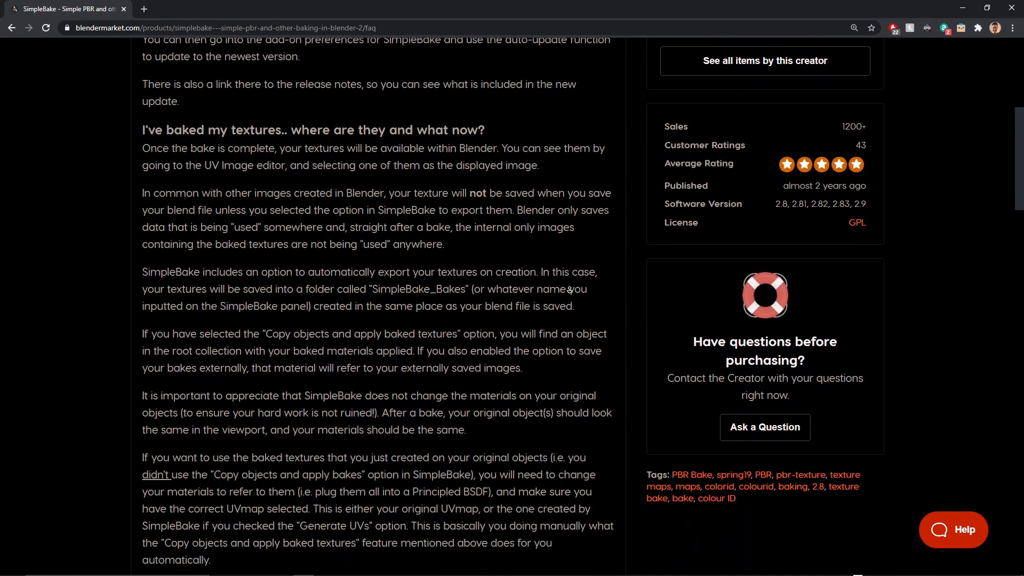
{"action": "scroll", "scroll_direction": "down", "scroll_amount": 3}
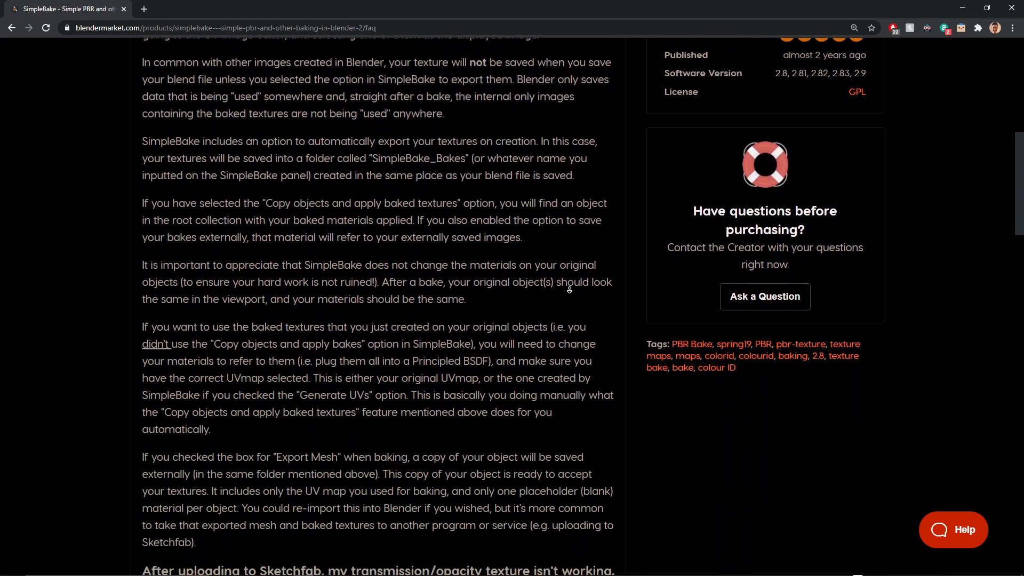
{"action": "scroll", "scroll_direction": "down", "scroll_amount": 3}
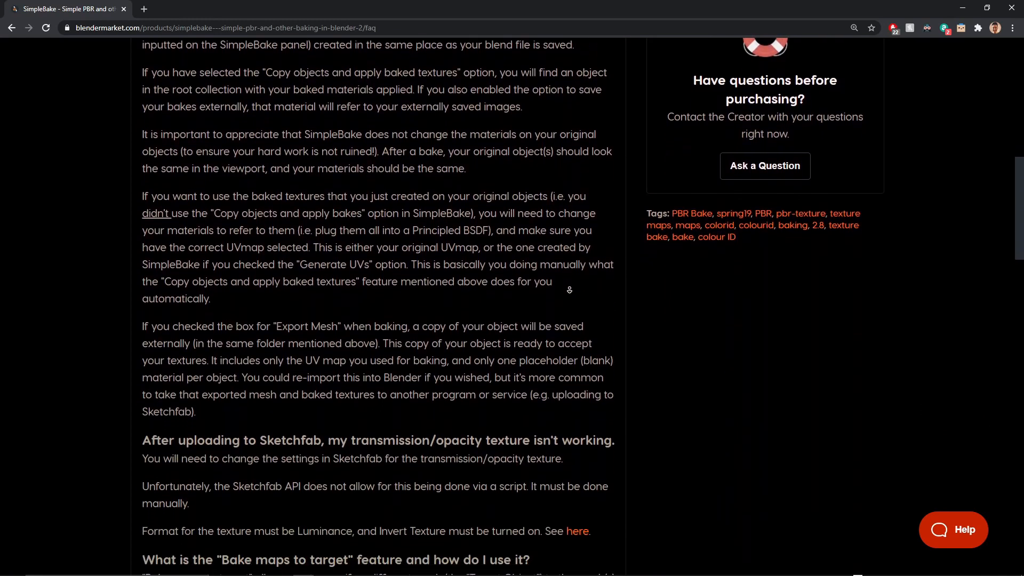